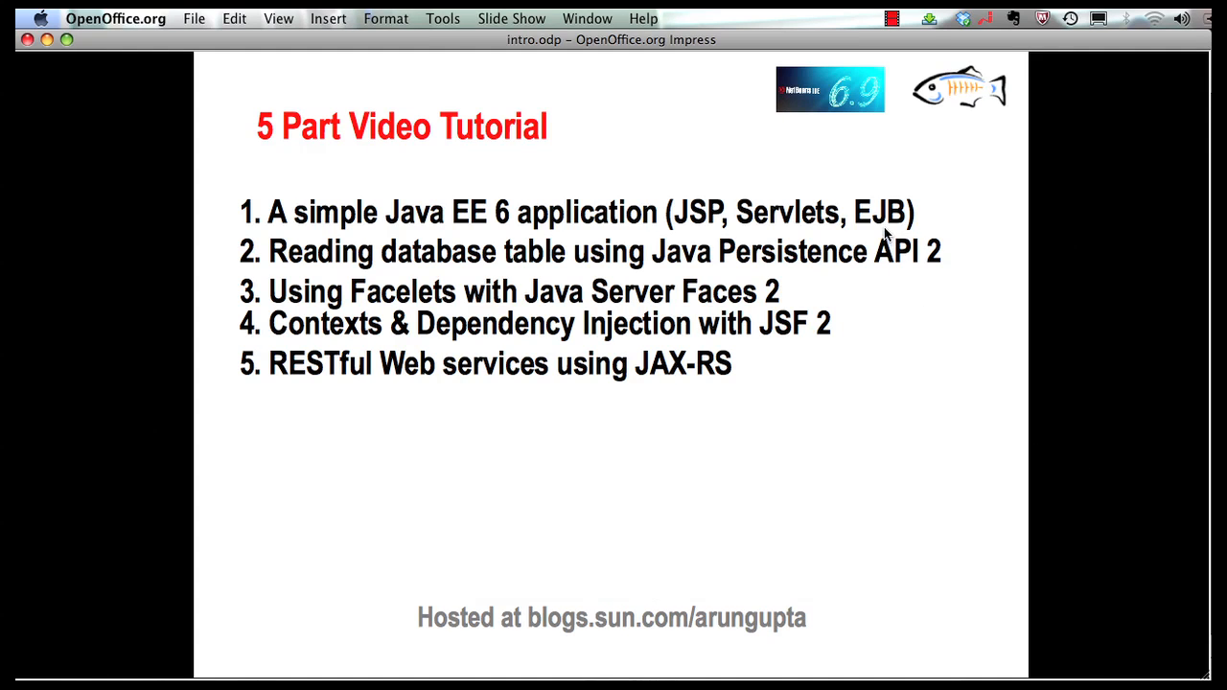
mouse_move(891, 272)
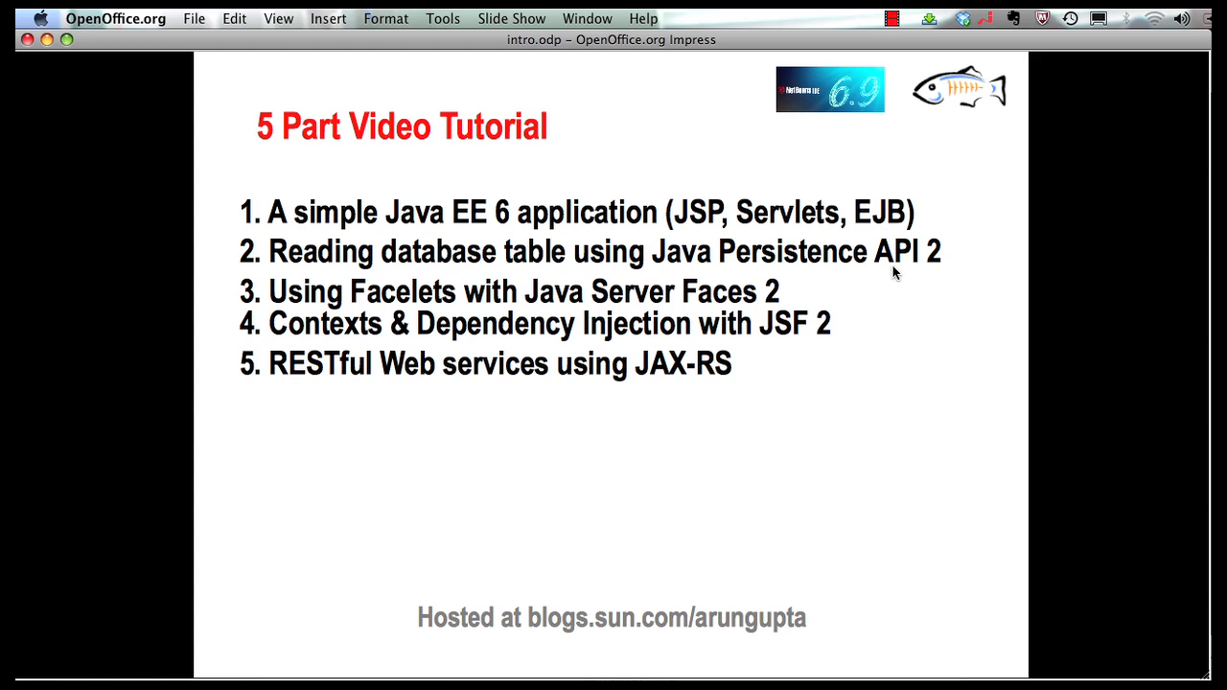
mouse_move(828, 292)
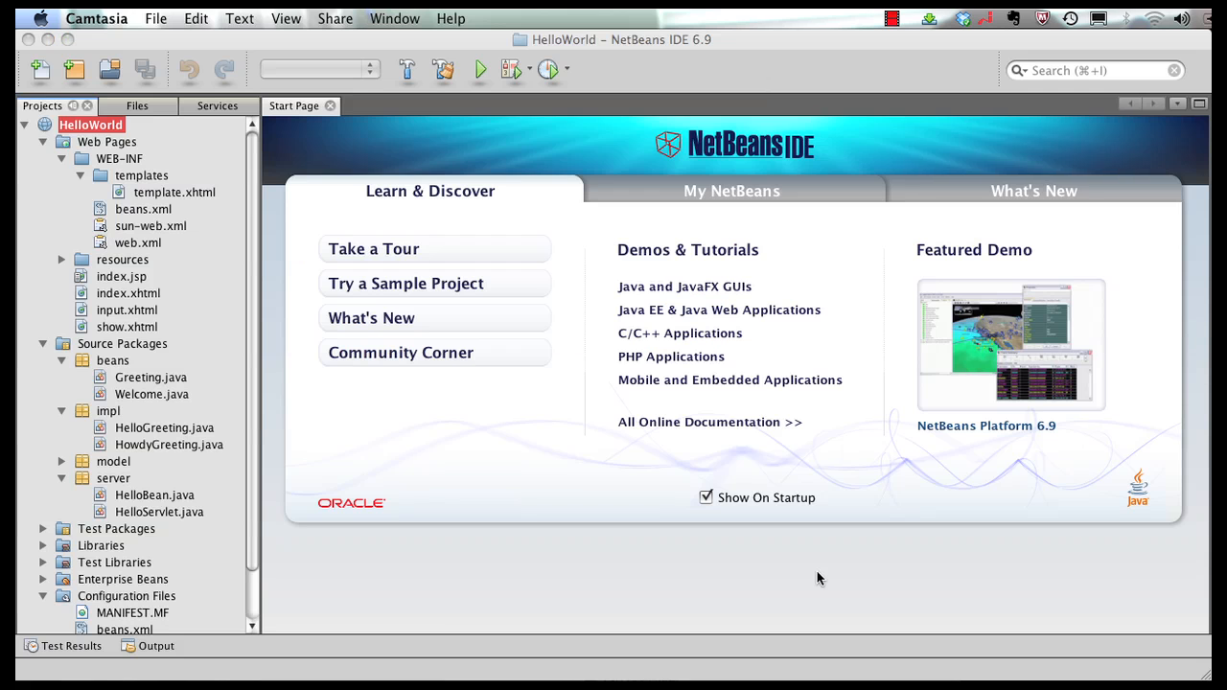
mouse_move(188, 364)
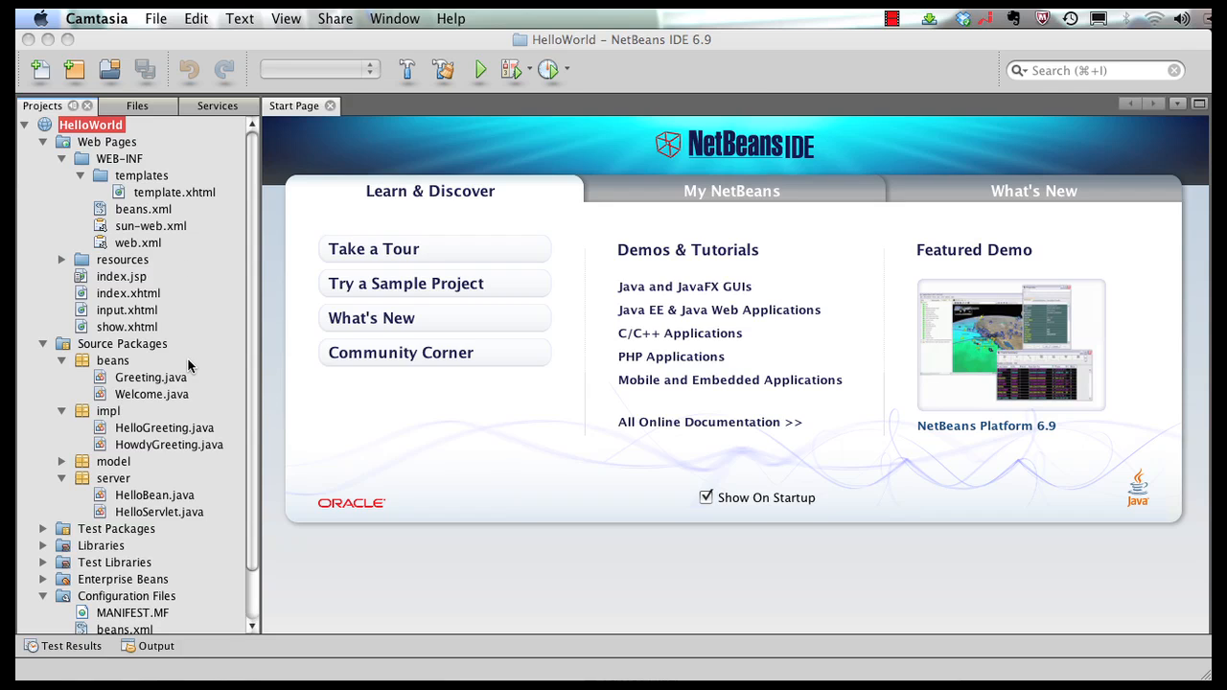
Step: Start a RESTful Web Services from Patterns wizard for HelloWorld and proceed to the pattern choice
left_click(92, 125)
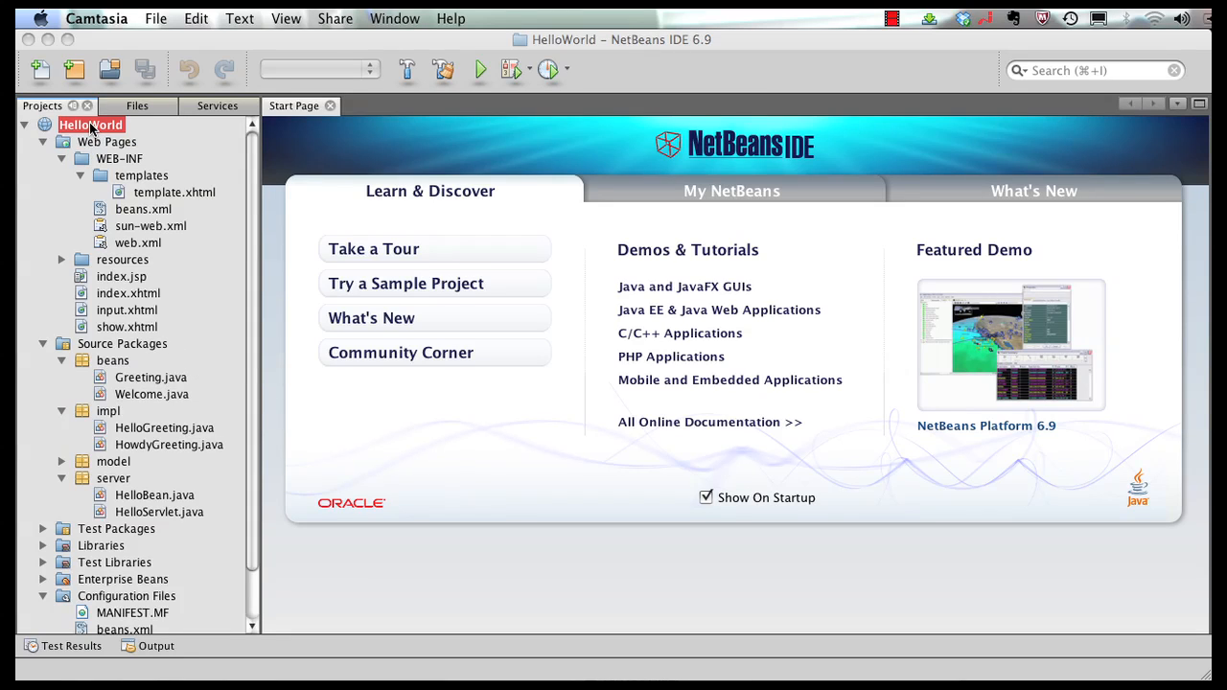
right_click(92, 125)
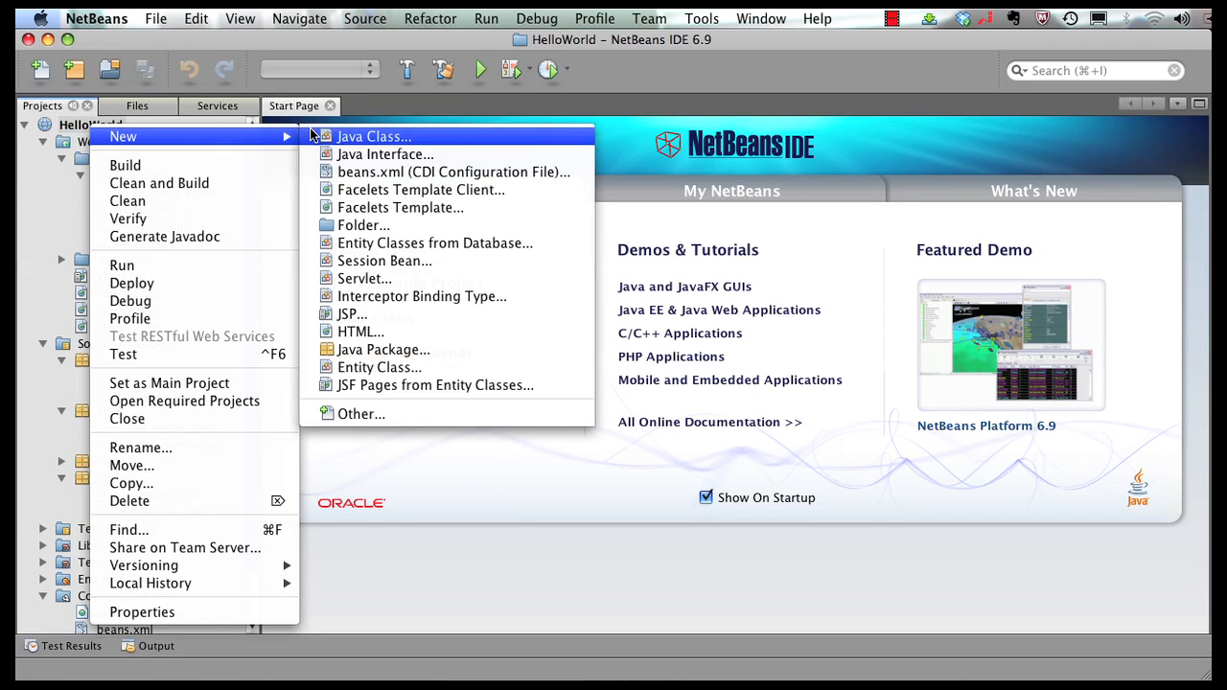
left_click(361, 414)
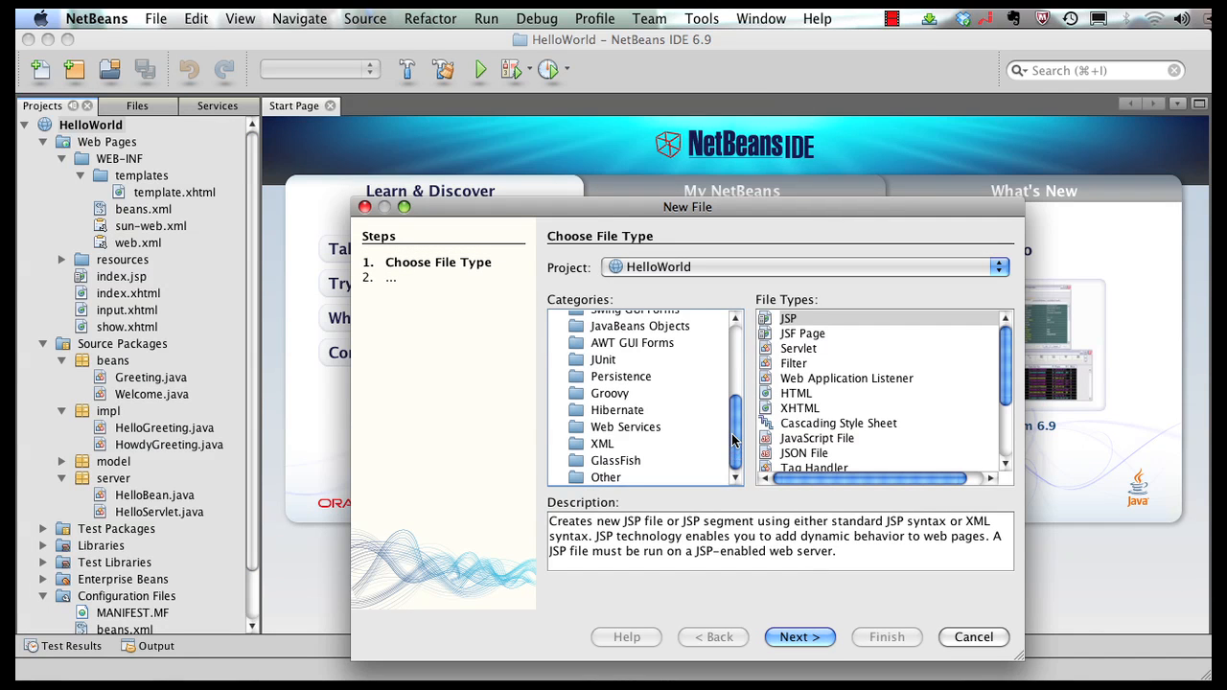
left_click(624, 426)
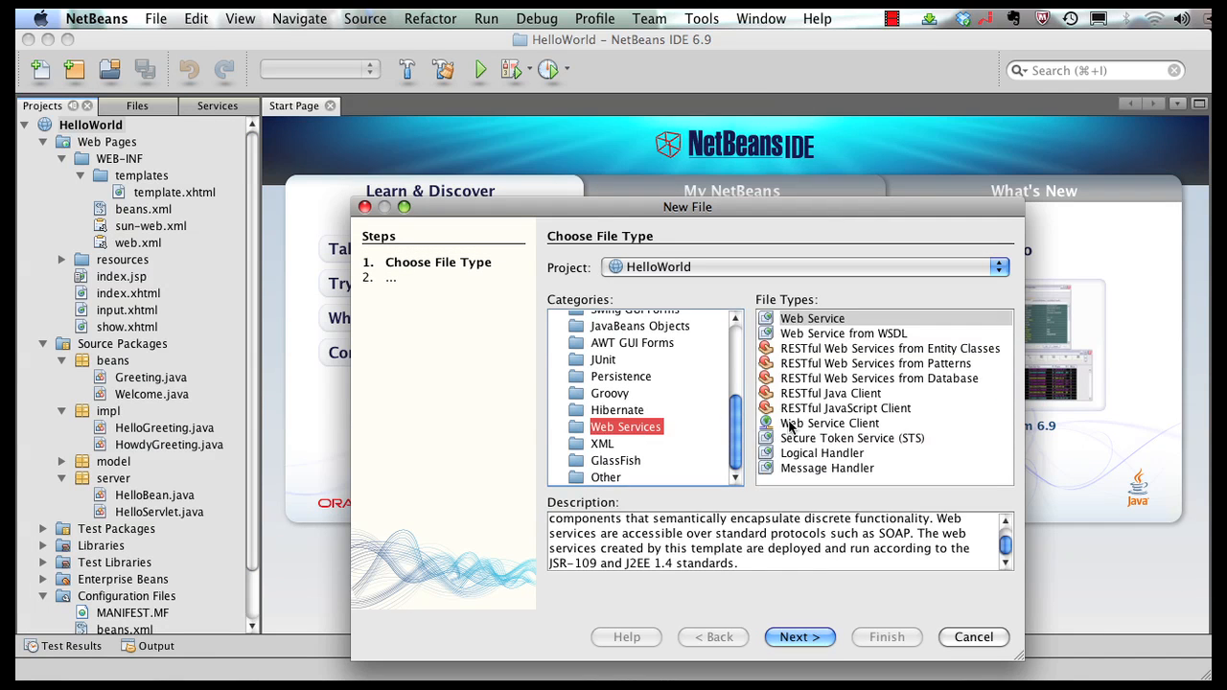
mouse_move(805, 393)
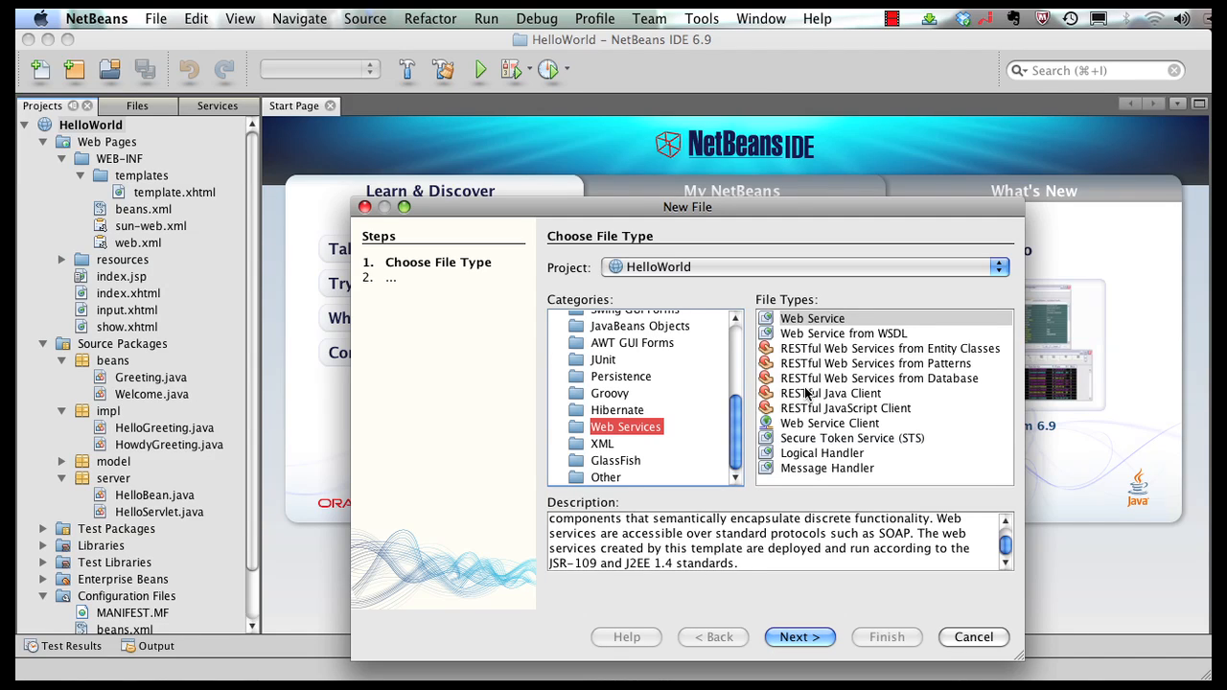
mouse_move(813, 393)
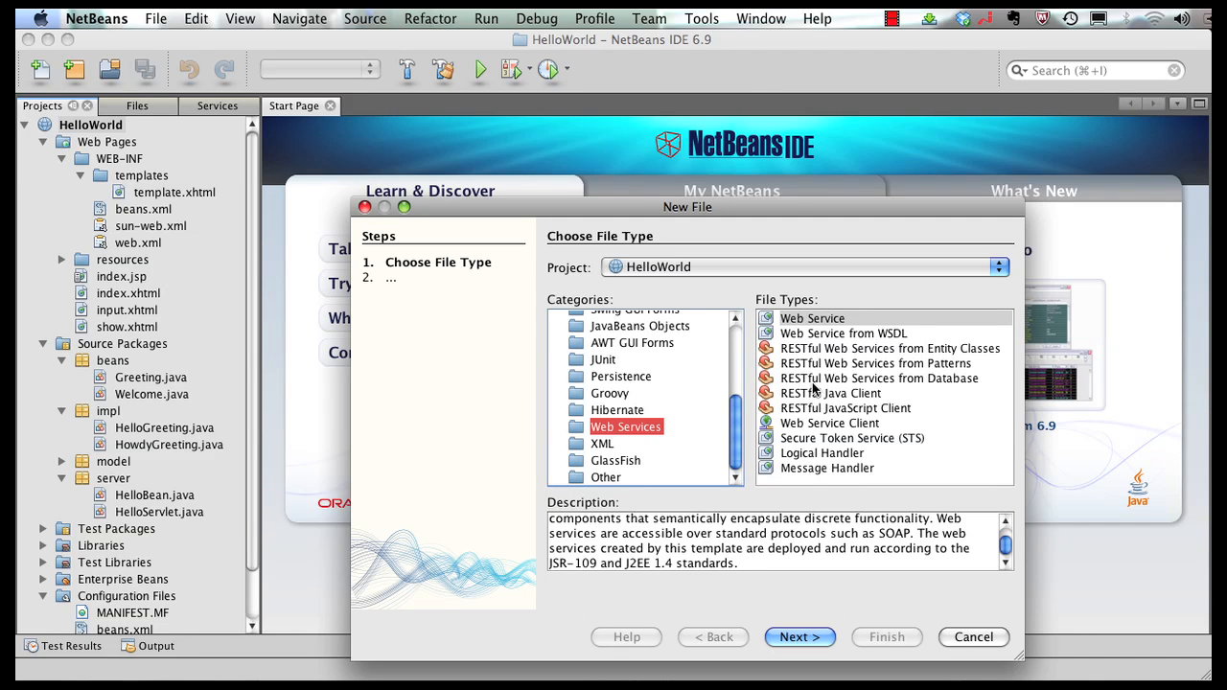
mouse_move(841, 387)
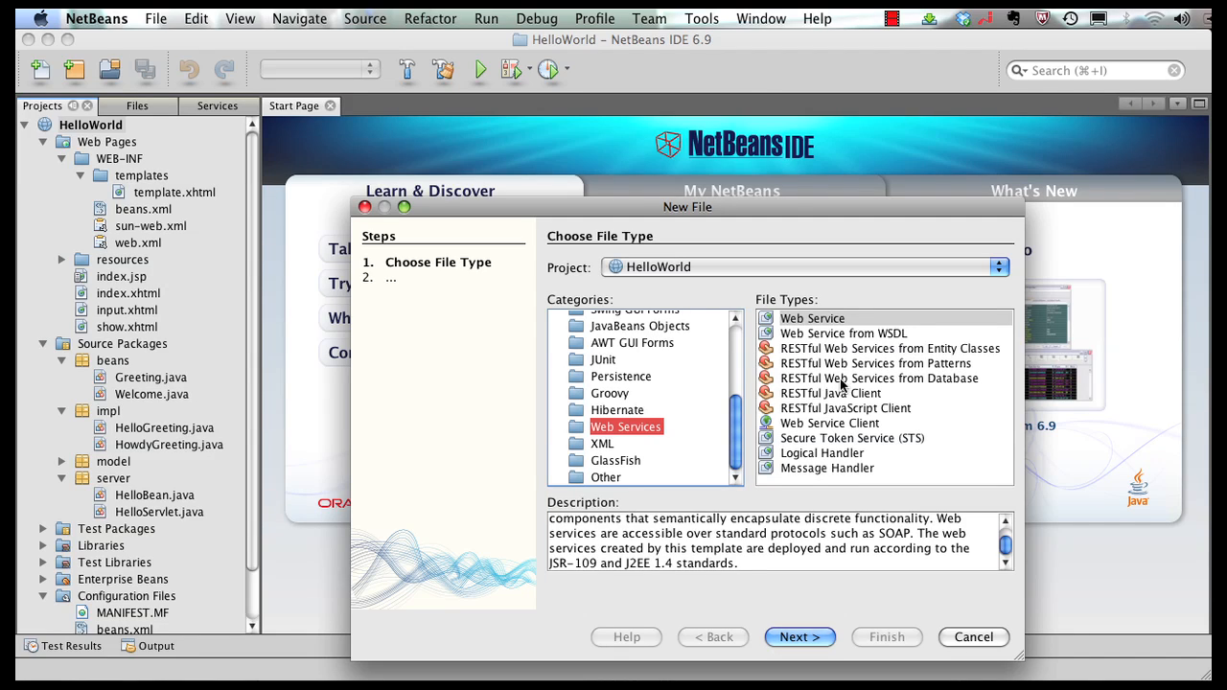
mouse_move(924, 363)
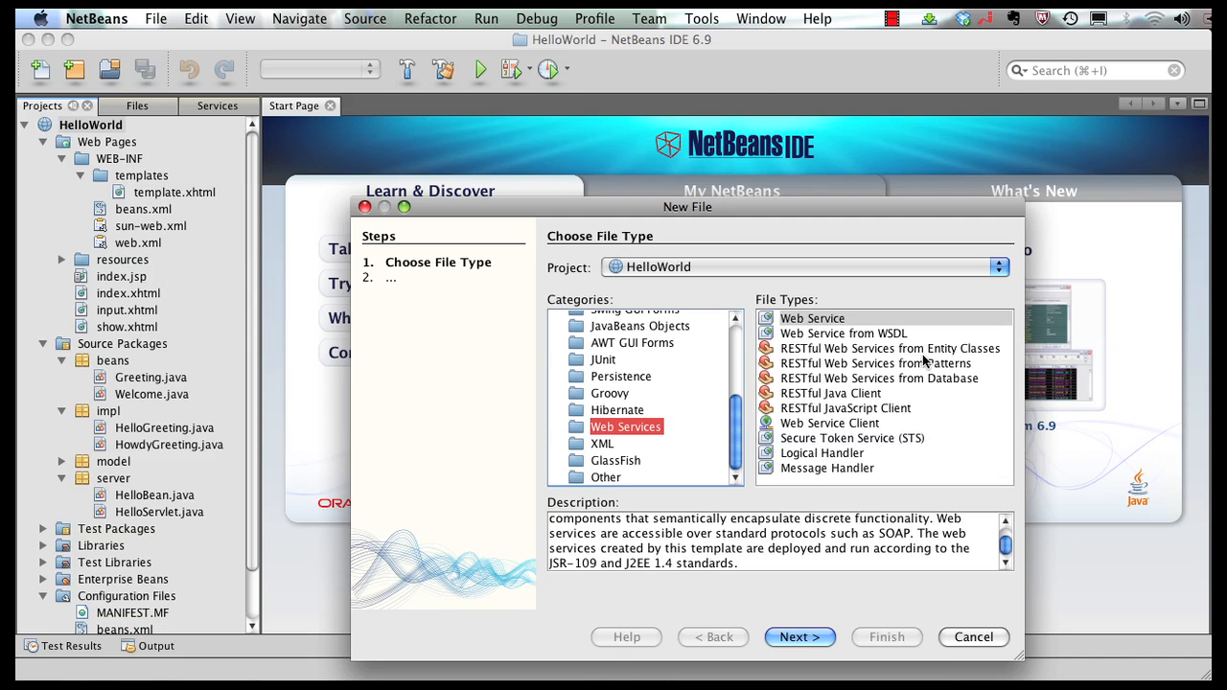
mouse_move(911, 368)
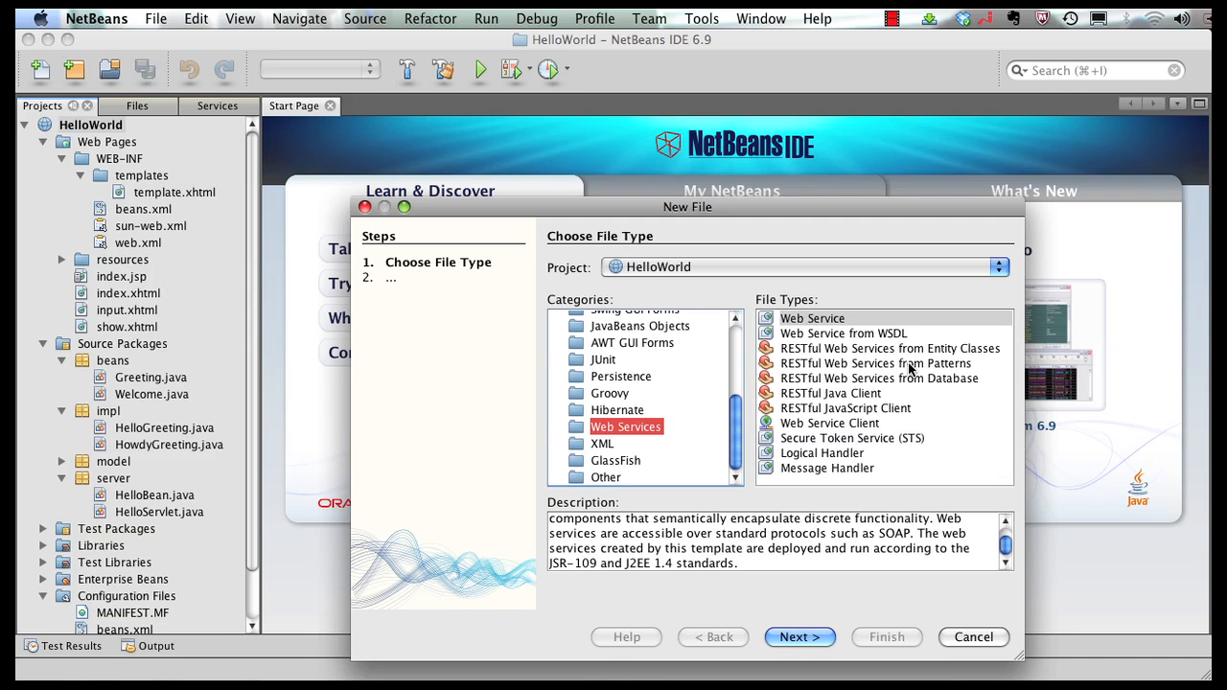
left_click(874, 362)
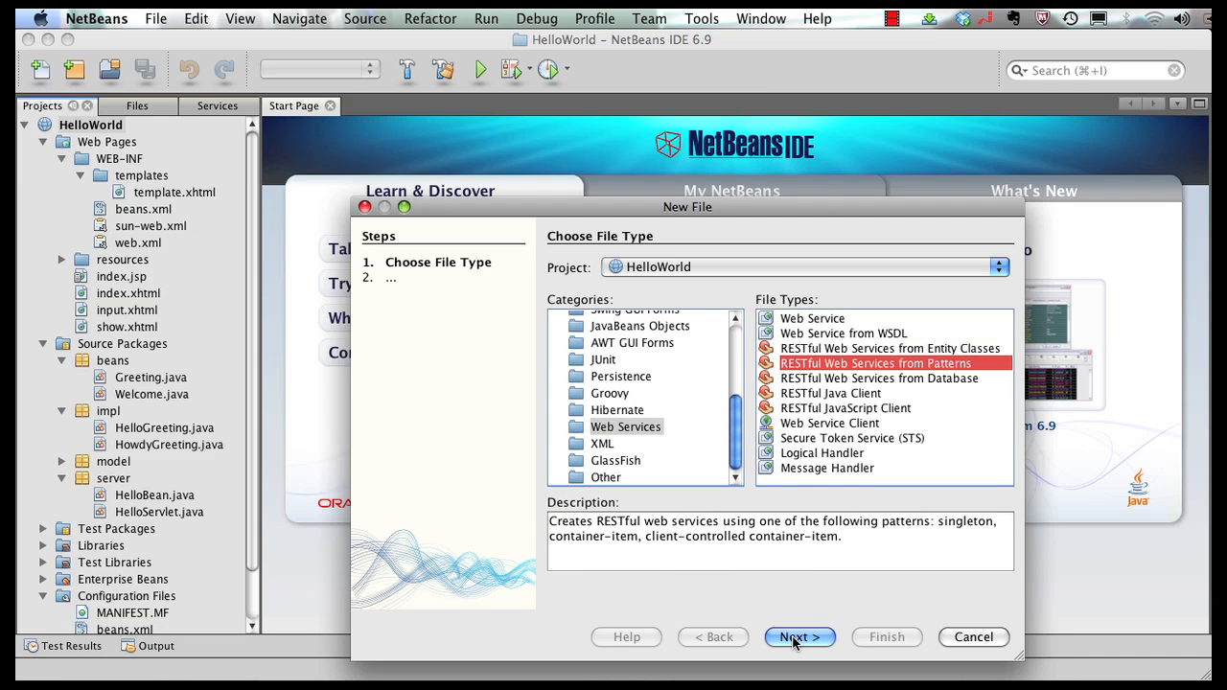
left_click(798, 636)
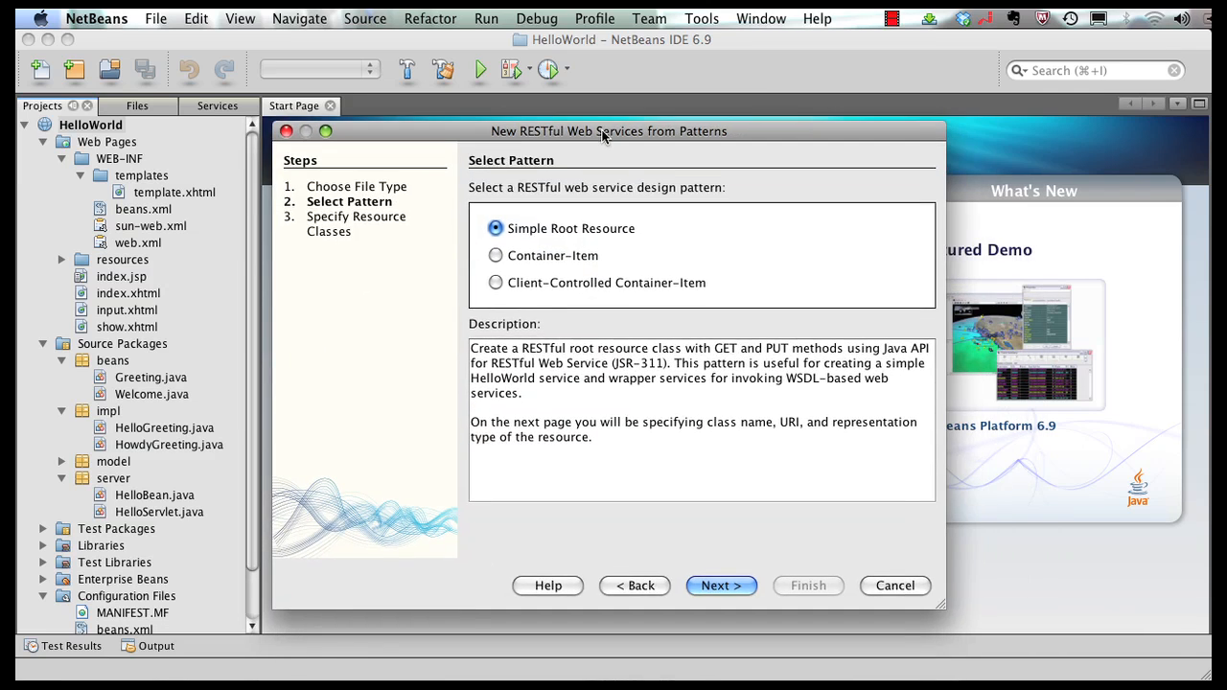
mouse_move(702, 606)
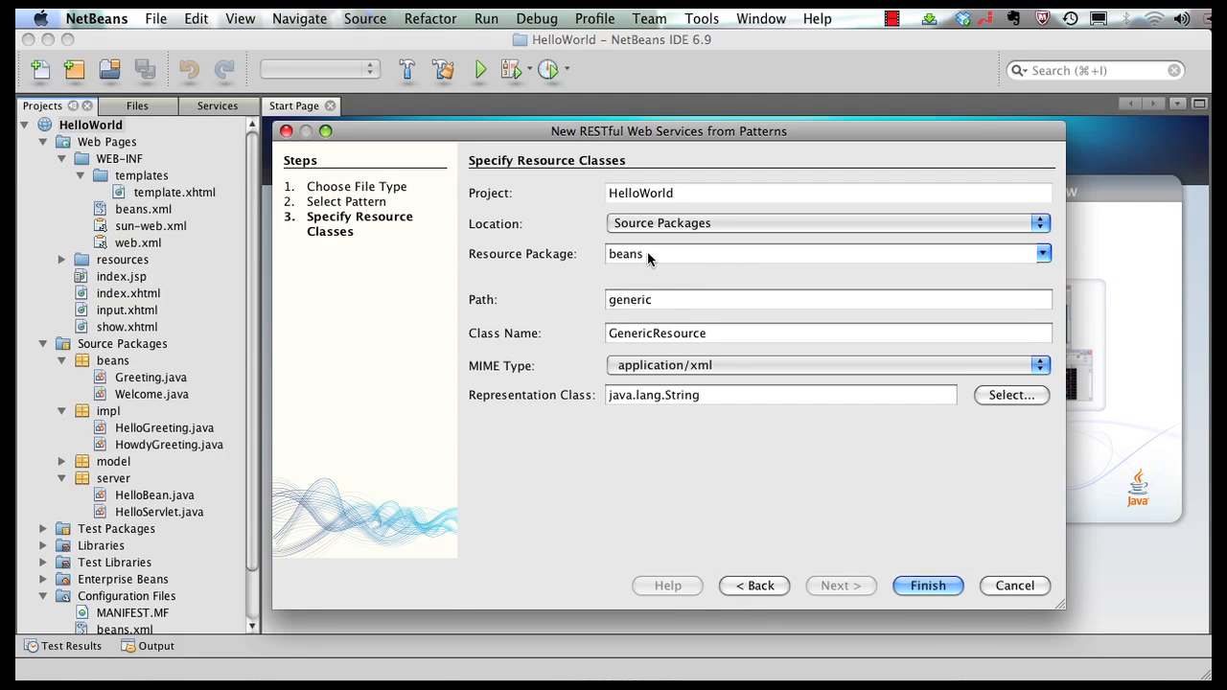
Step: Set package 'resource' and path 'simple' for SimpleResource and finish the wizard
type("resource")
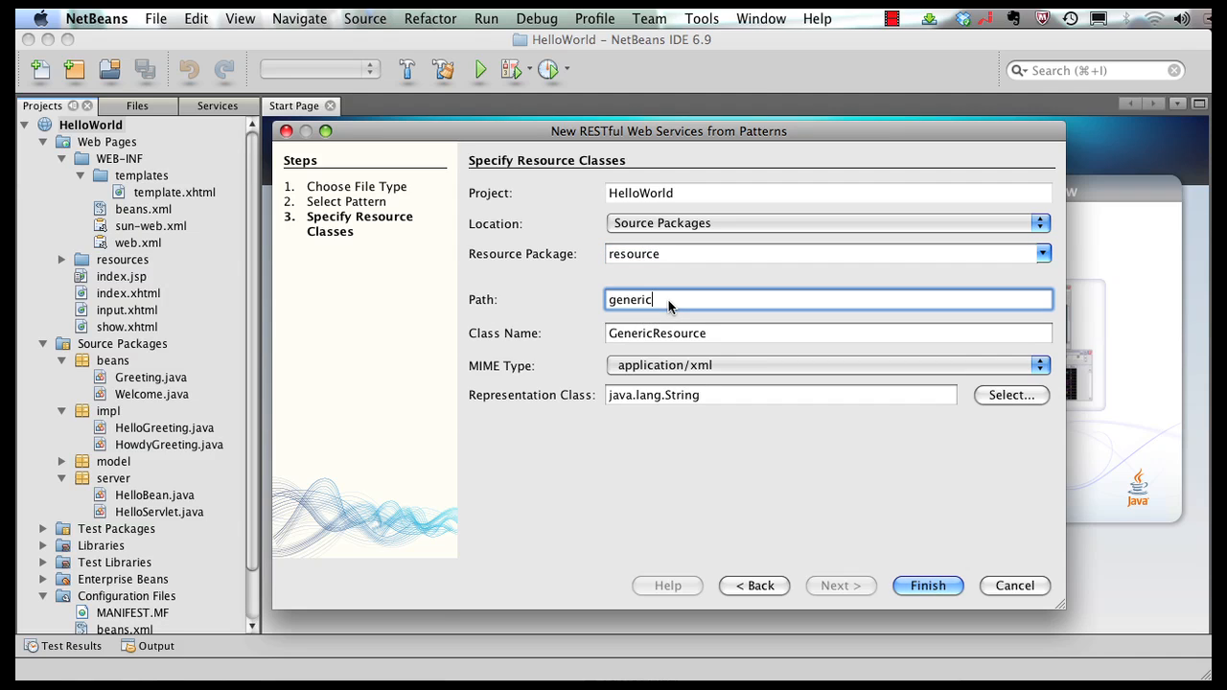
type("sim")
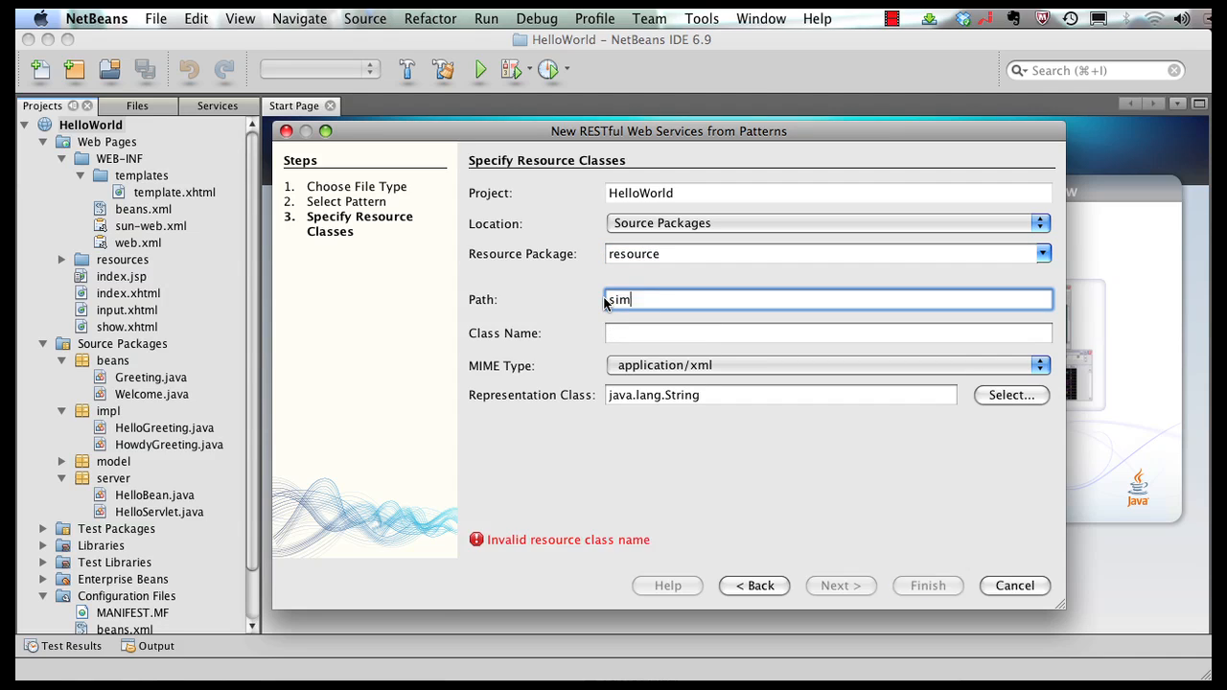
type("pl")
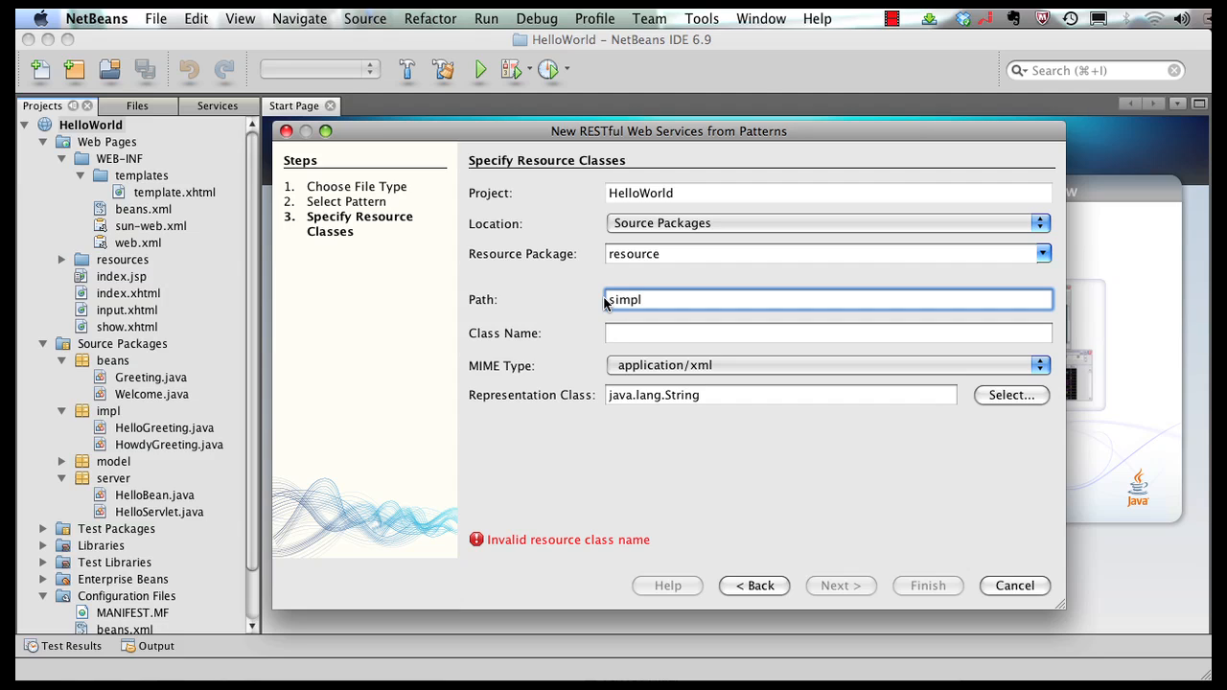
key("Backspace")
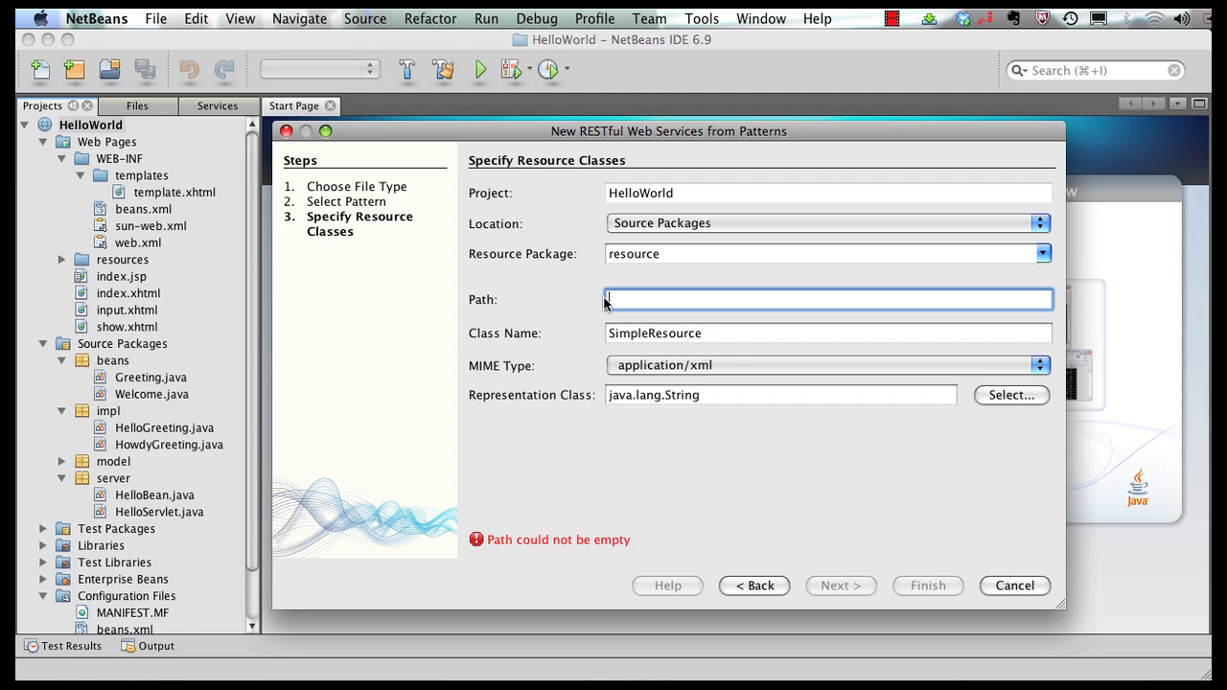
type("simple")
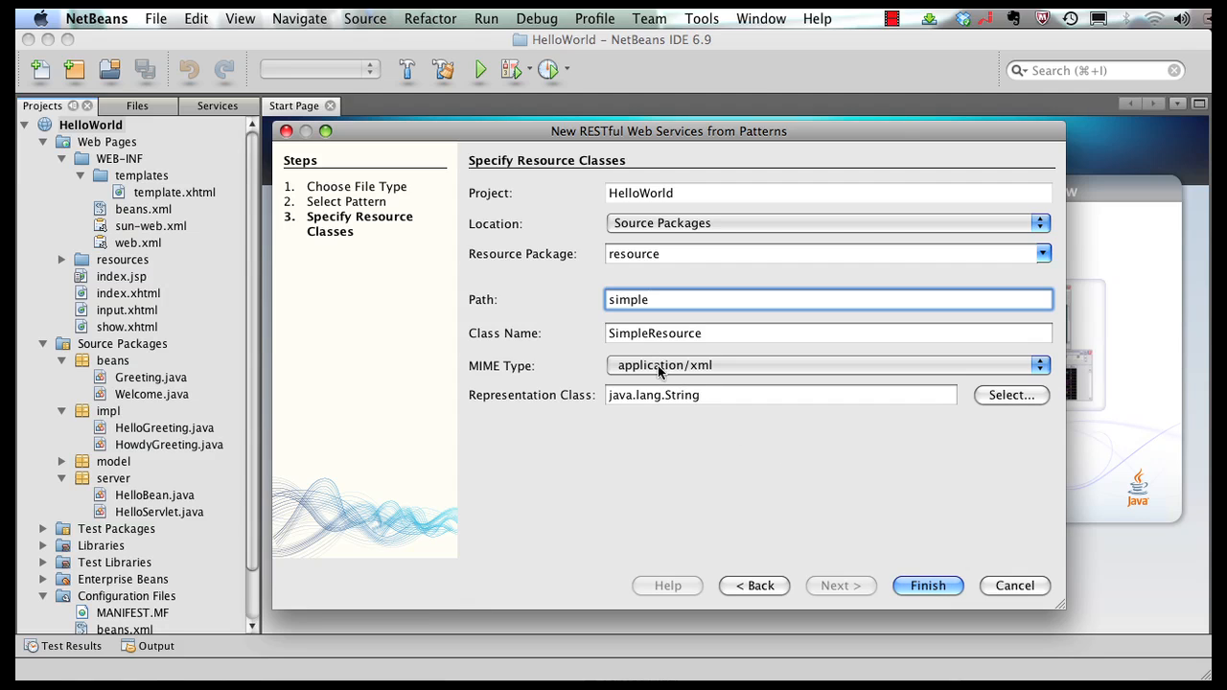
mouse_move(680, 378)
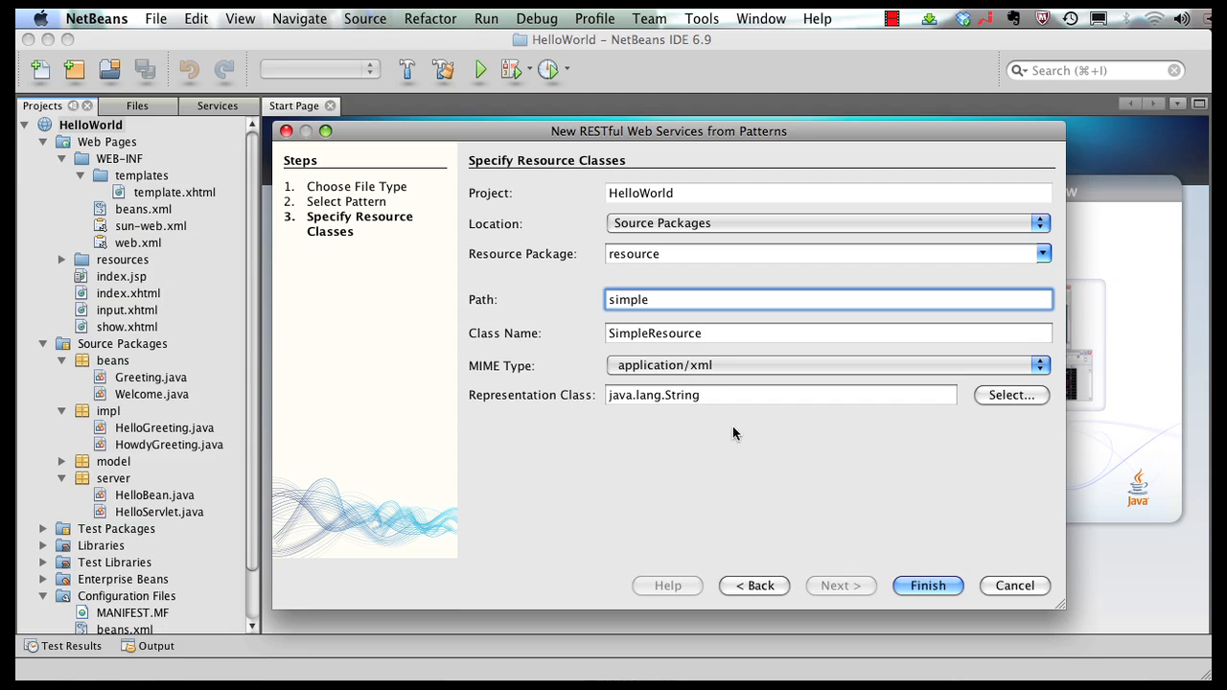
left_click(926, 587)
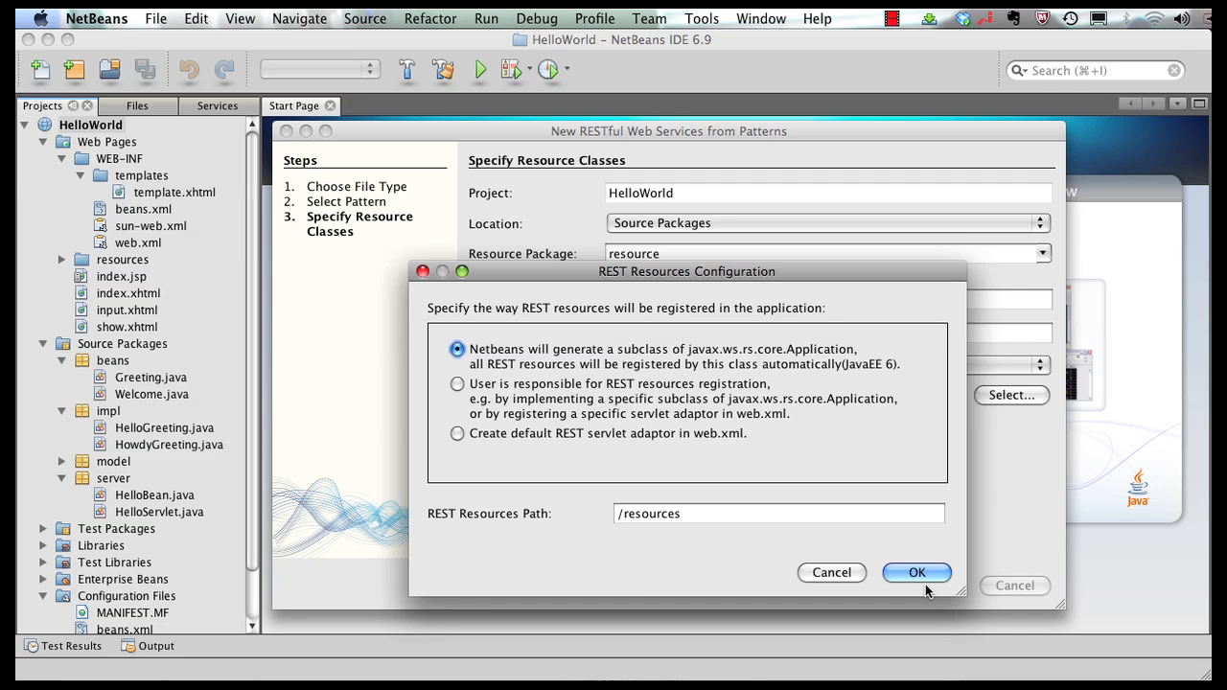
mouse_move(709, 364)
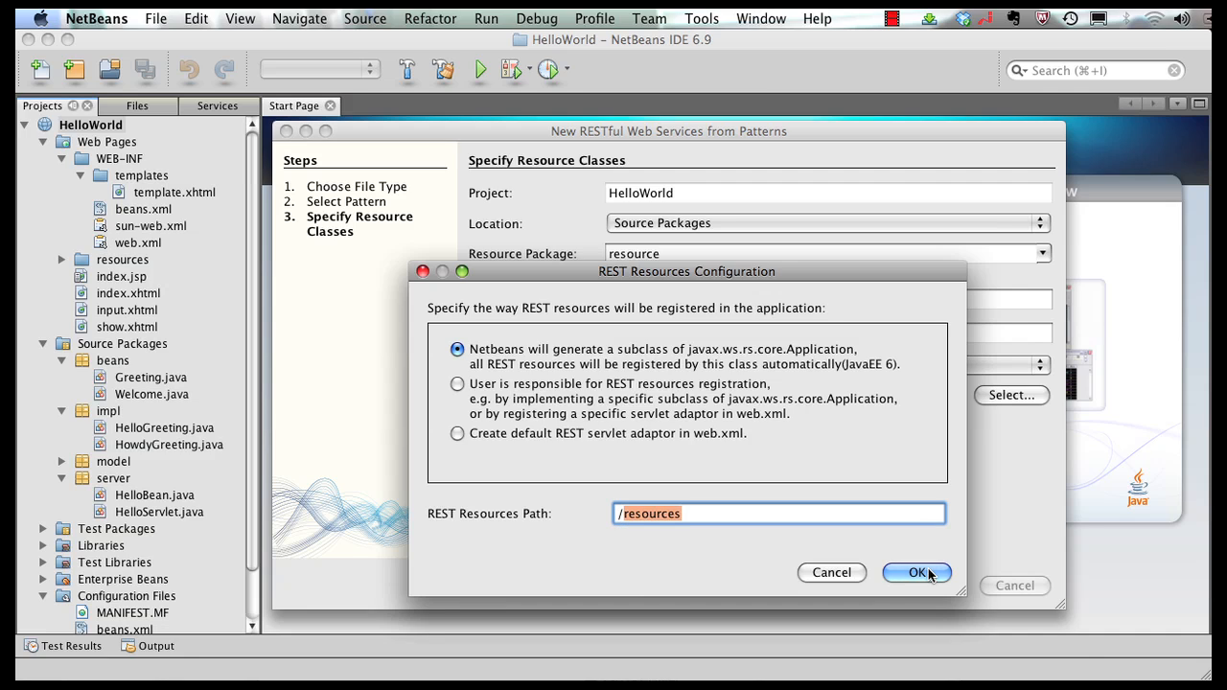
Step: Accept the default Application-subclass registration under /resources to generate SimpleResource.java
left_click(917, 572)
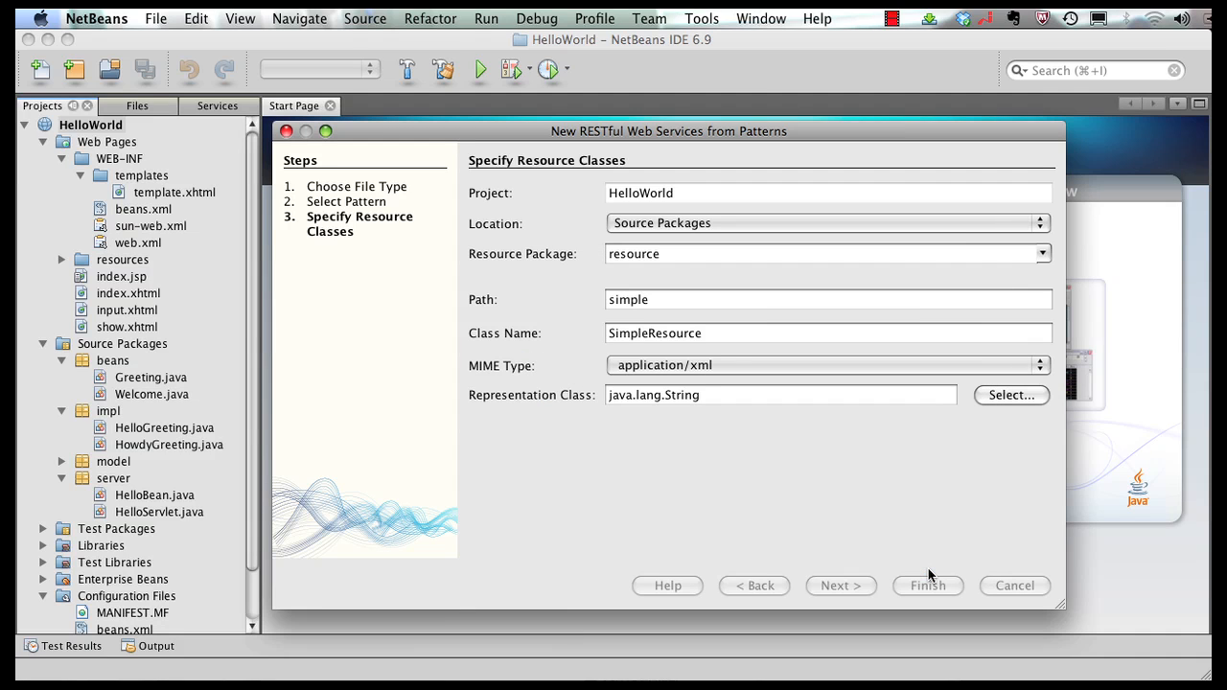
left_click(928, 586)
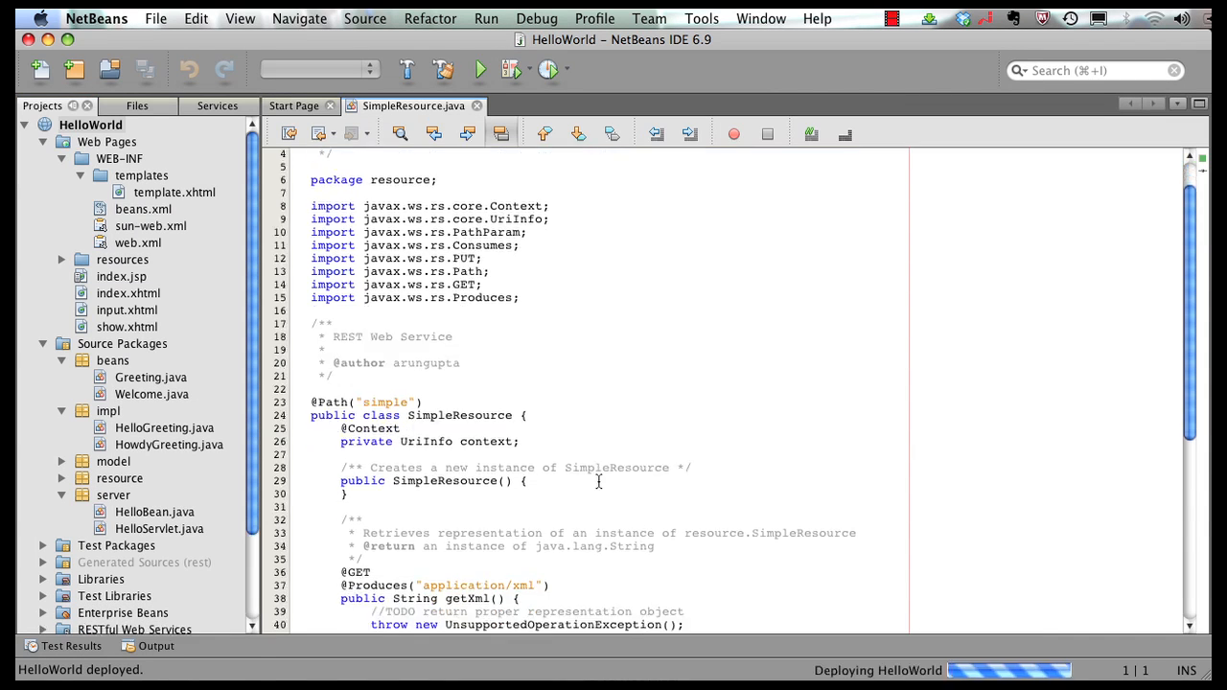
scroll("down", 3)
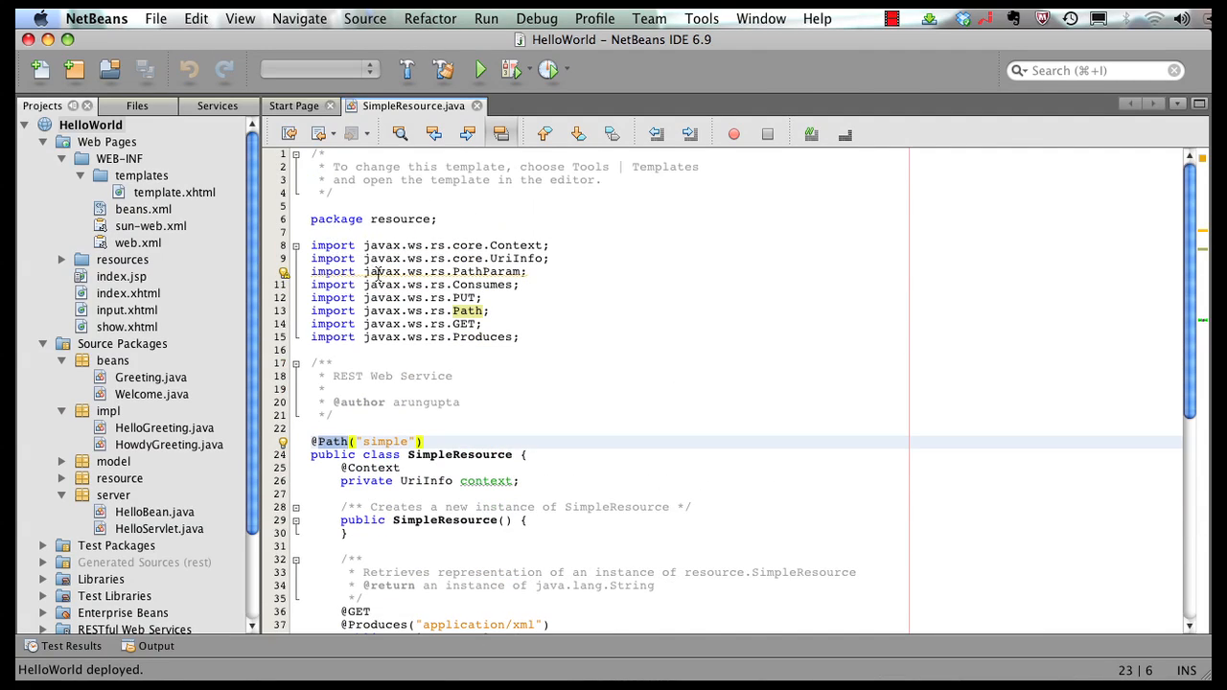
scroll("down", 3)
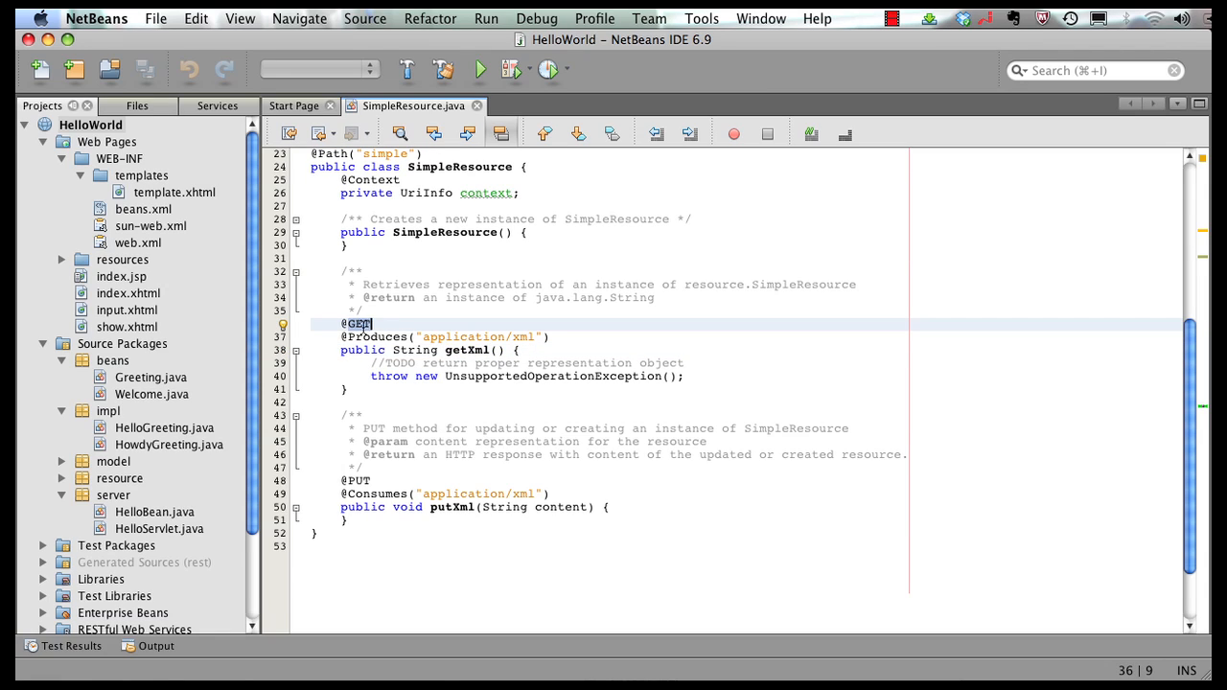
double_click(468, 349)
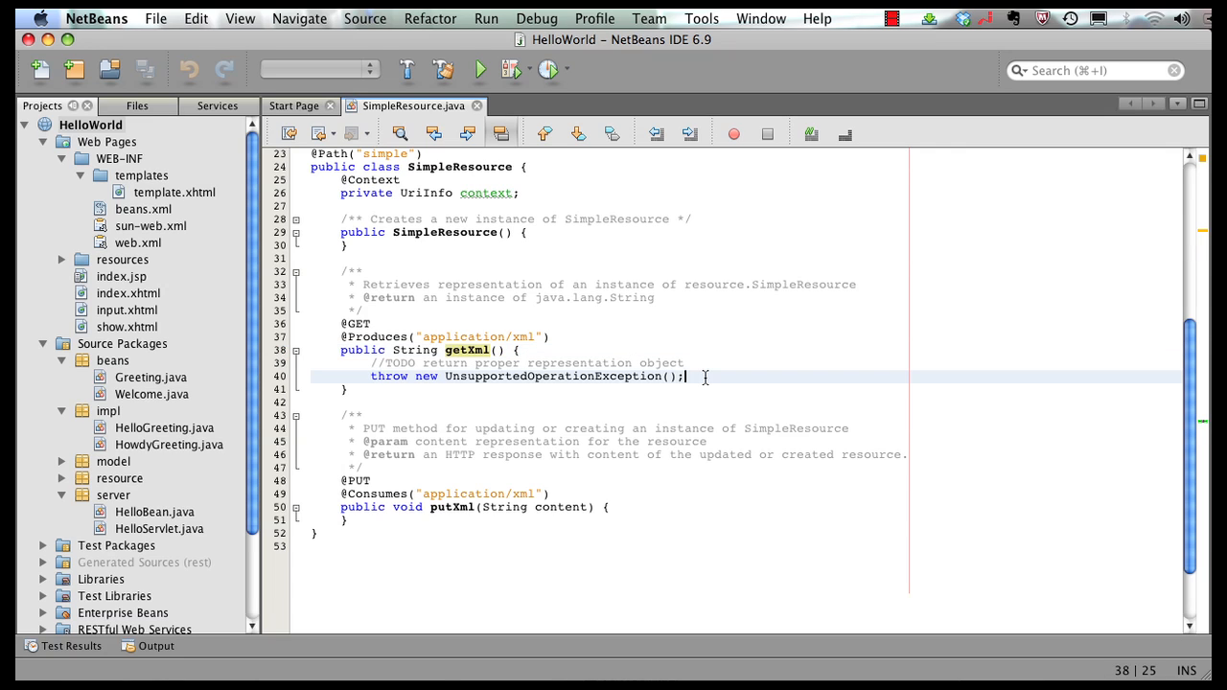
Step: Make getXml return the string "<greeting>Hello</greeting>"
type("retu")
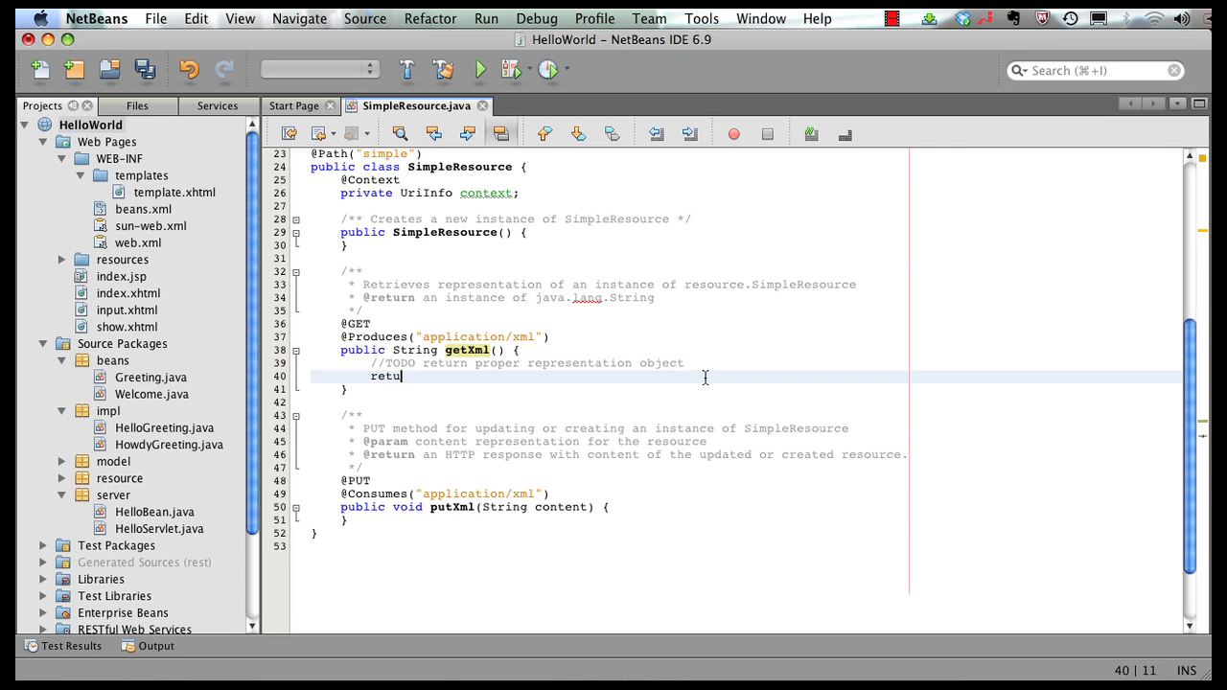
type("rn \"<greeting")
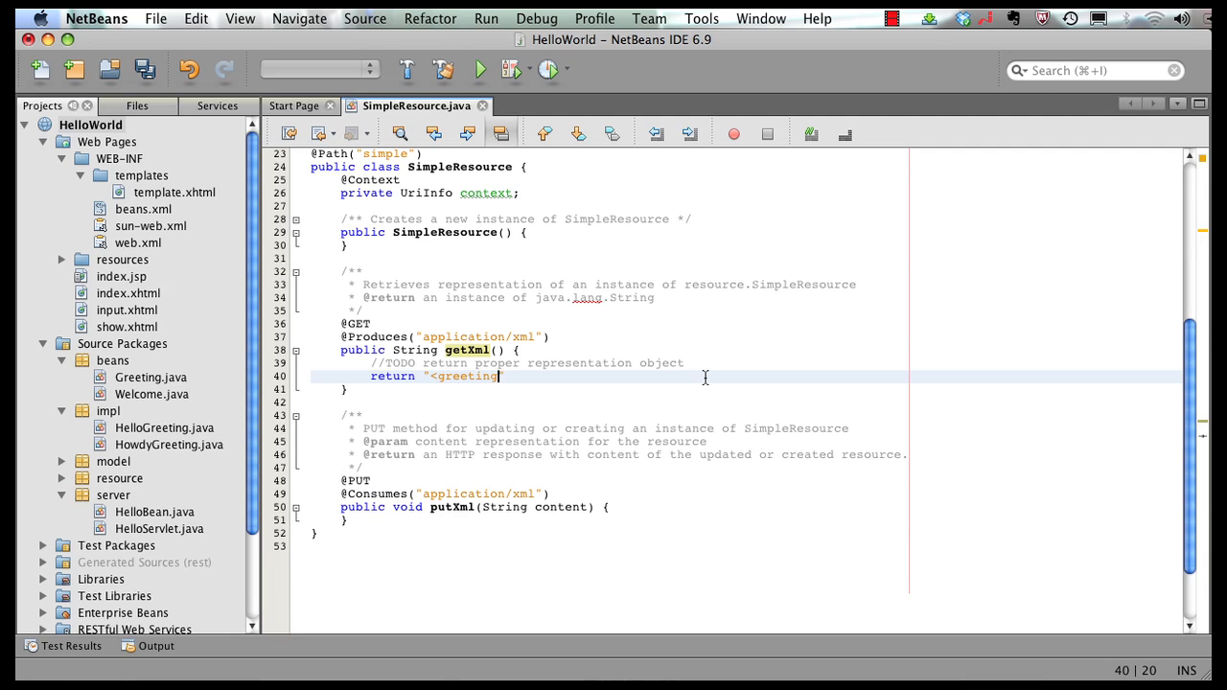
type(">Hello<?")
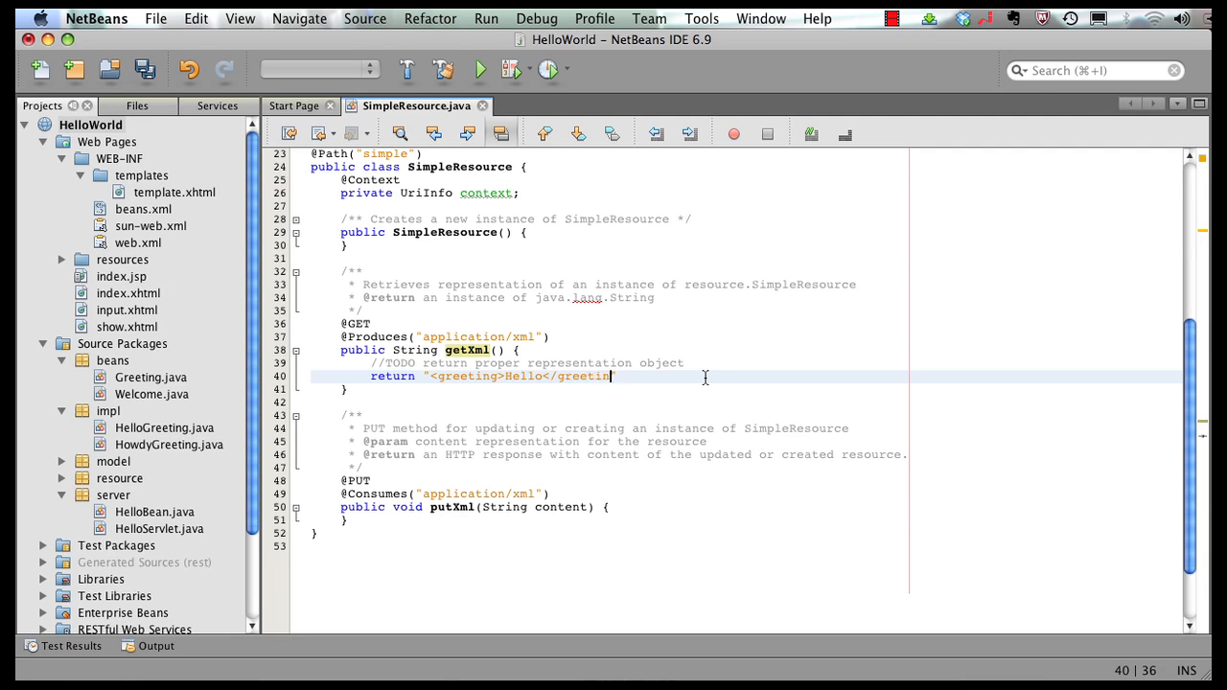
type(">\";")
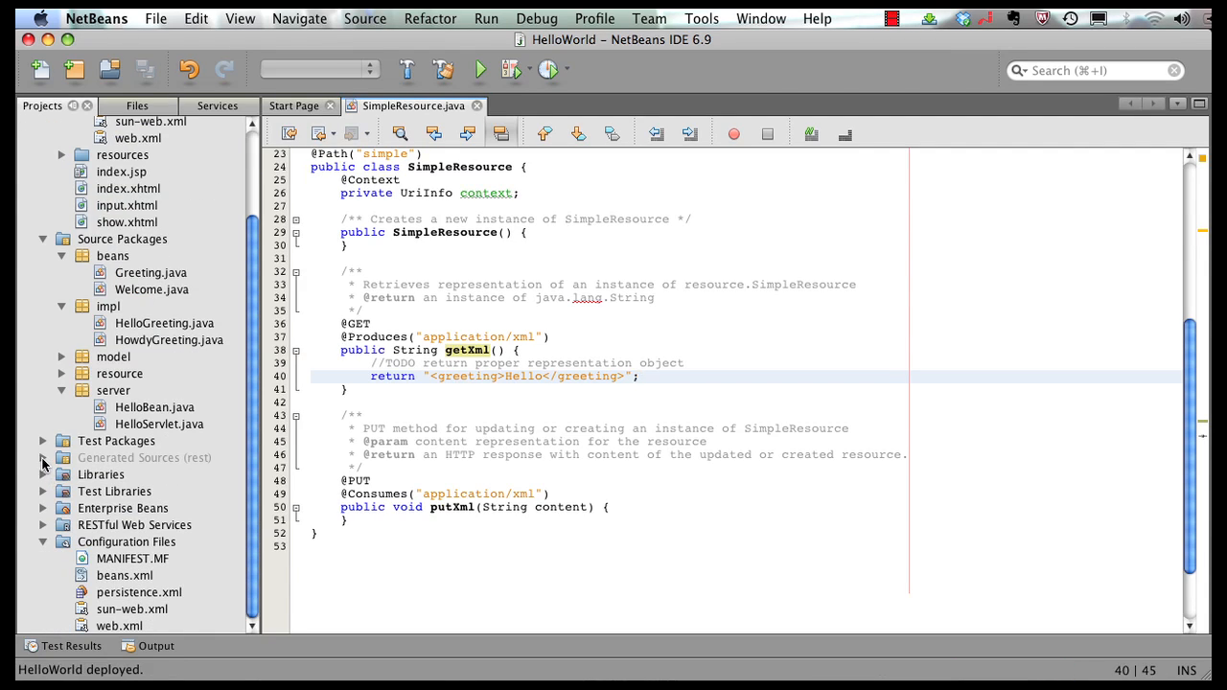
Step: Open ApplicationConfig.java from Generated Sources (rest) under org.netbeans.rest.application.config
left_click(42, 456)
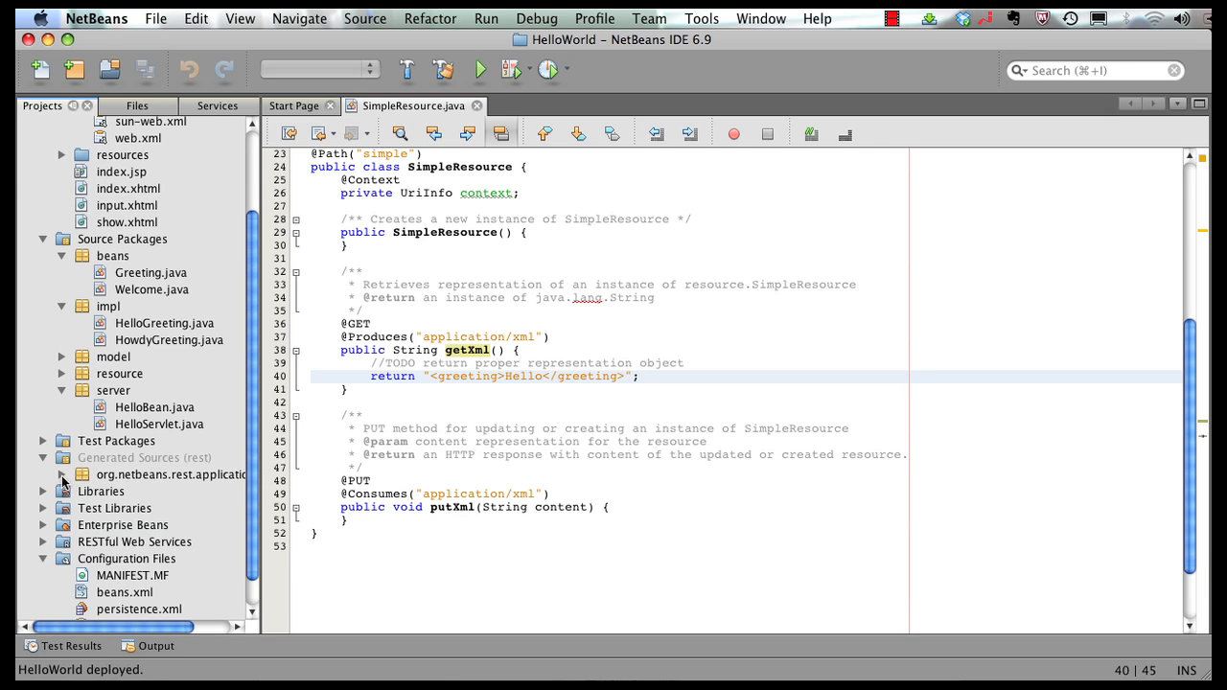
double_click(127, 491)
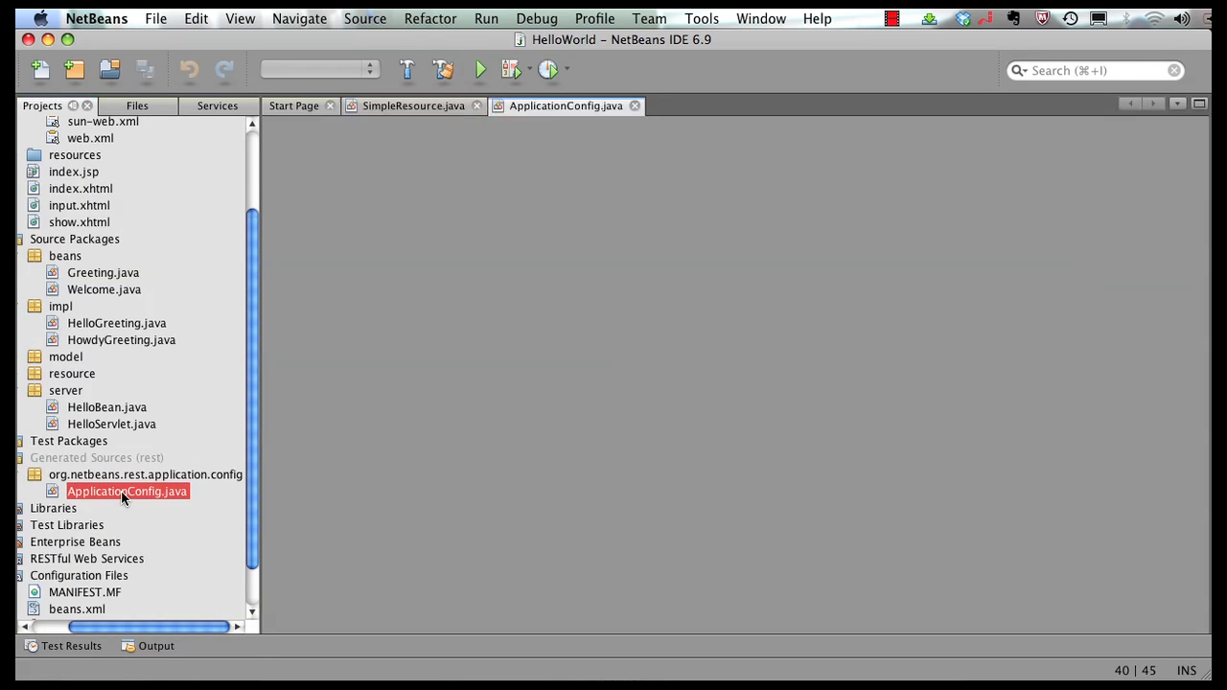
double_click(127, 491)
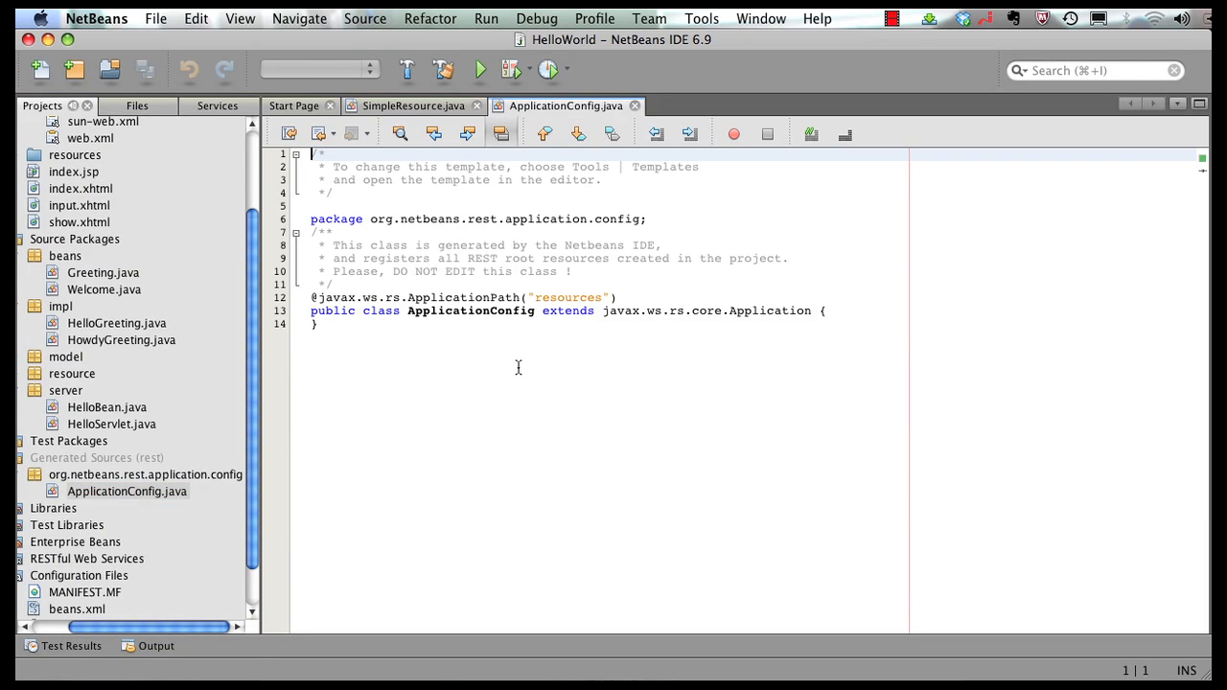
left_click(537, 310)
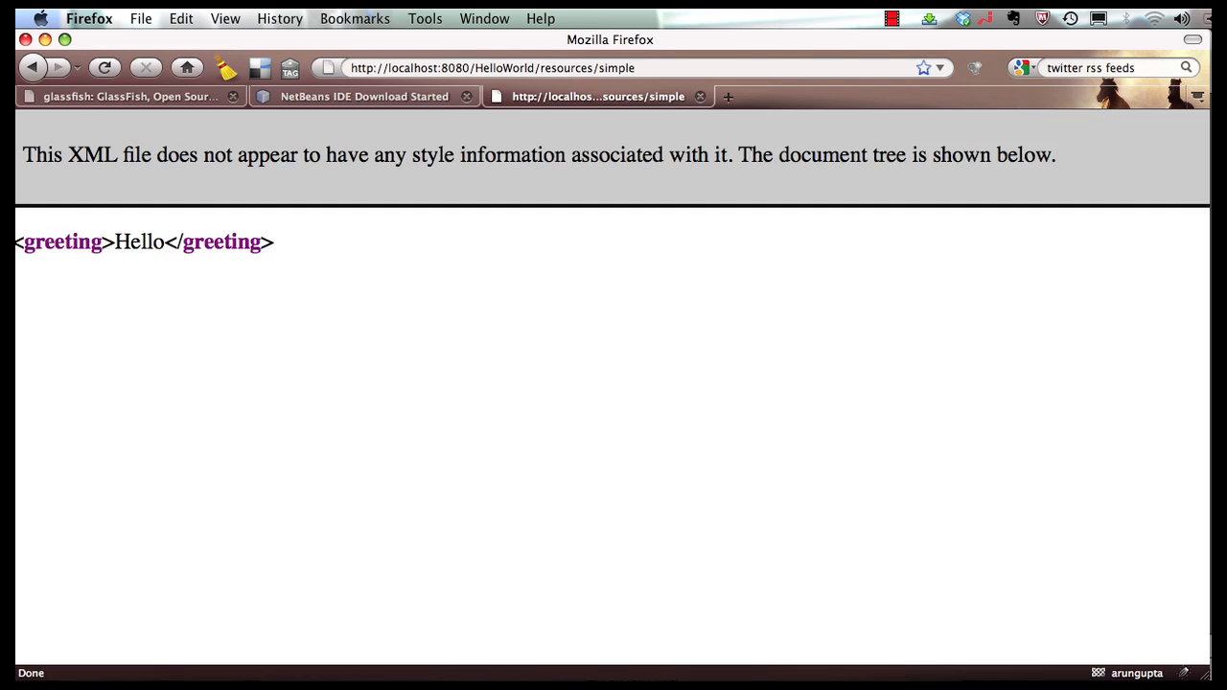
mouse_move(483, 326)
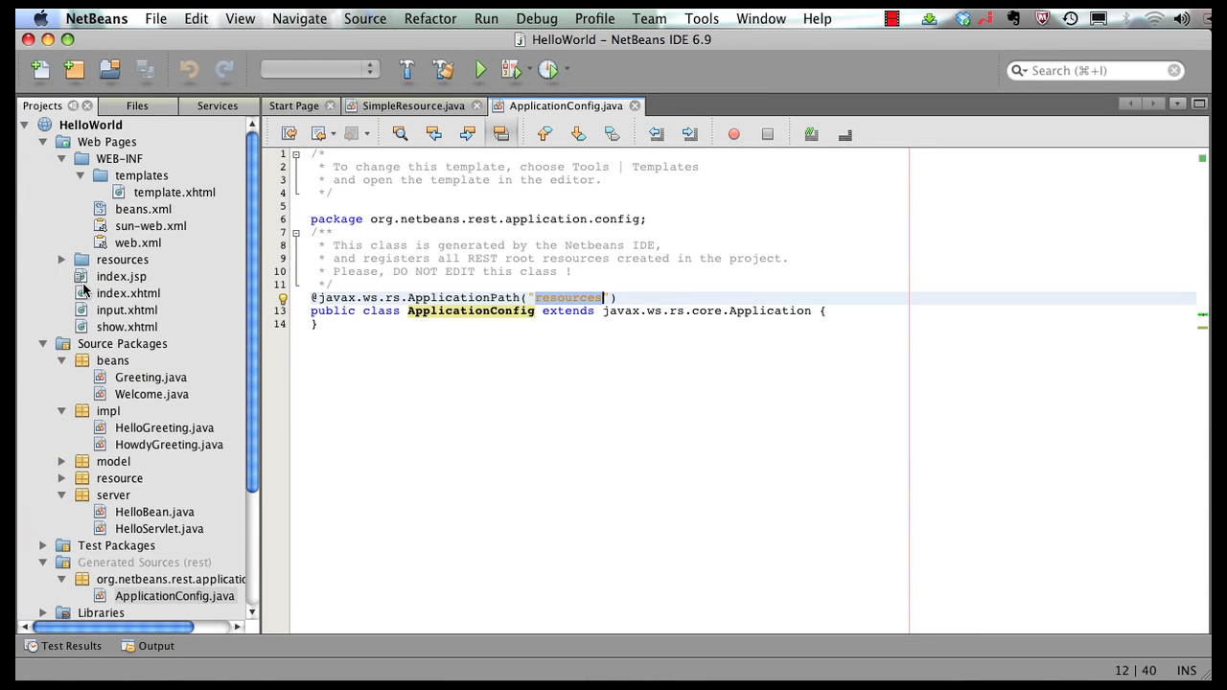
Step: Start a new file for HelloWorld and list the Web Services file types
left_click(90, 125)
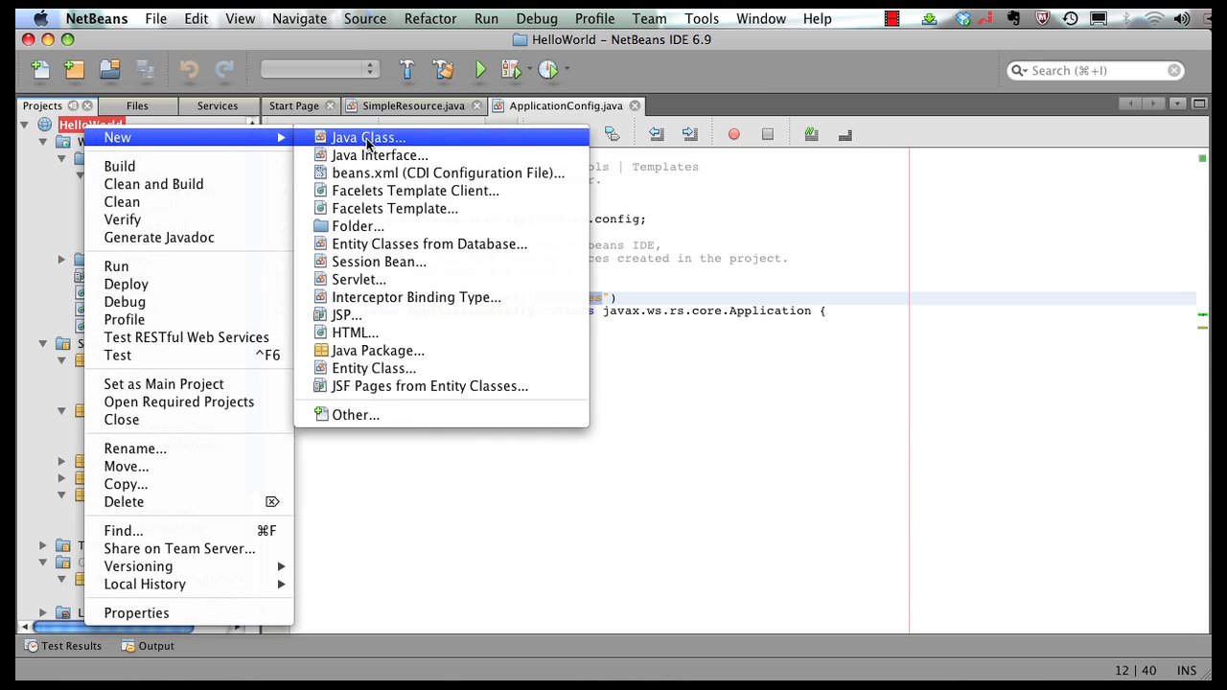
left_click(357, 414)
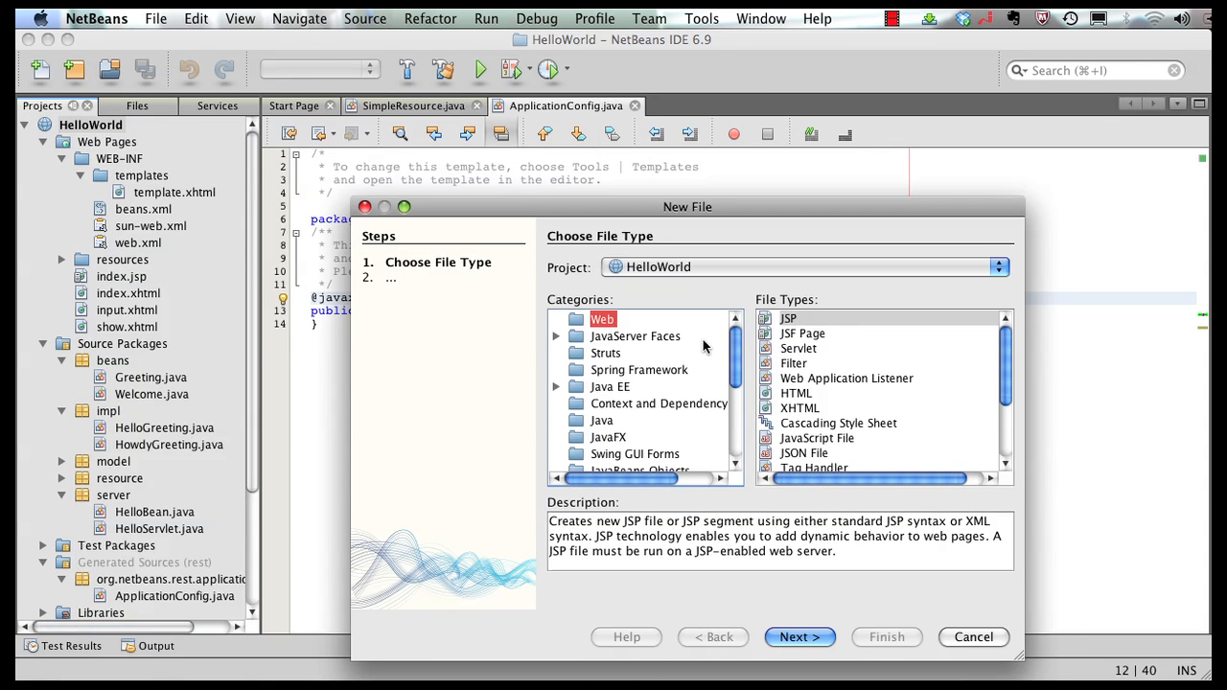
left_click(625, 426)
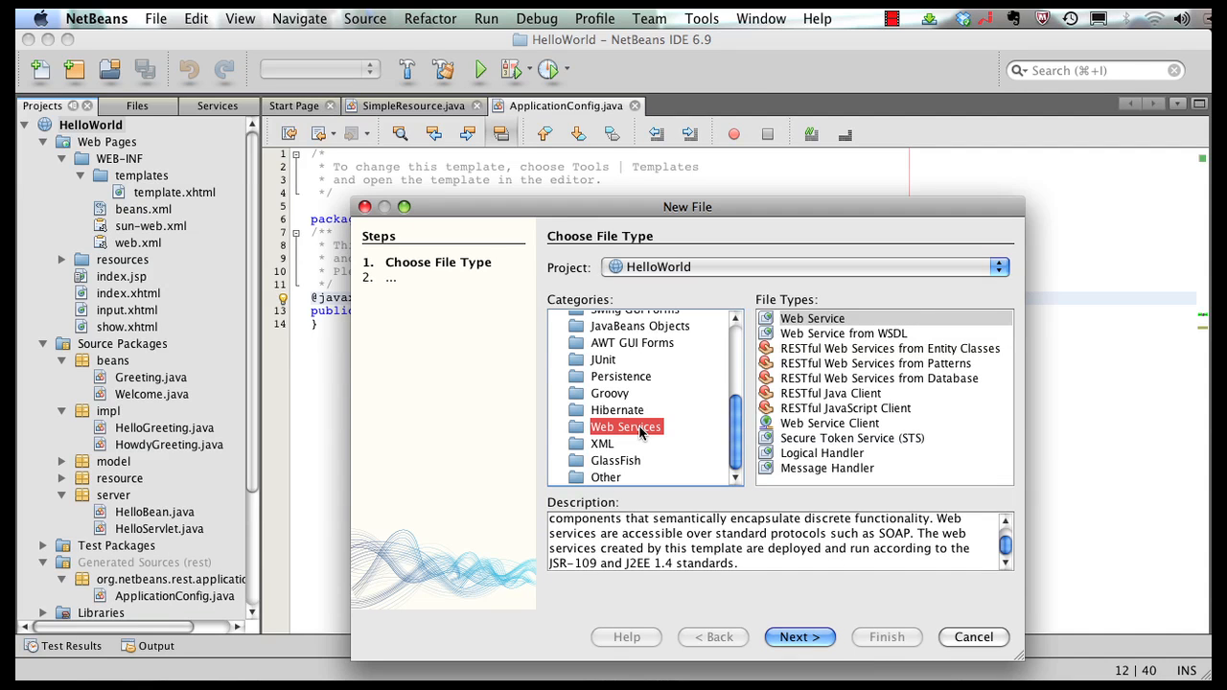
left_click(887, 349)
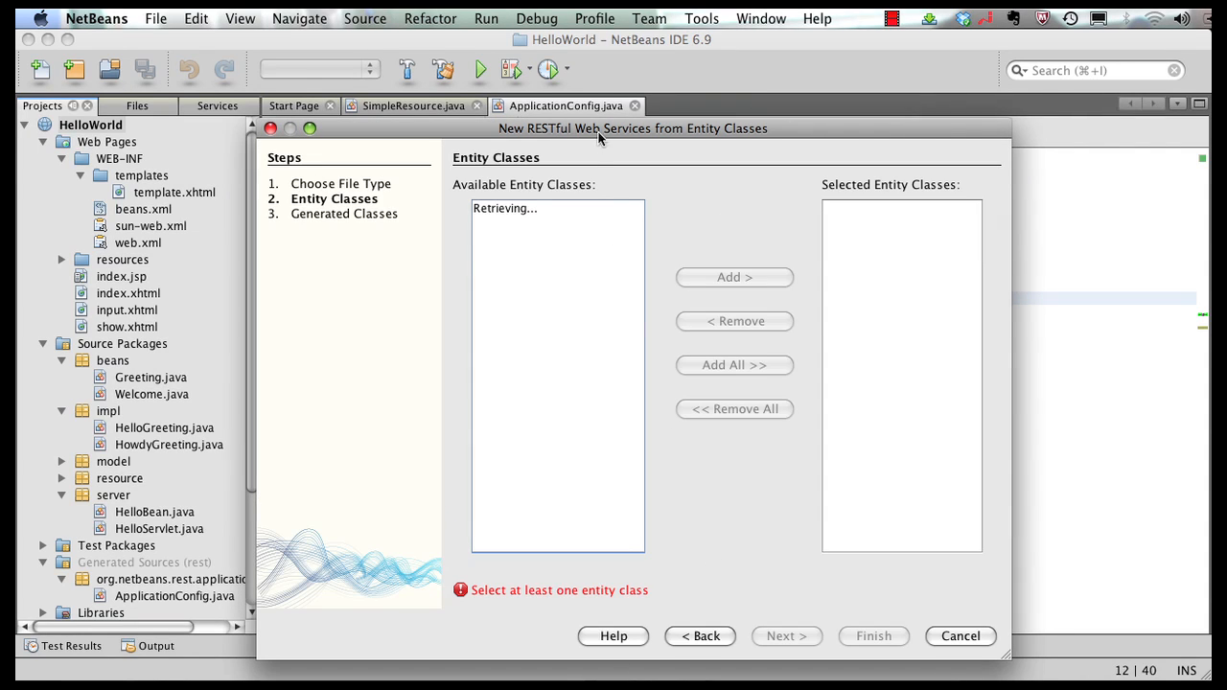
Step: Generate REST services from the States (model.States) entity class and finish the wizard
left_click_drag(598, 126, 541, 94)
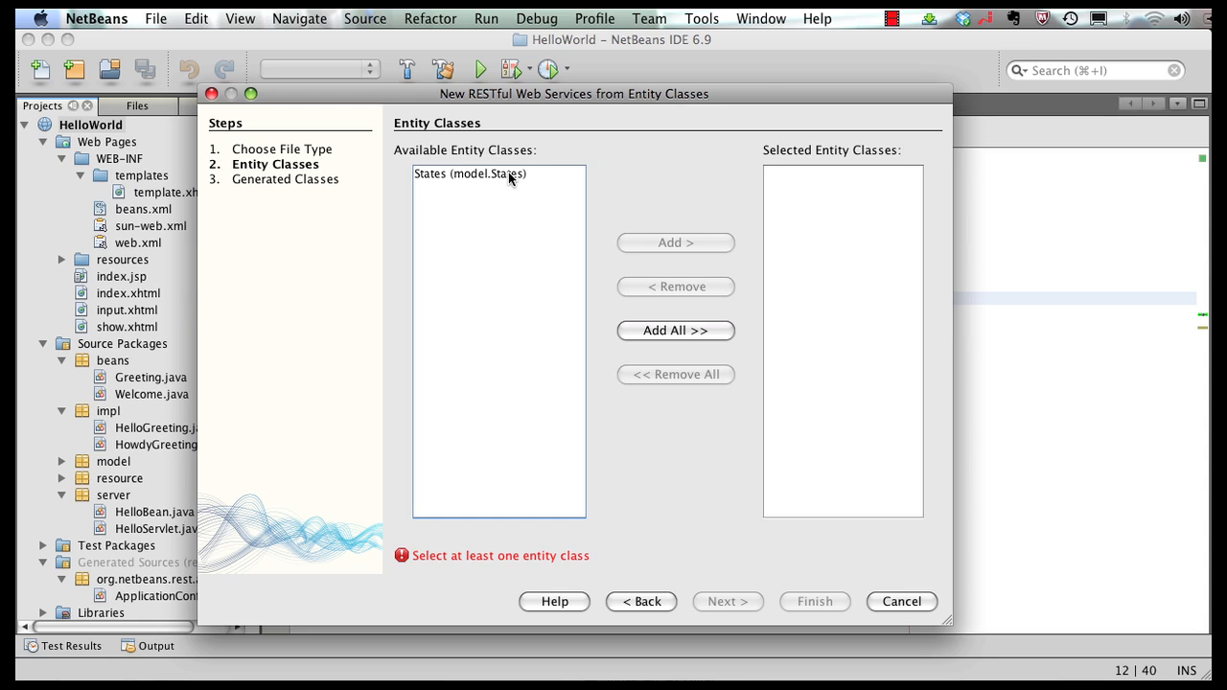
left_click(470, 173)
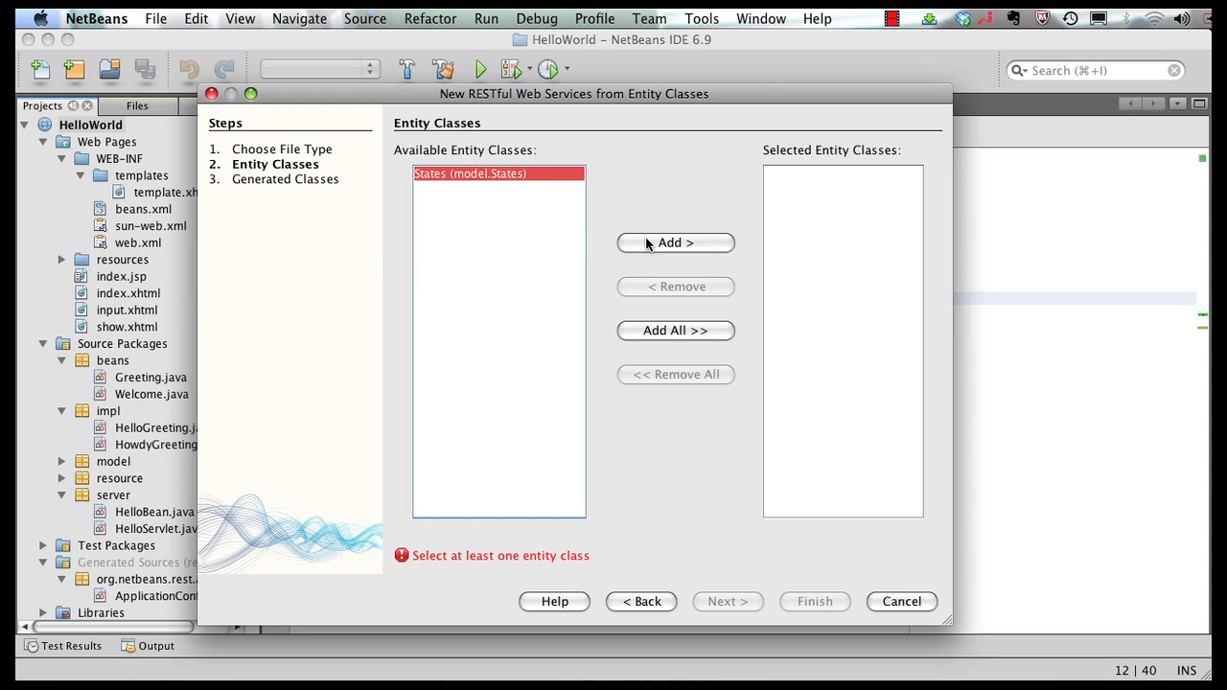
left_click(674, 242)
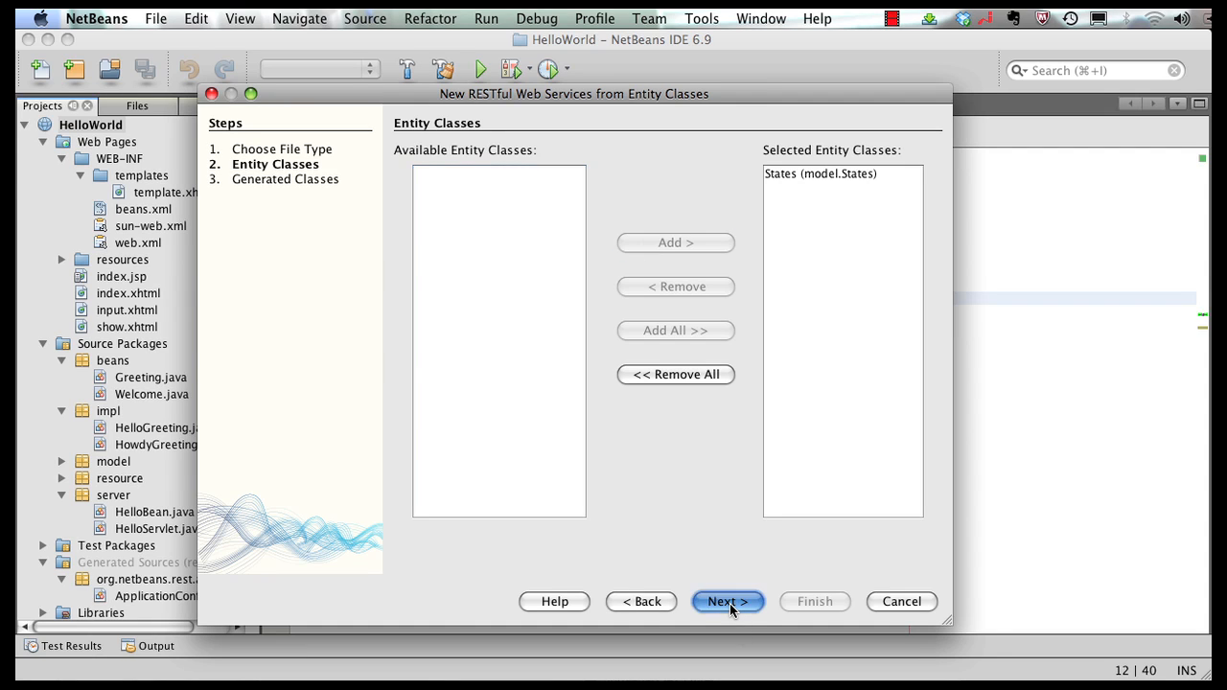
left_click(729, 602)
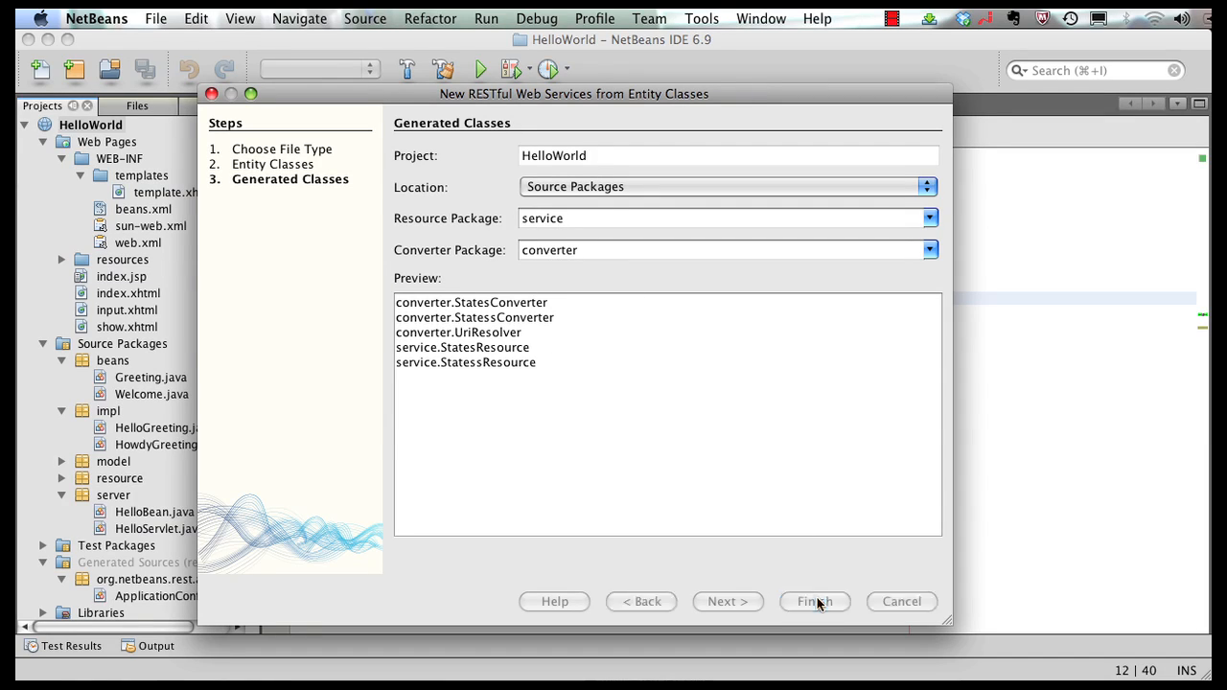
left_click(813, 602)
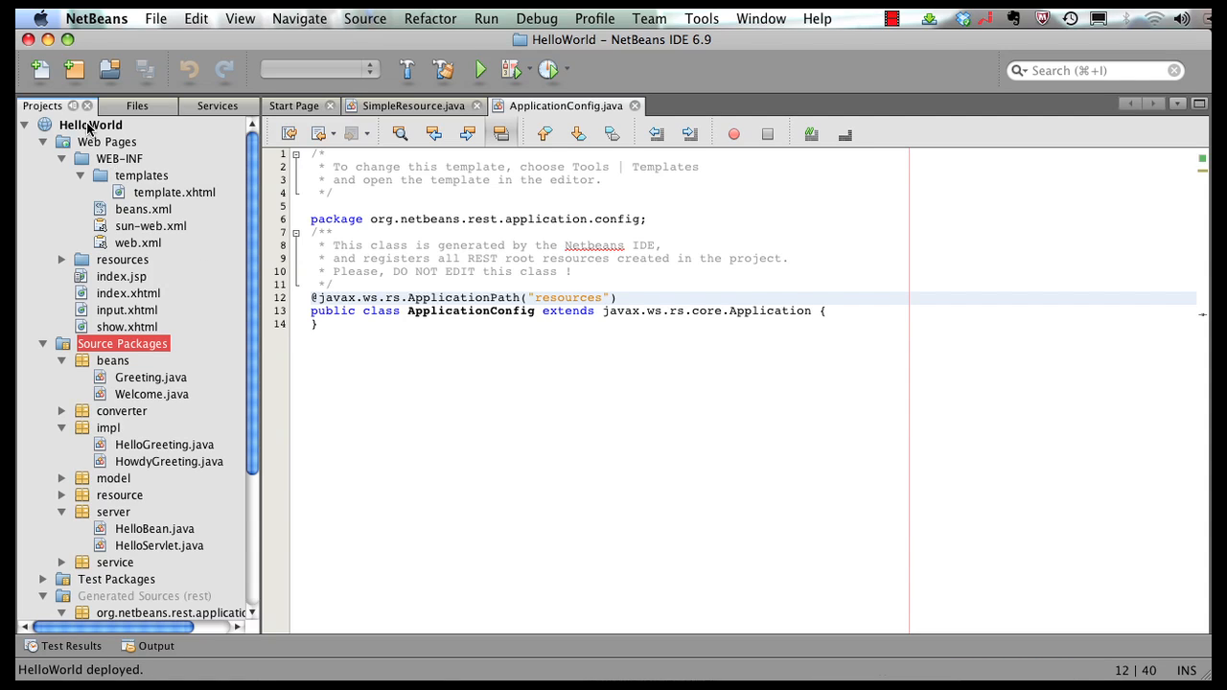
Step: Run Test RESTful Web Services on the HelloWorld project
right_click(88, 125)
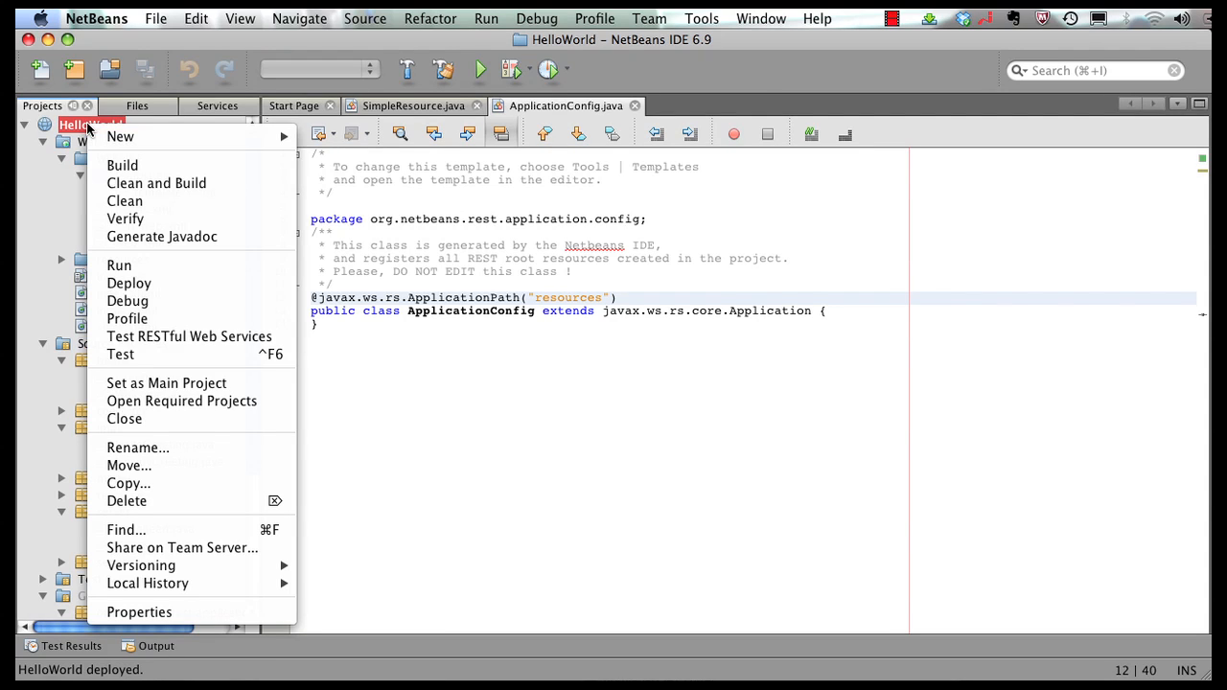
mouse_move(188, 337)
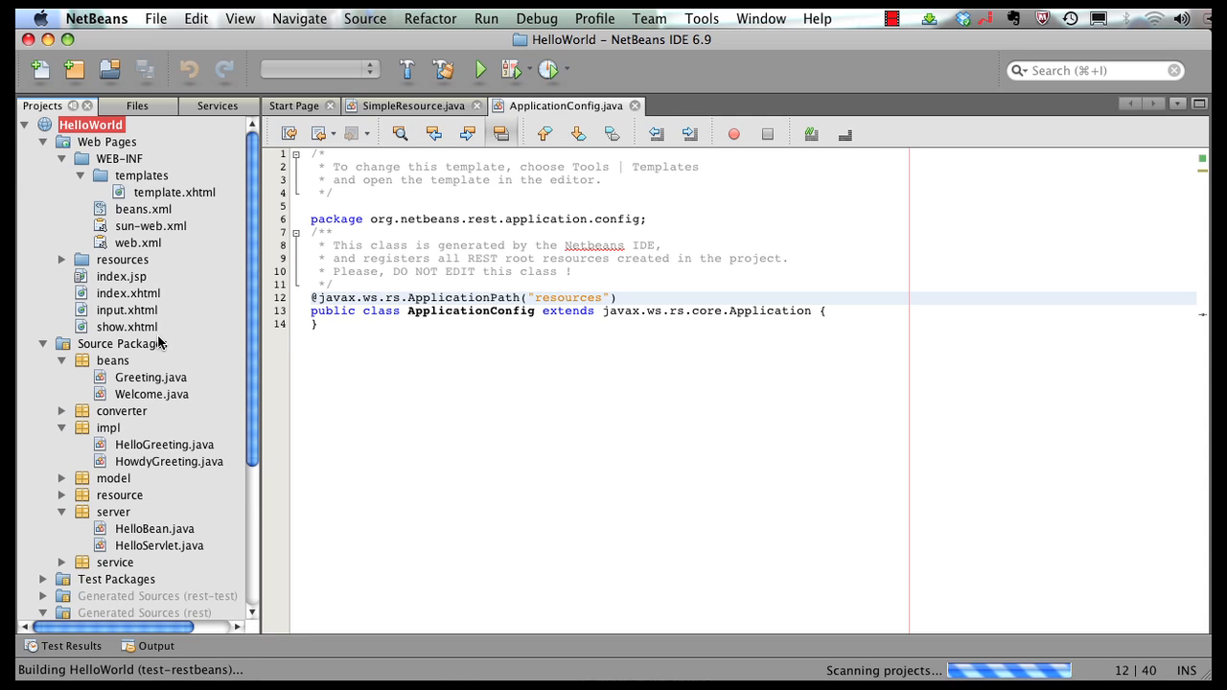
scroll("down", 3)
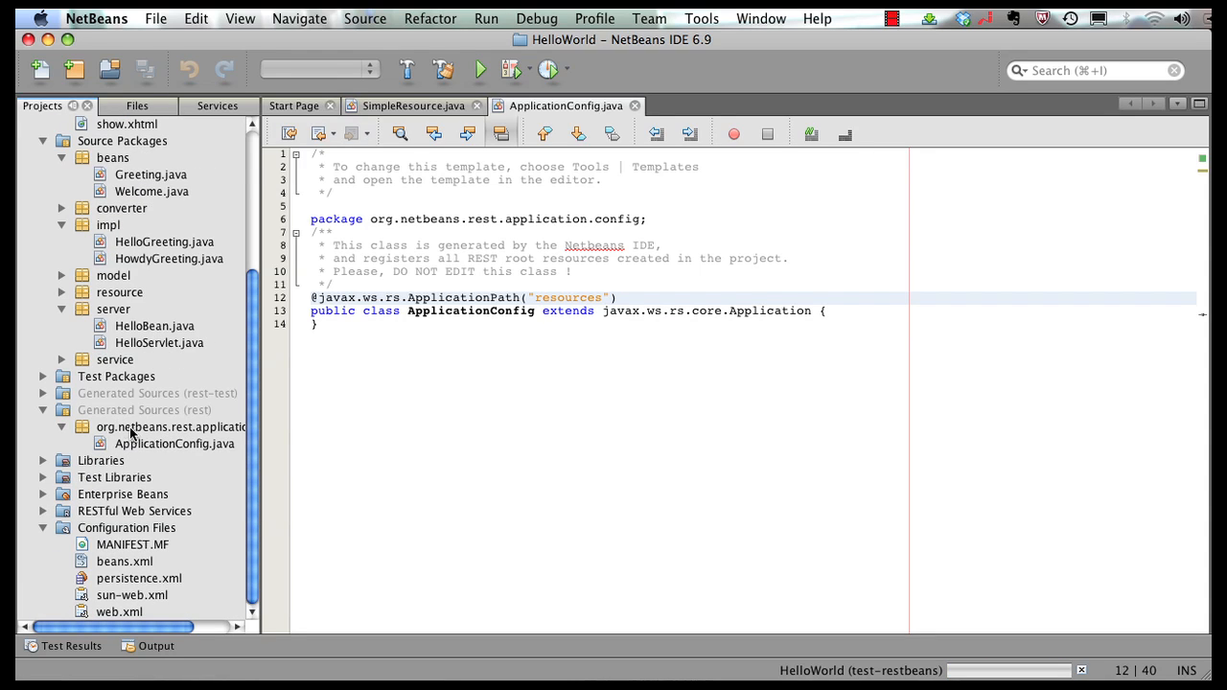
mouse_move(132, 435)
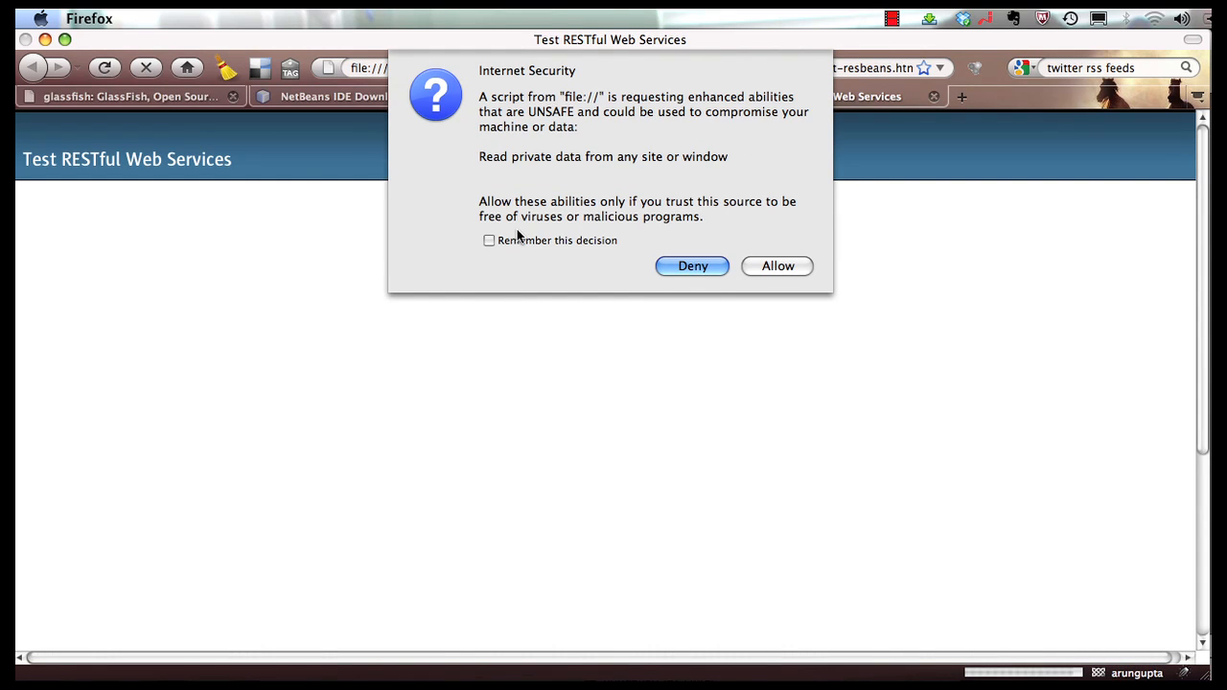
mouse_move(499, 245)
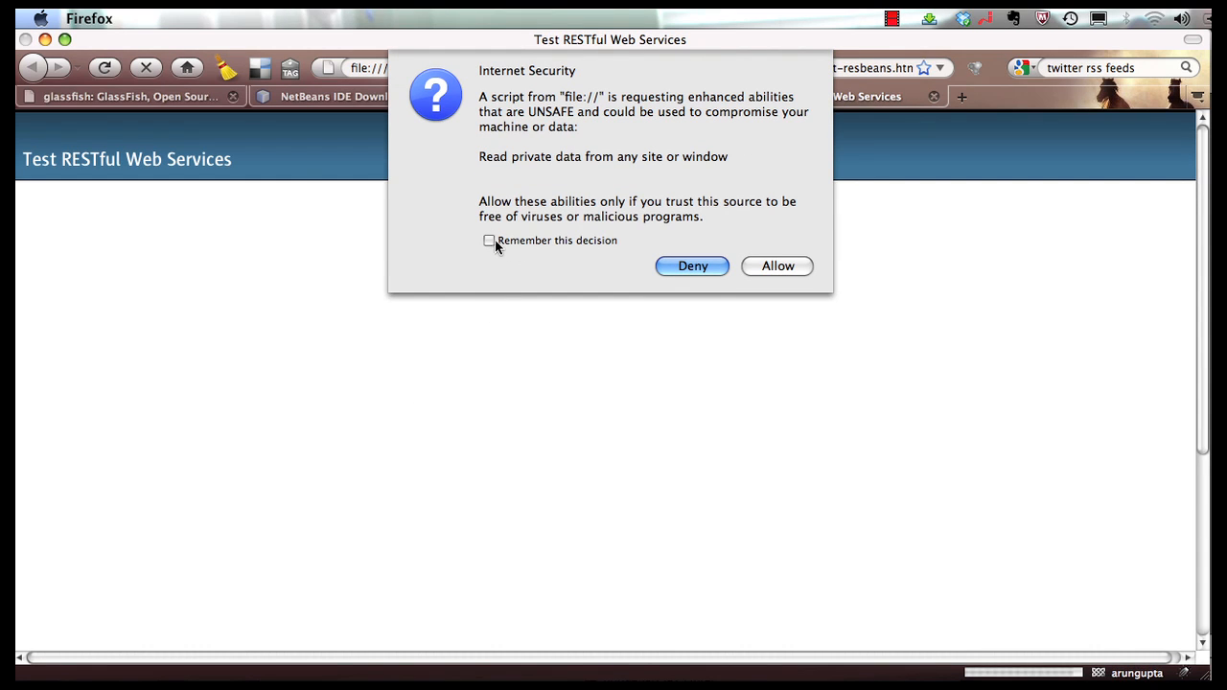
Step: Remember the decision and allow the local test page's requested privileges
left_click(489, 241)
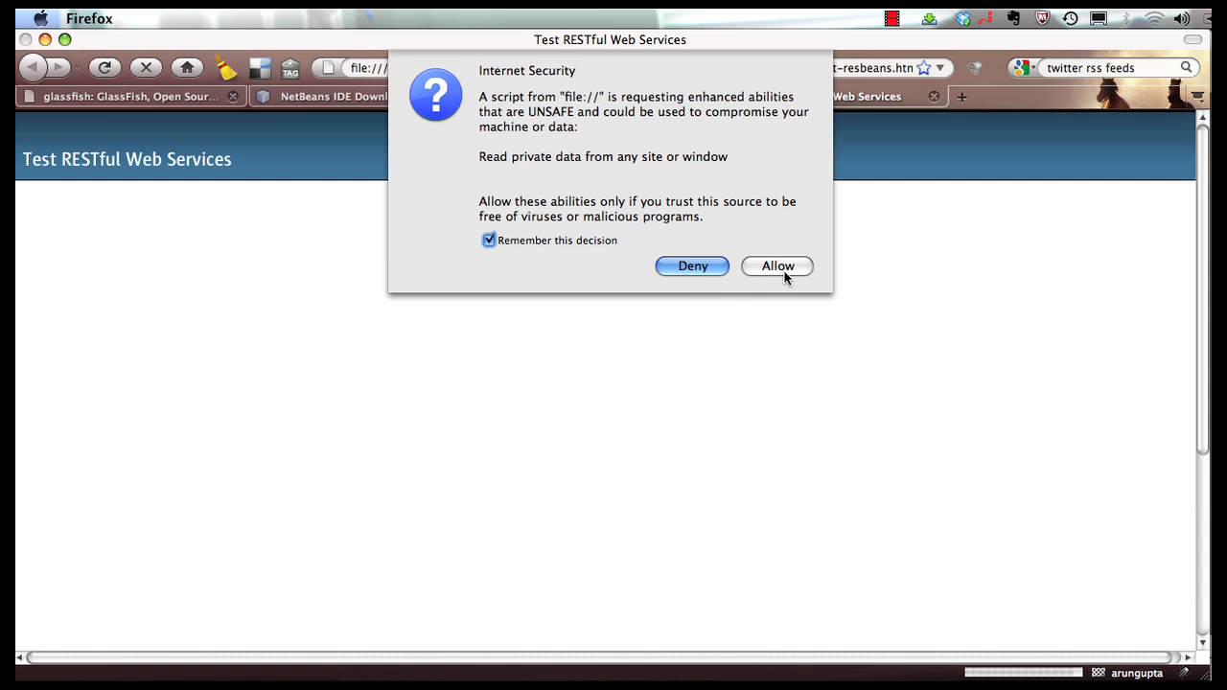
left_click(778, 265)
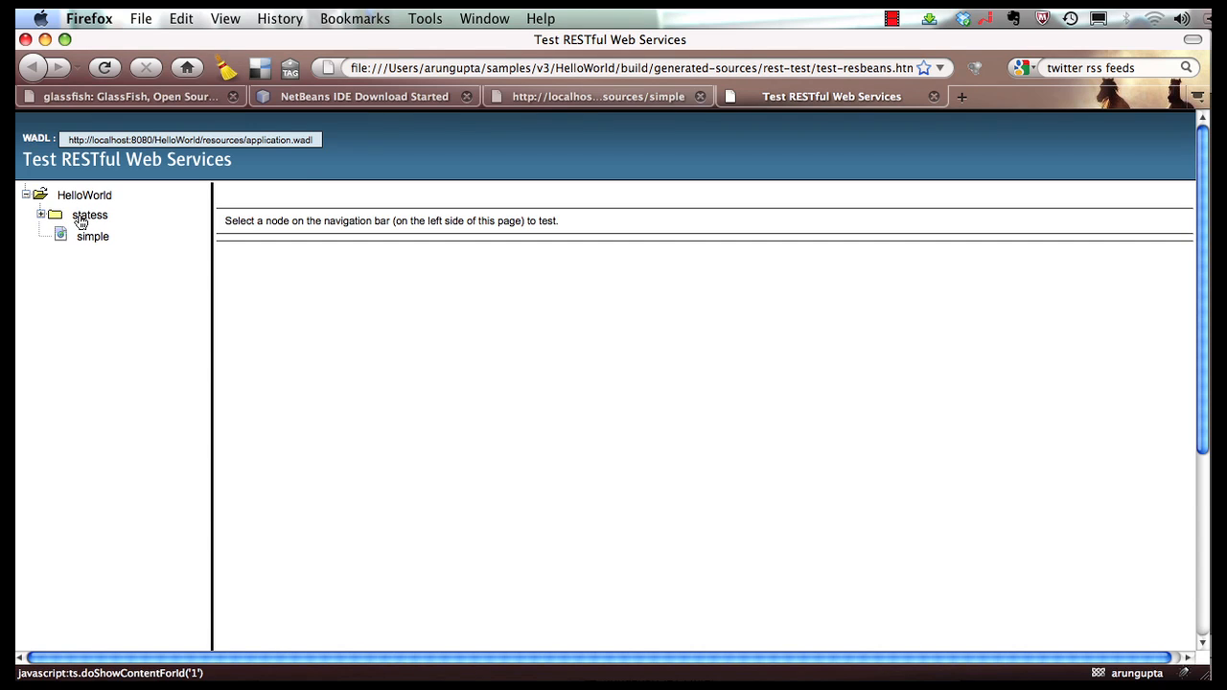
Step: Run the GET test on the statess resource, returning 200 OK with ten state URIs
left_click(88, 215)
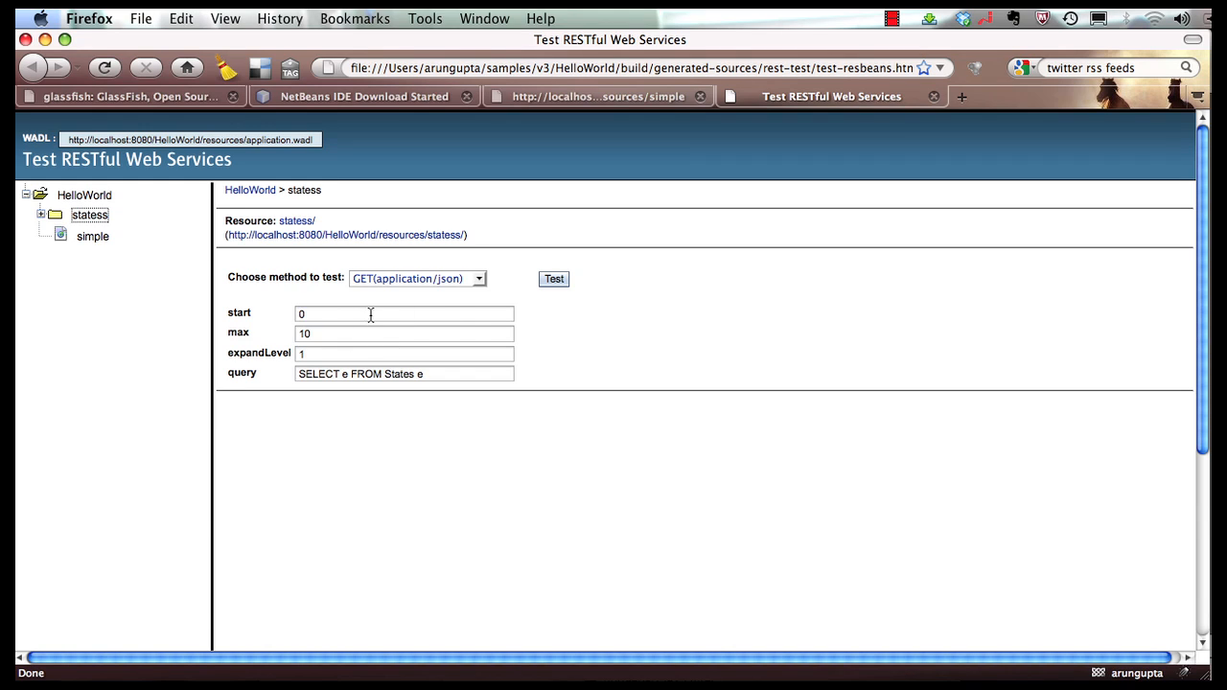
double_click(301, 315)
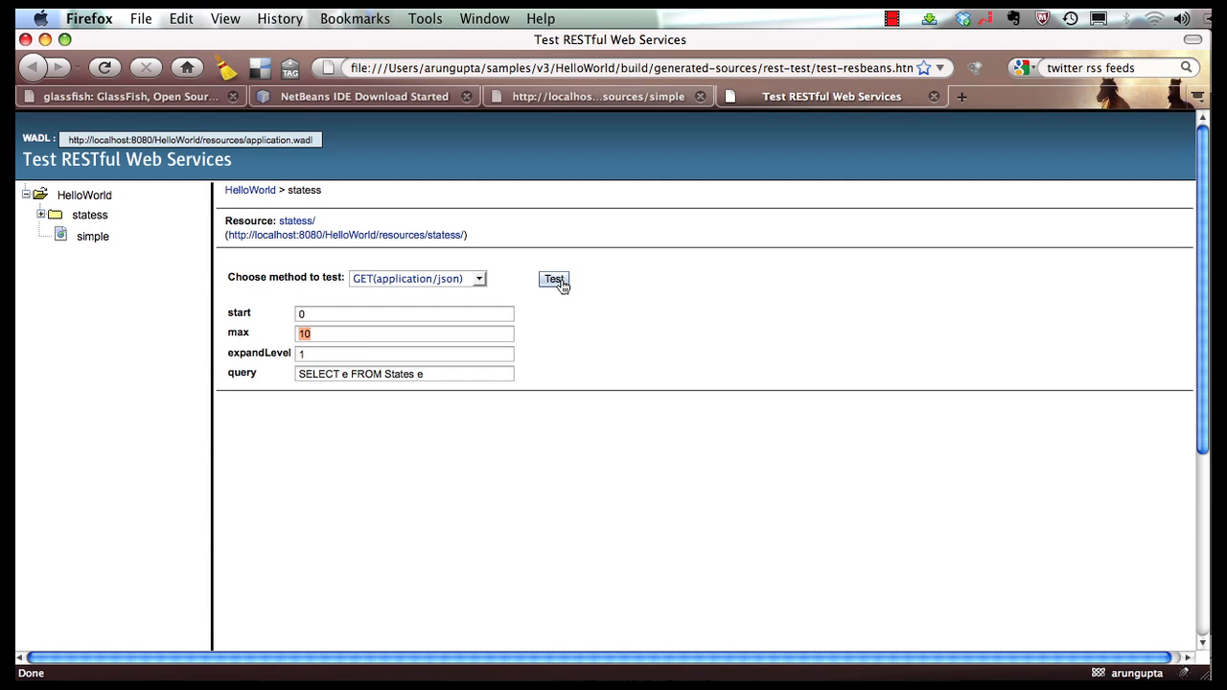
left_click(554, 280)
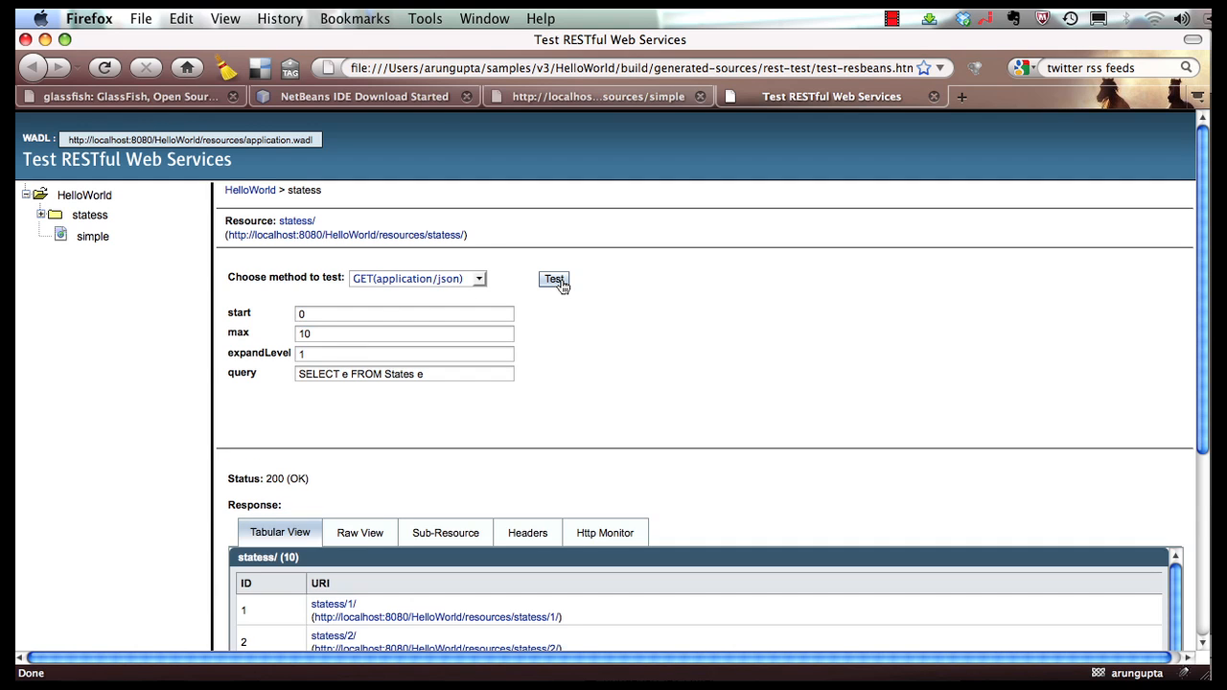
scroll("down", 3)
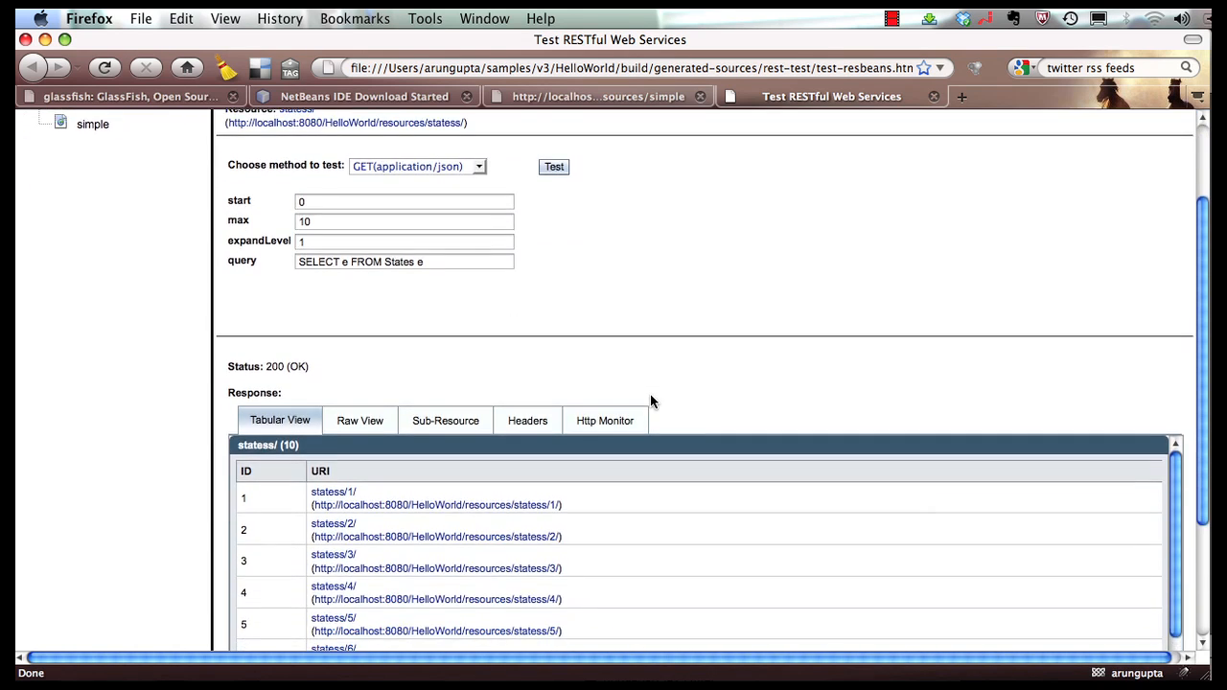
scroll("down", 3)
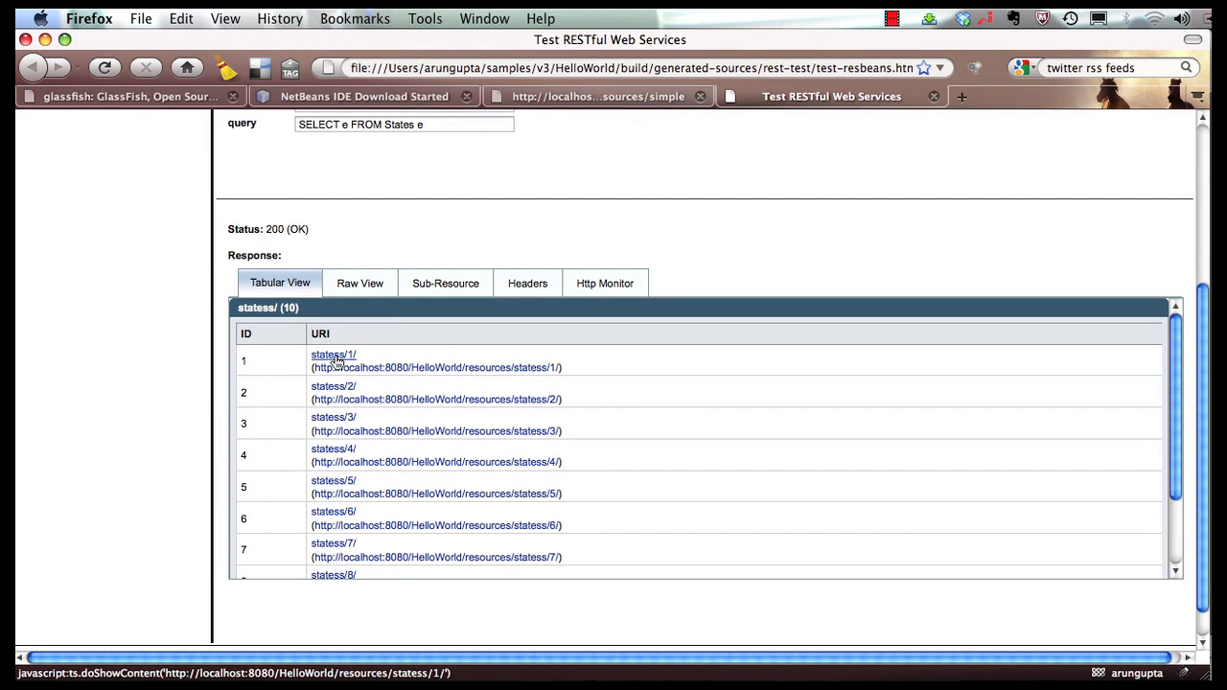
mouse_move(410, 372)
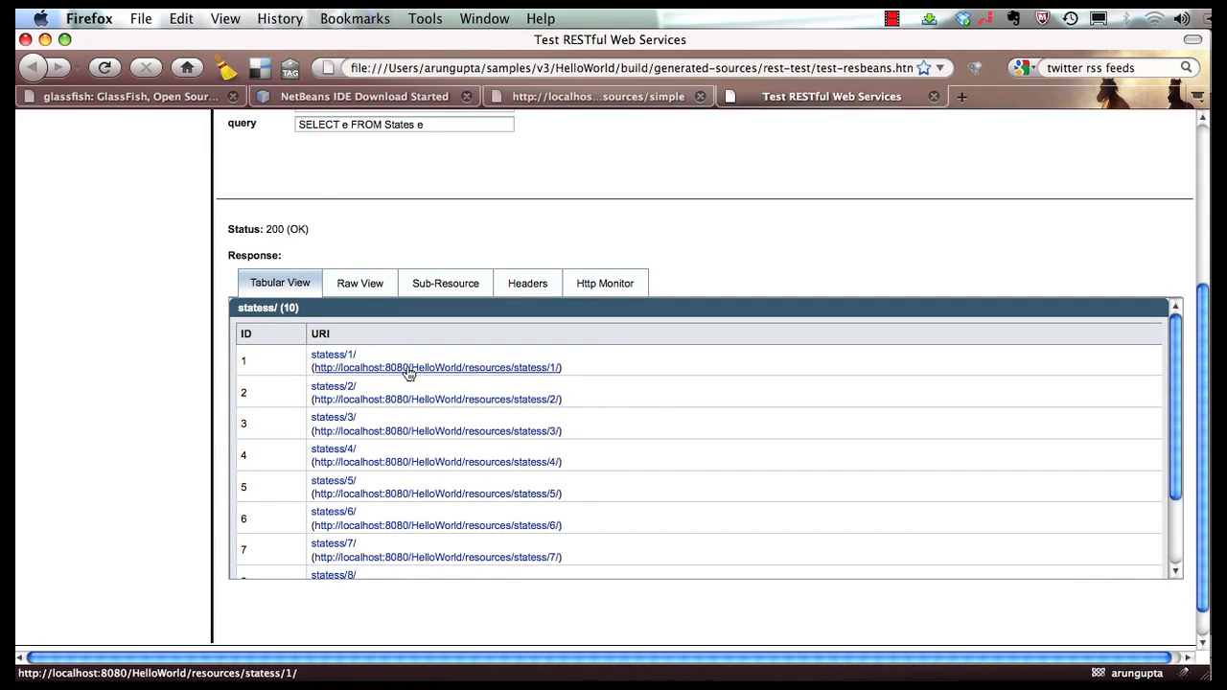
mouse_move(403, 372)
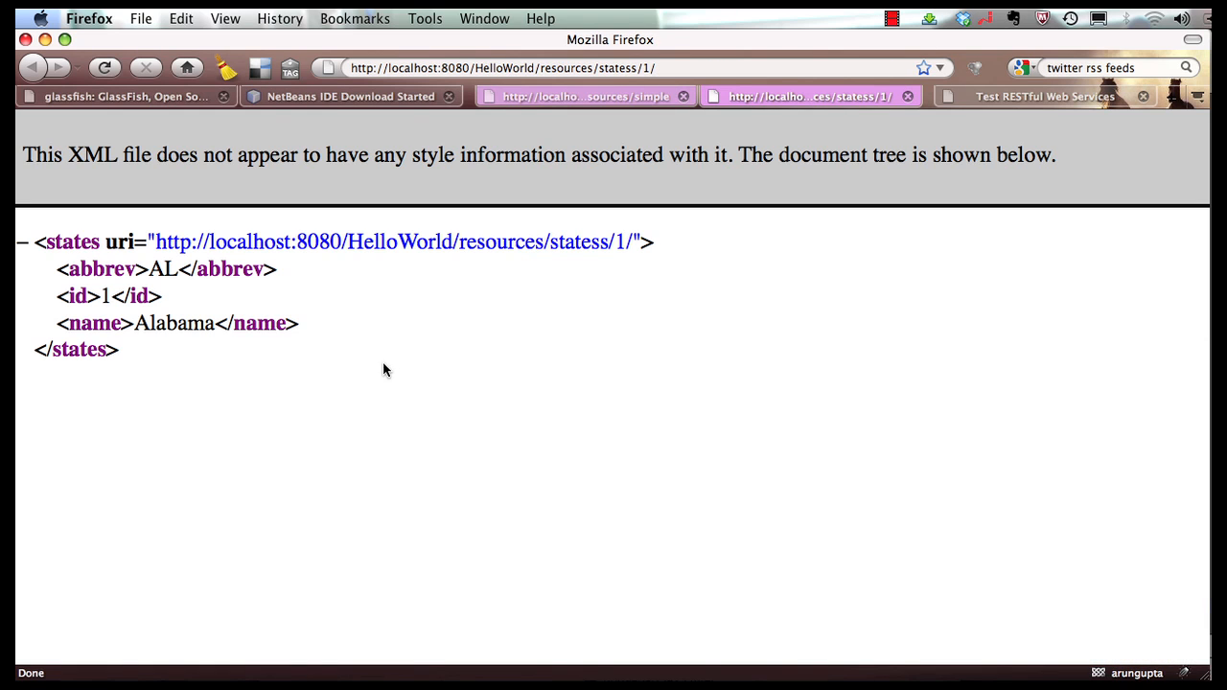
mouse_move(237, 261)
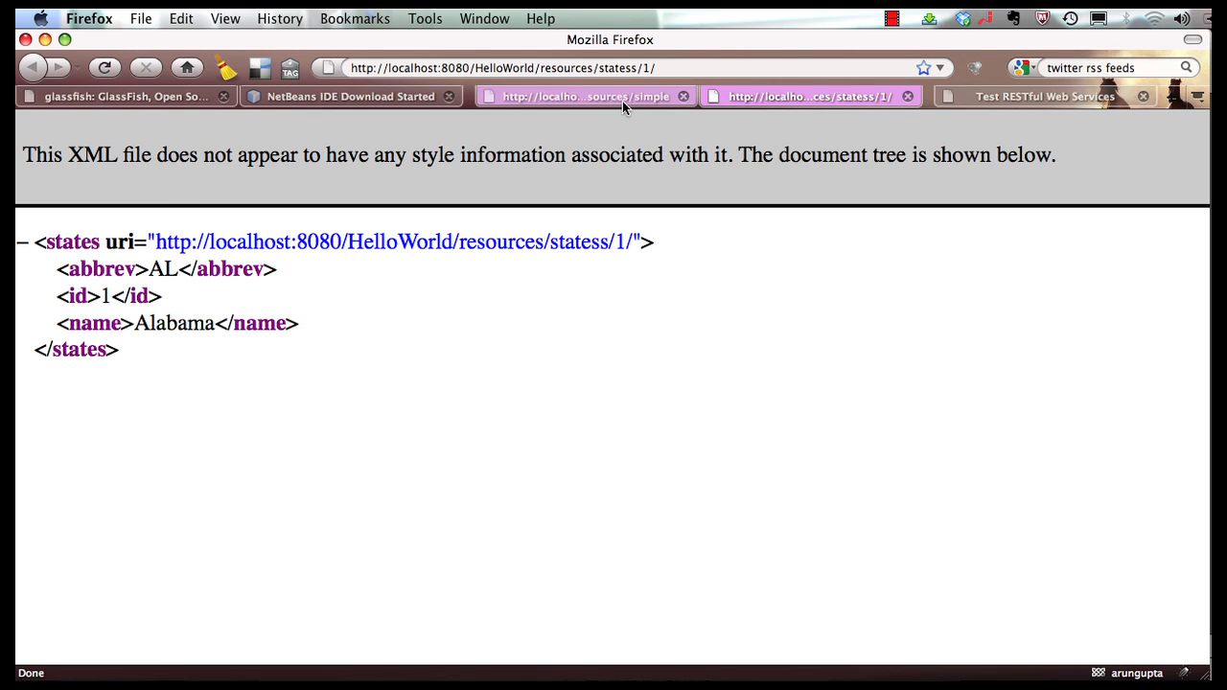
Step: View the simple resource's Hello greeting, then switch back to the RESTful test page
left_click(584, 96)
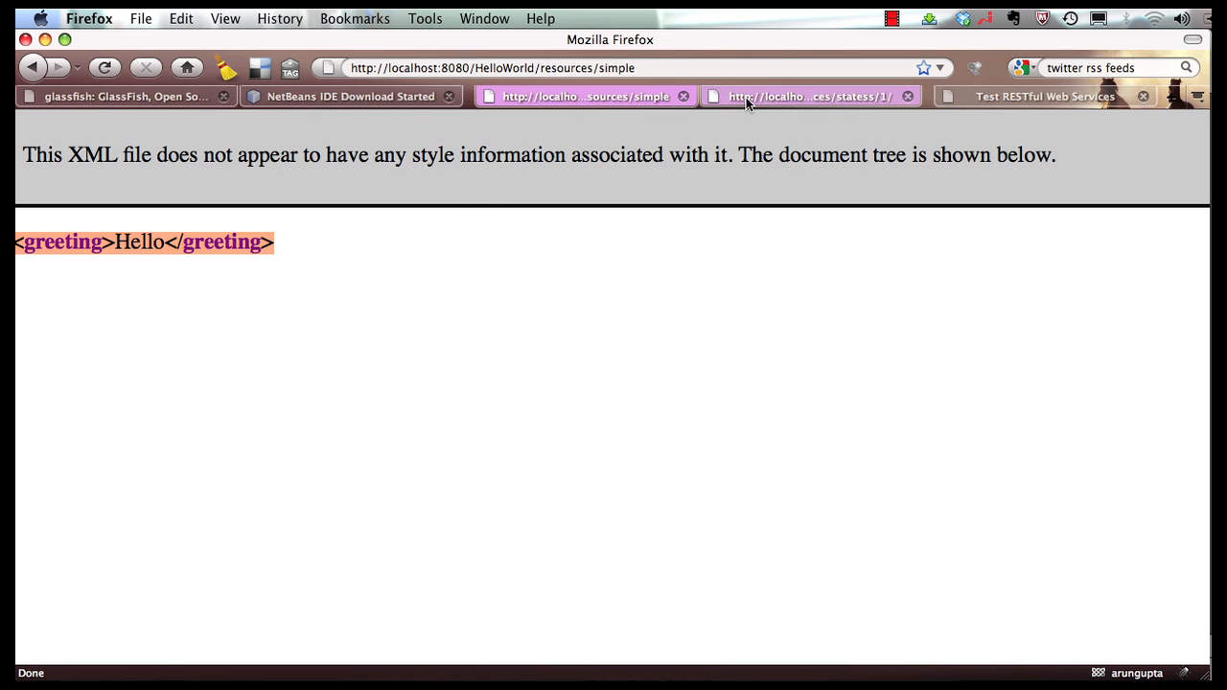
left_click(1043, 96)
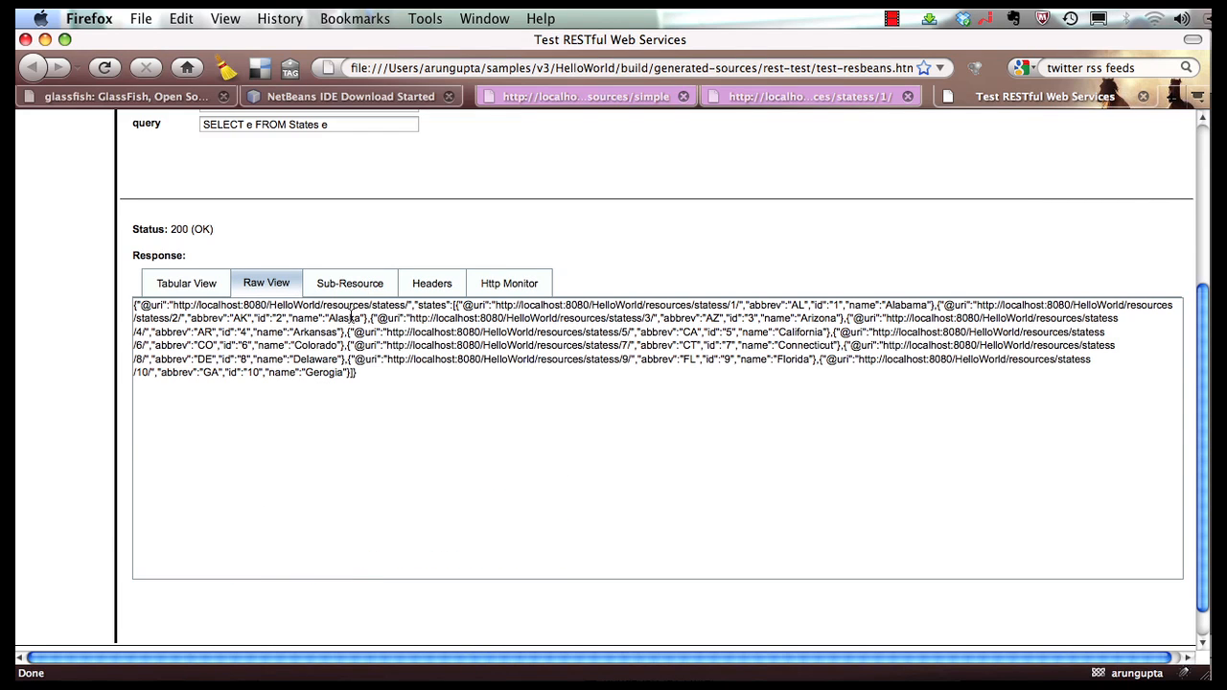
Step: Rerun the states test as GET(application/xml) with max 24, returning 24 state URIs
left_click_drag(144, 318, 356, 372)
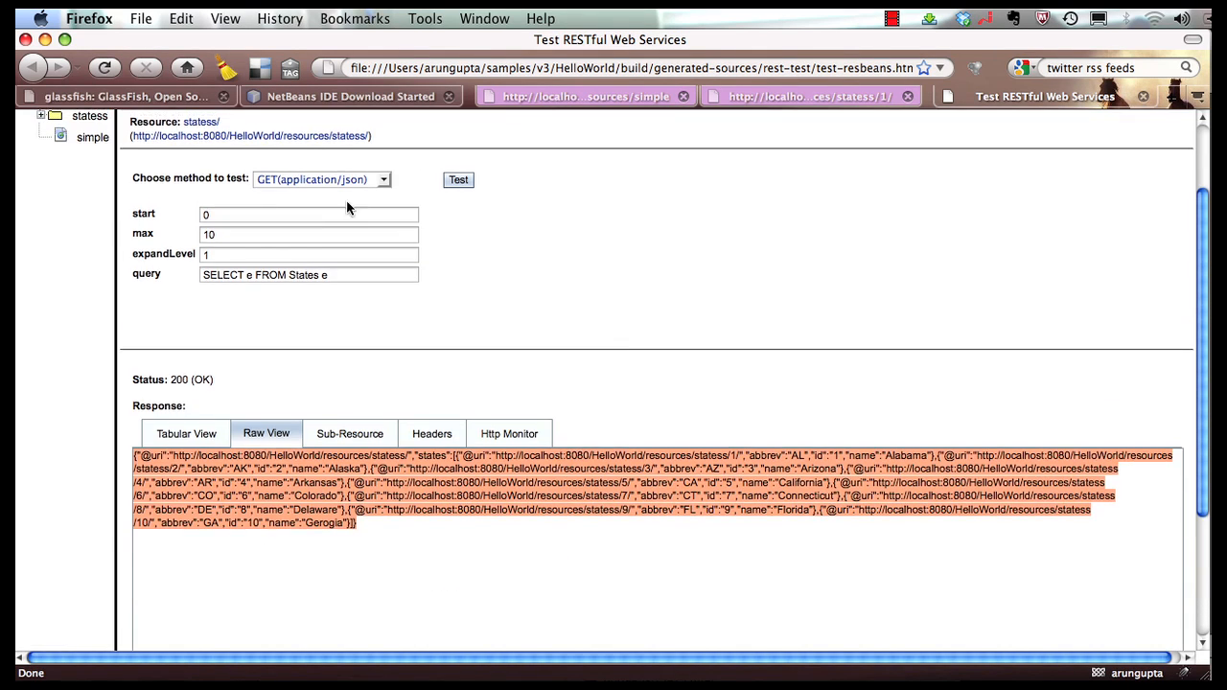
left_click(322, 180)
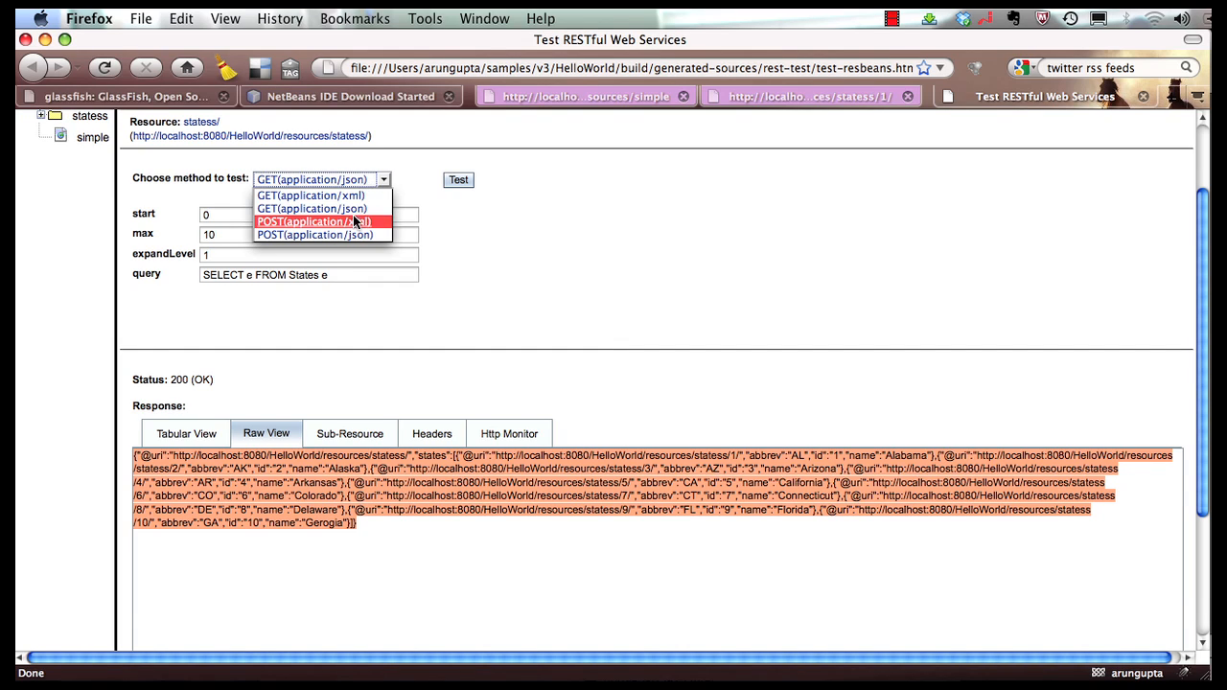
left_click(310, 196)
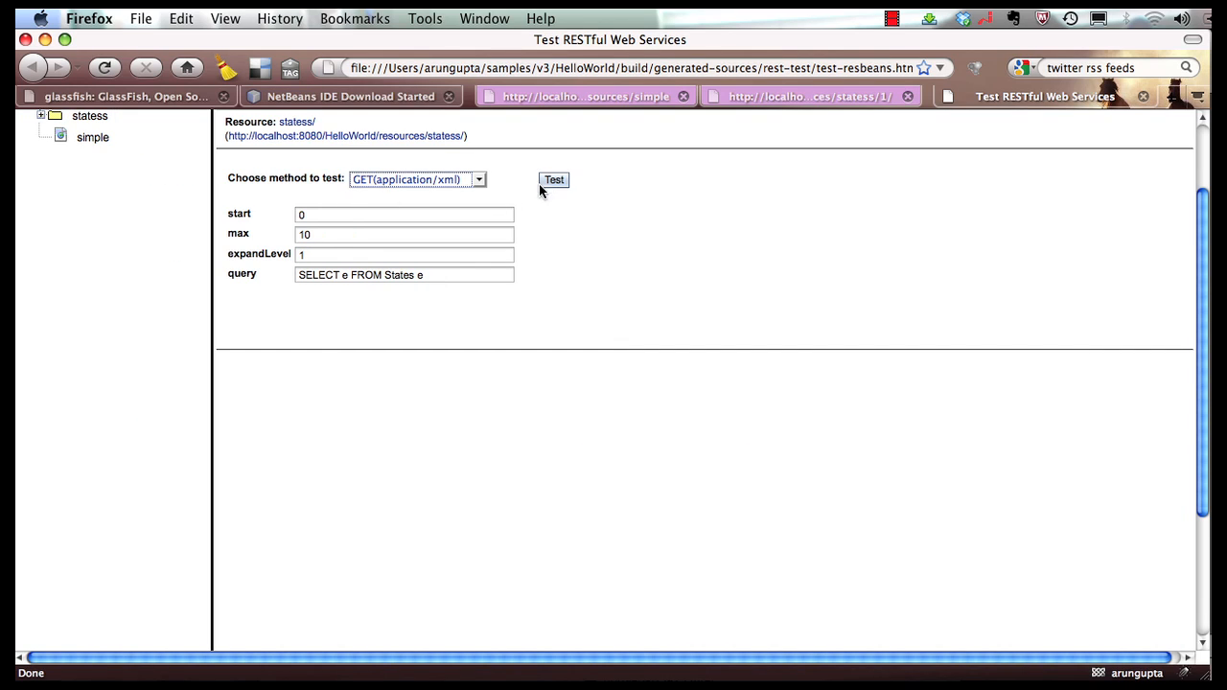
mouse_move(272, 234)
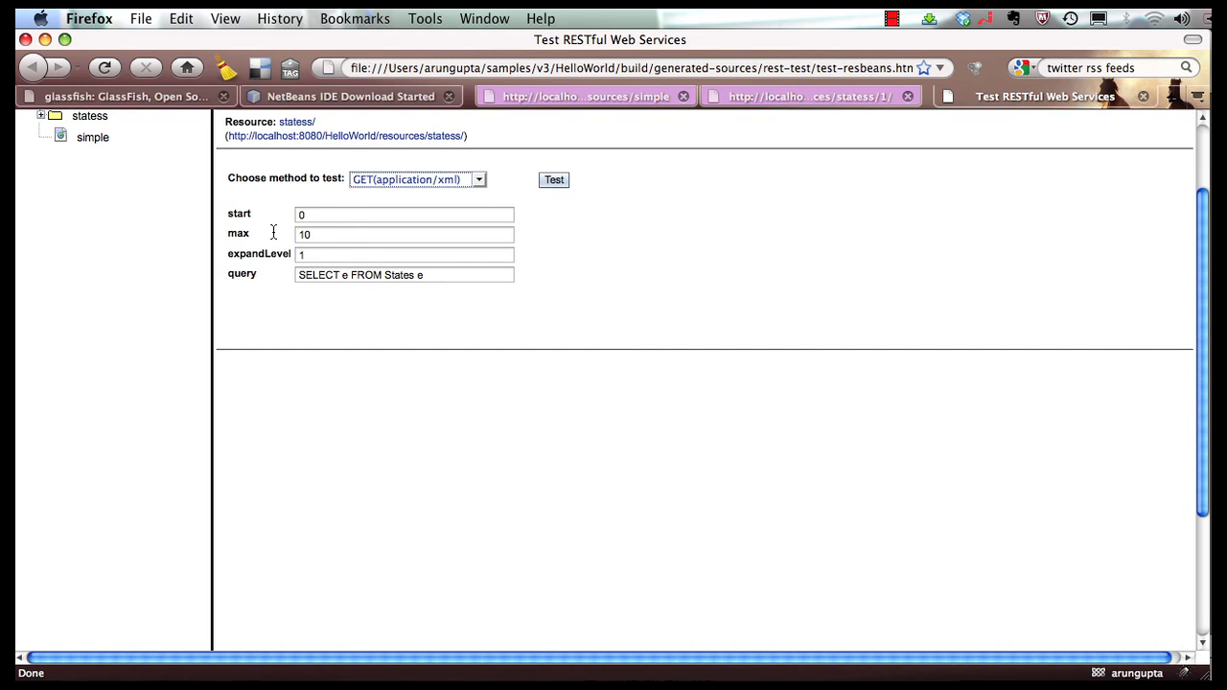
left_click(403, 234)
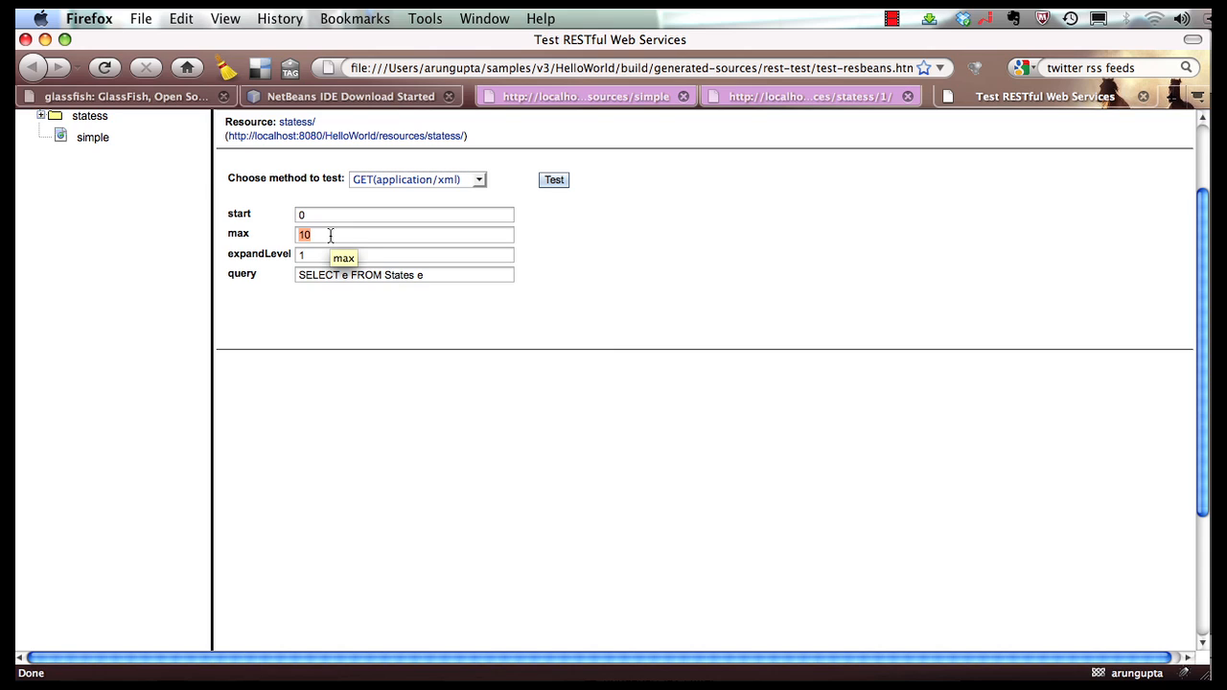
type("24")
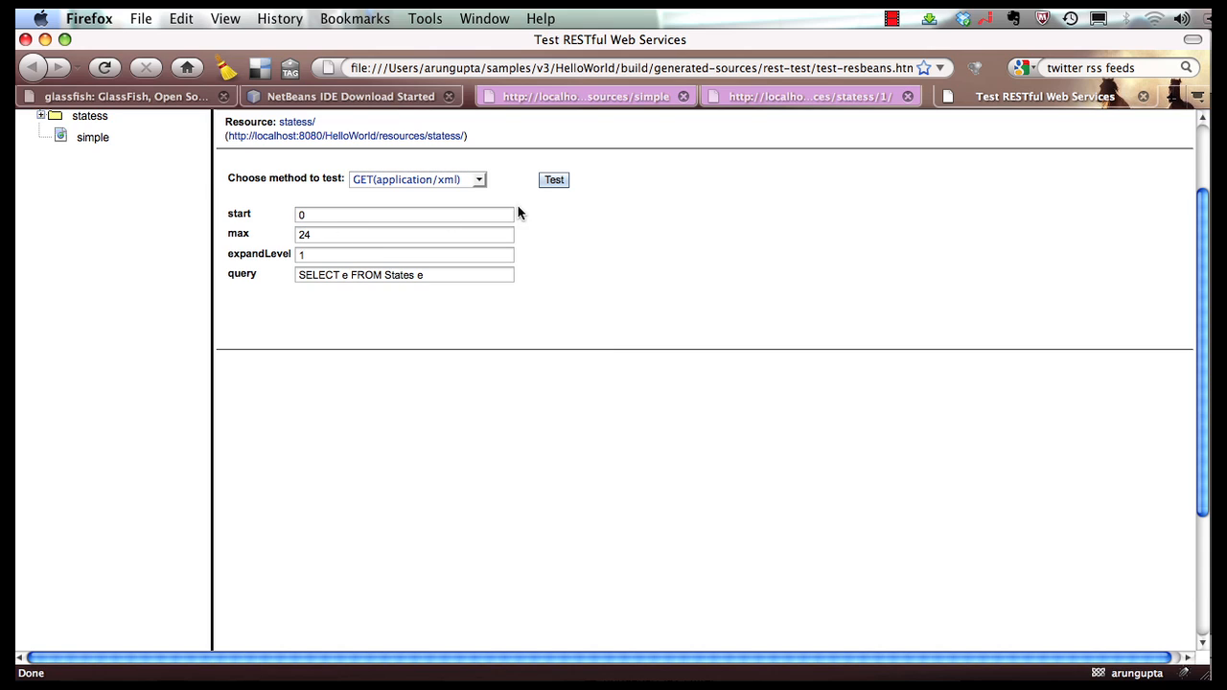
left_click(554, 180)
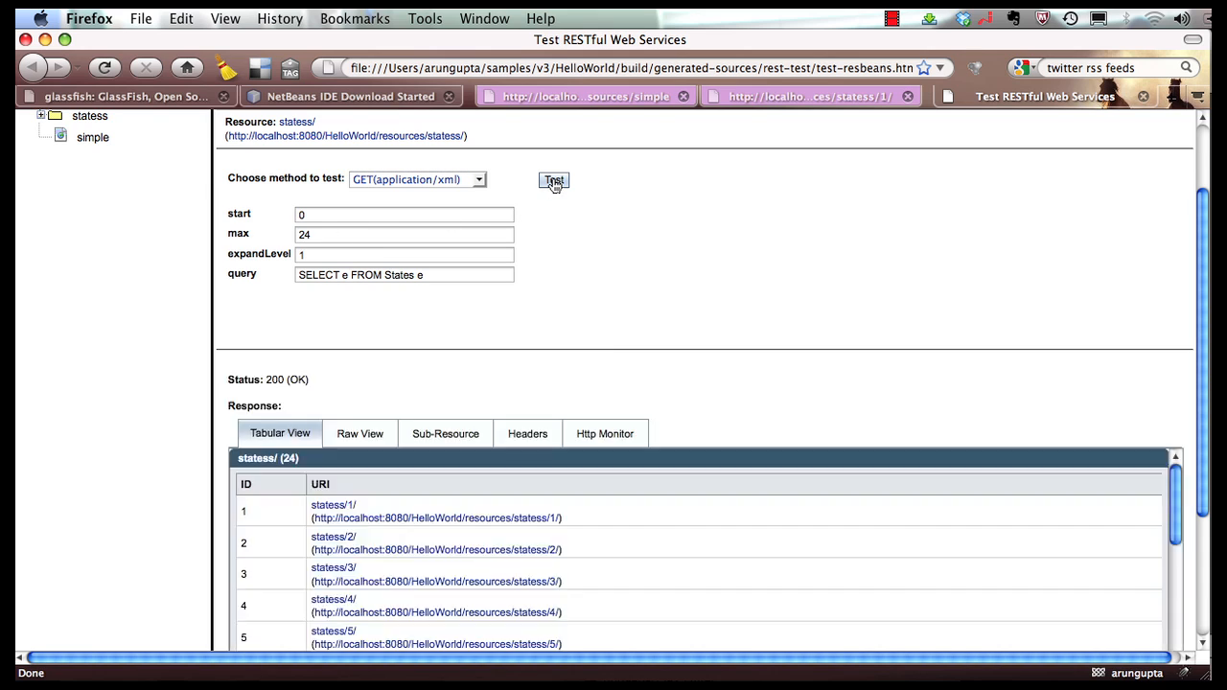
Step: Review the 24-state response in Raw View, Sub-Resource, Headers and Http Monitor views
scroll("down", 3)
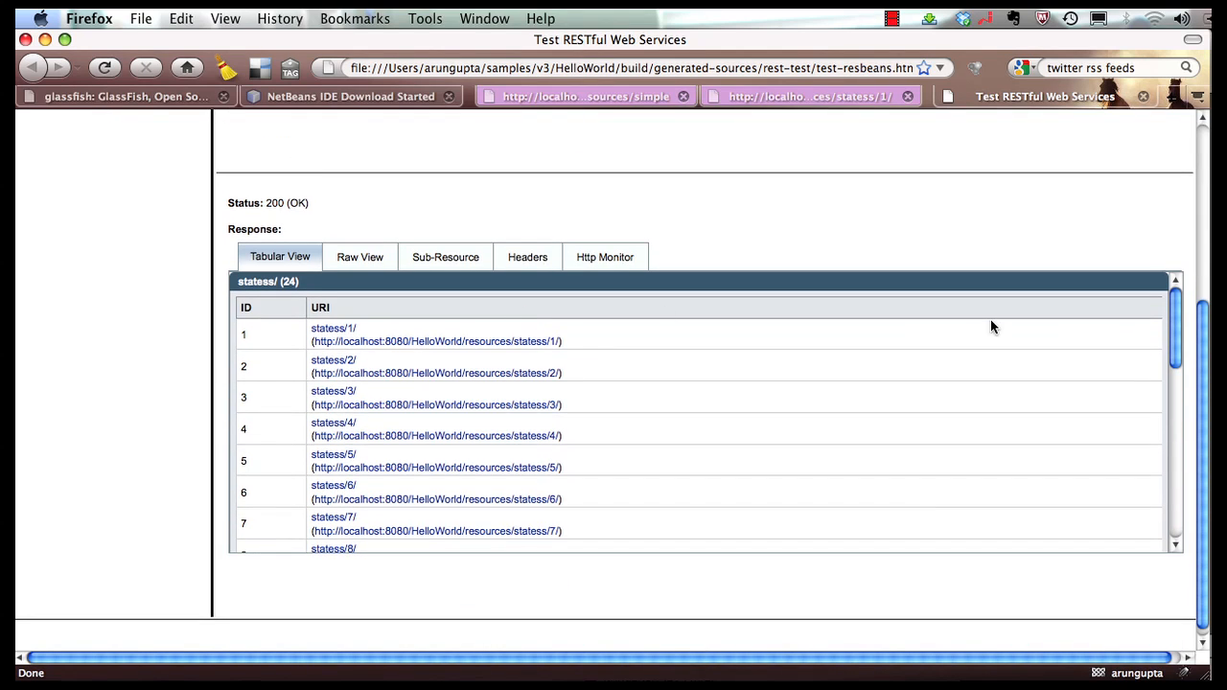
scroll("down", 3)
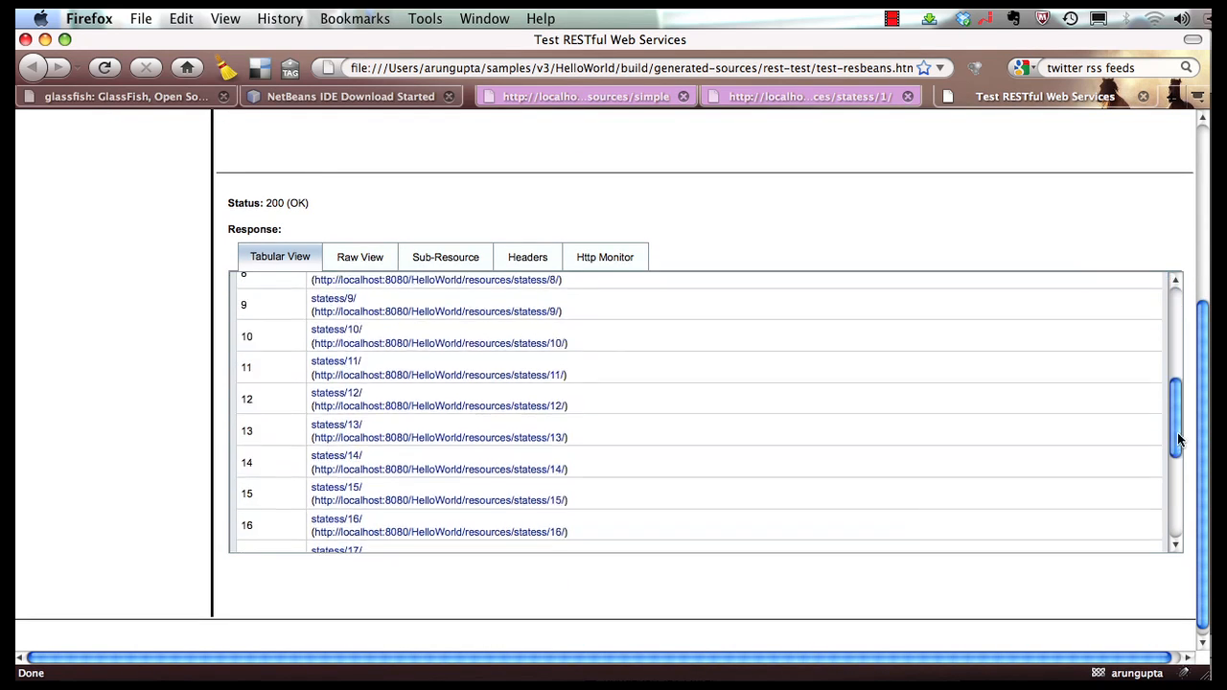
scroll("down", 3)
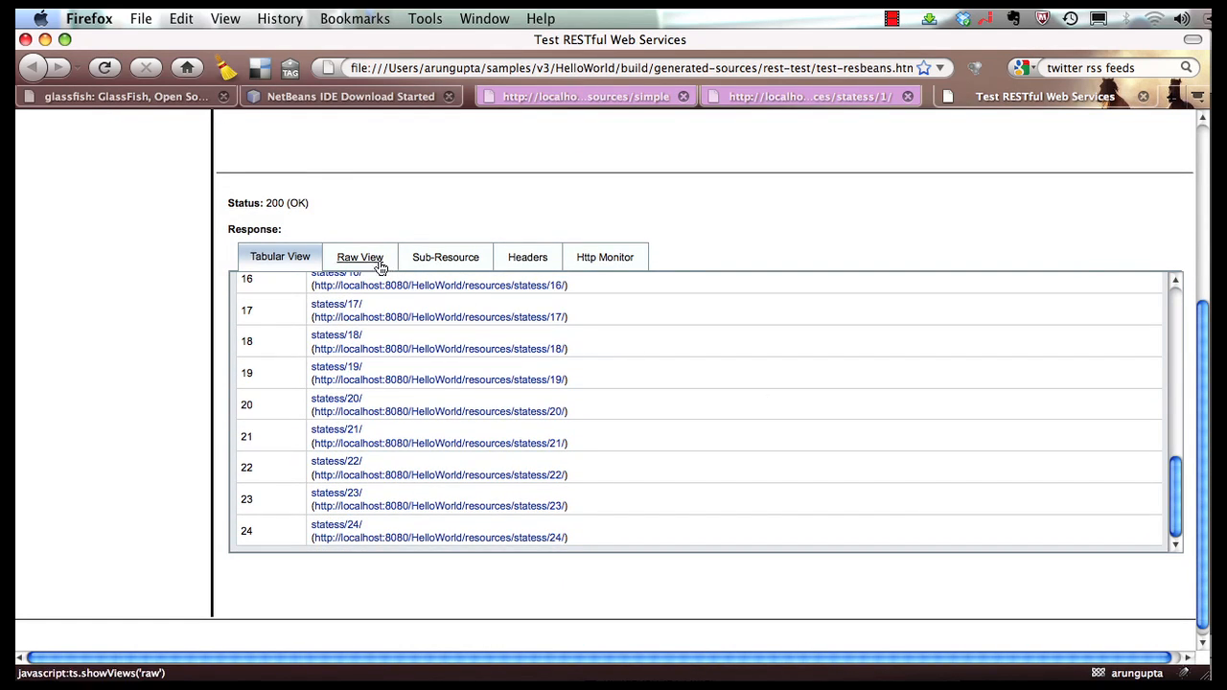
left_click(361, 257)
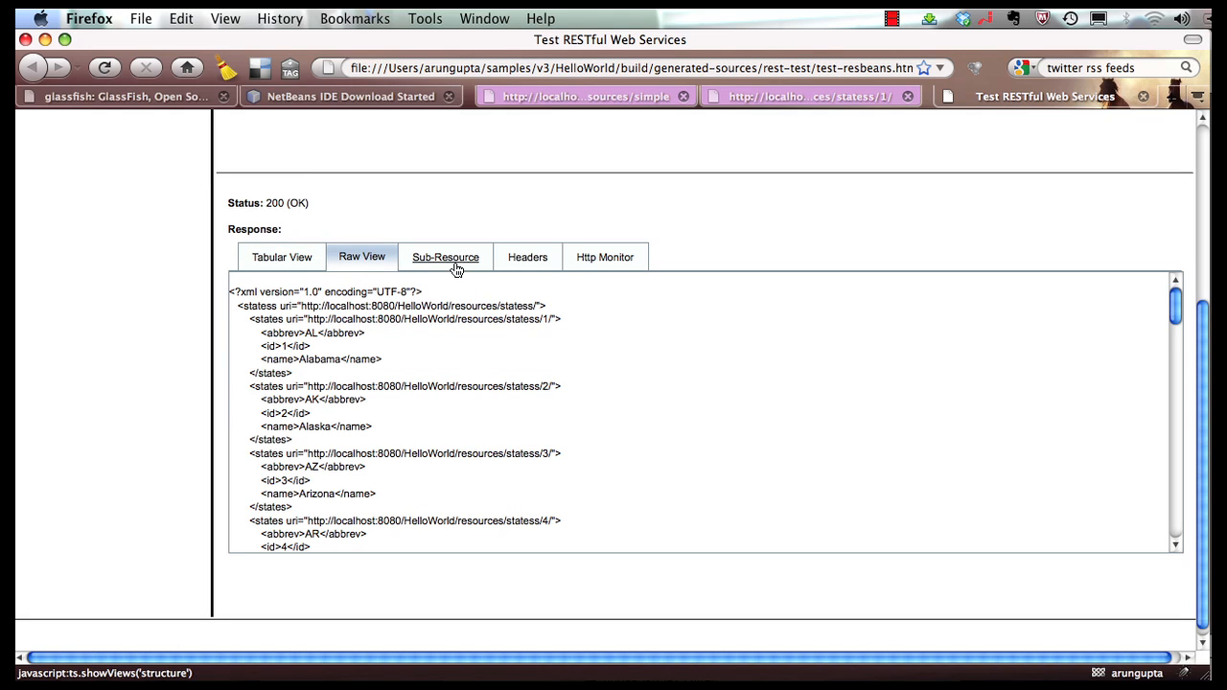
left_click(445, 256)
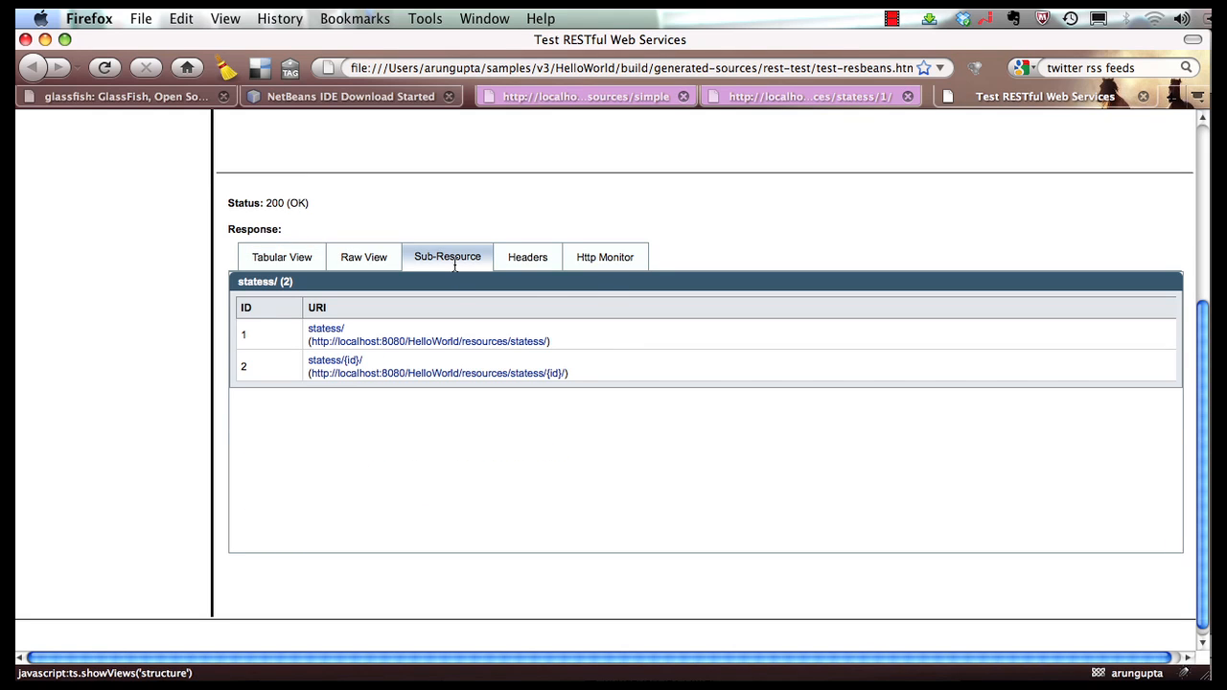
left_click(527, 257)
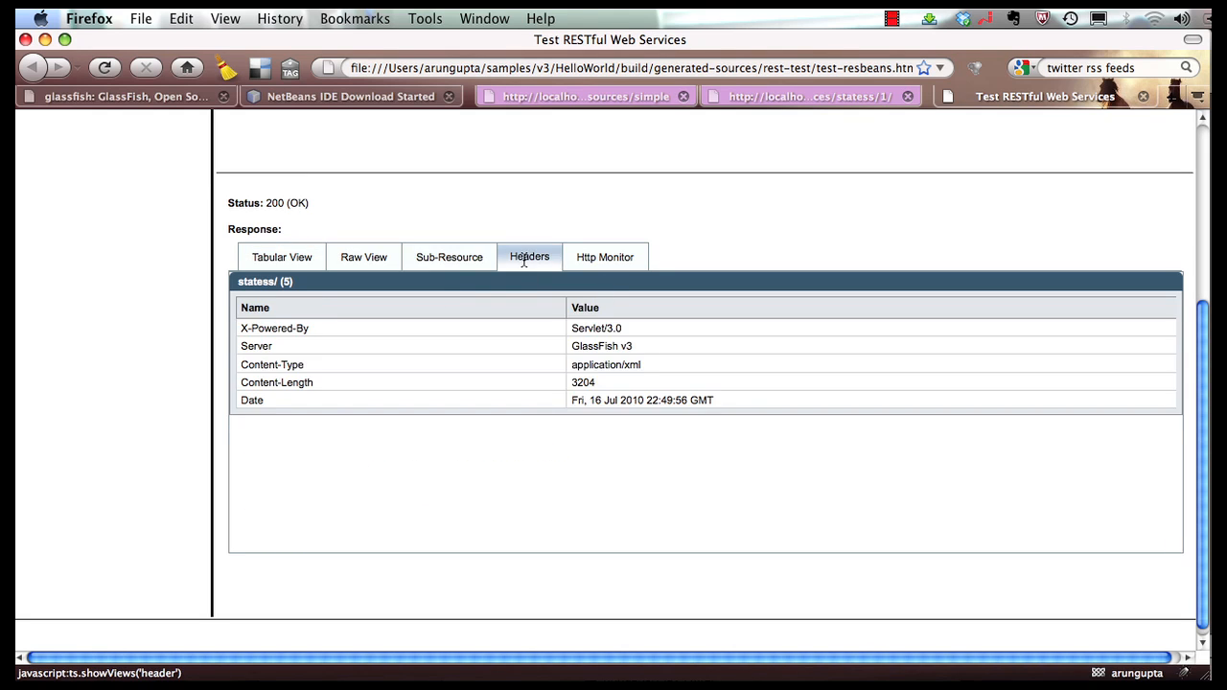
left_click(510, 257)
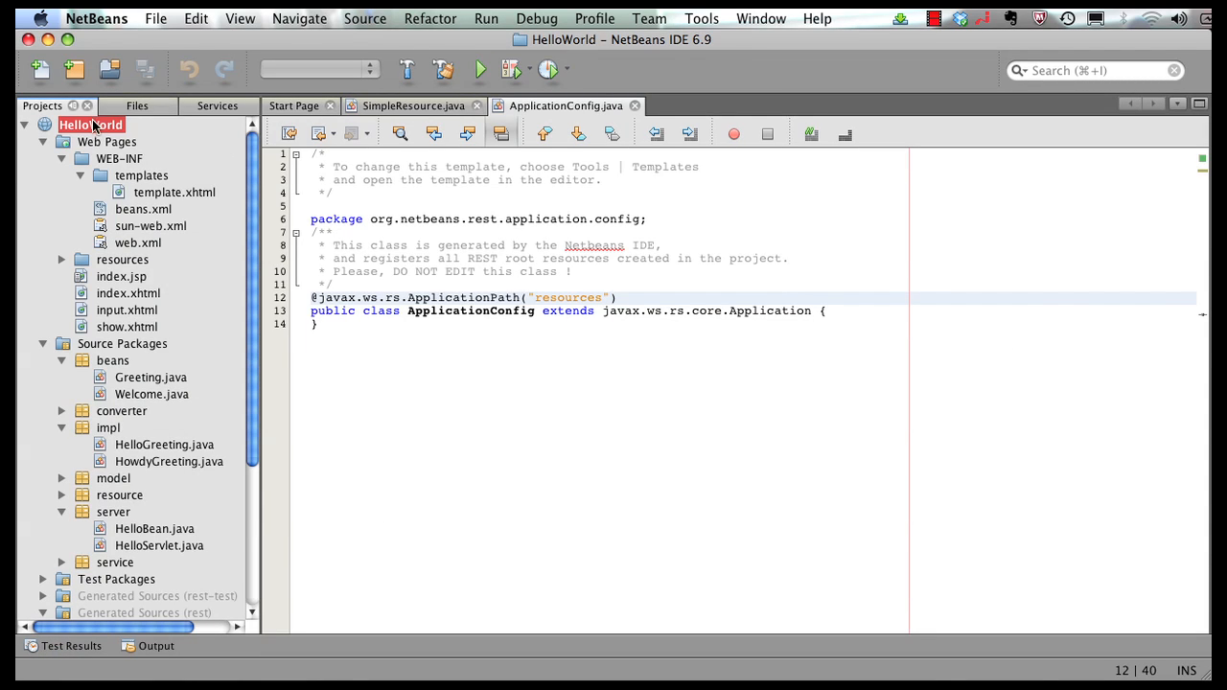
Step: Start a New File wizard for HelloWorld via New > Other and select the Web Services category
right_click(92, 125)
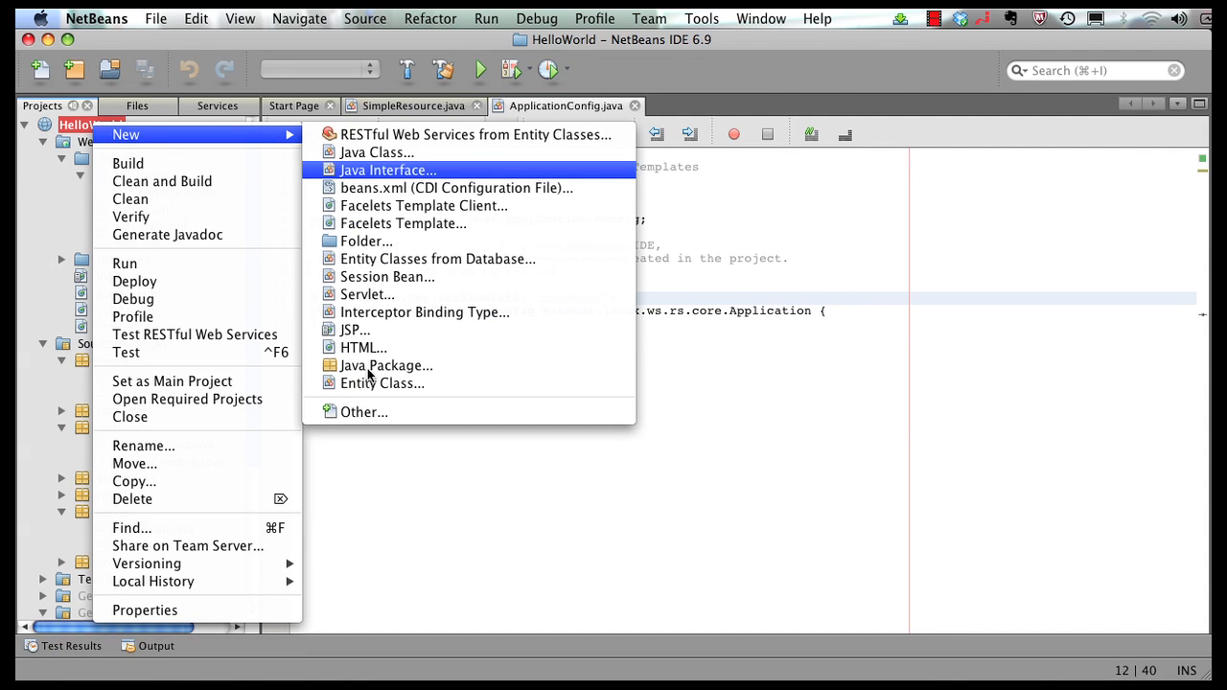
left_click(364, 410)
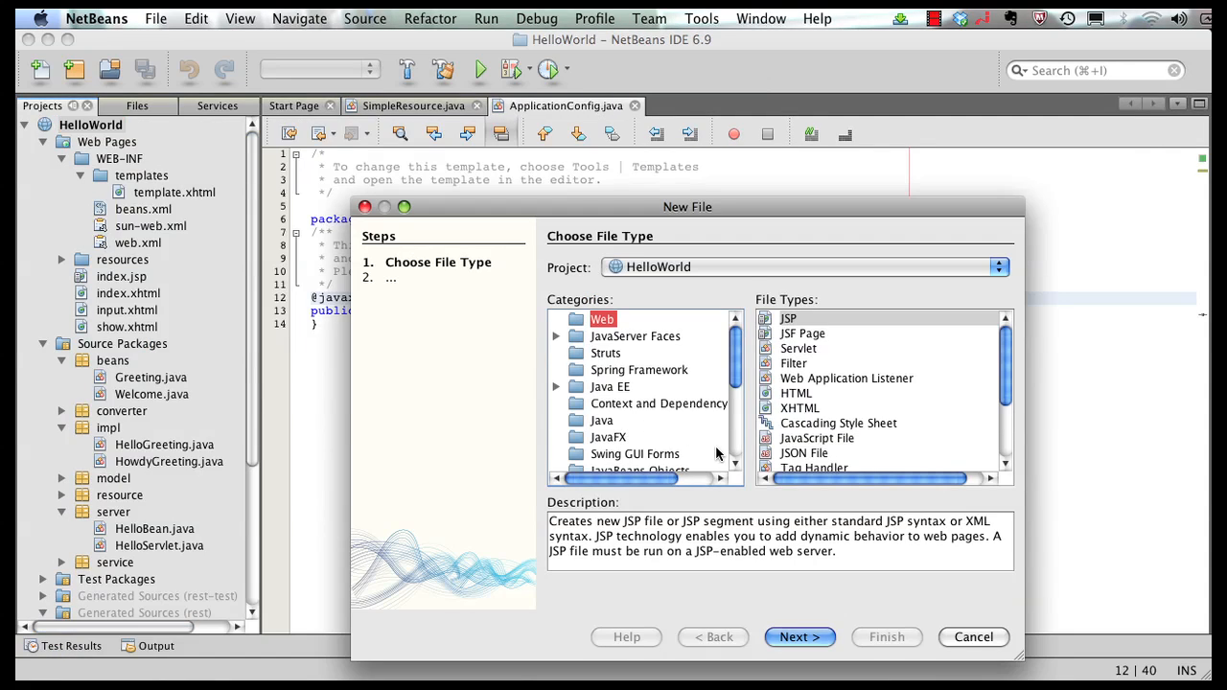
scroll("down", 3)
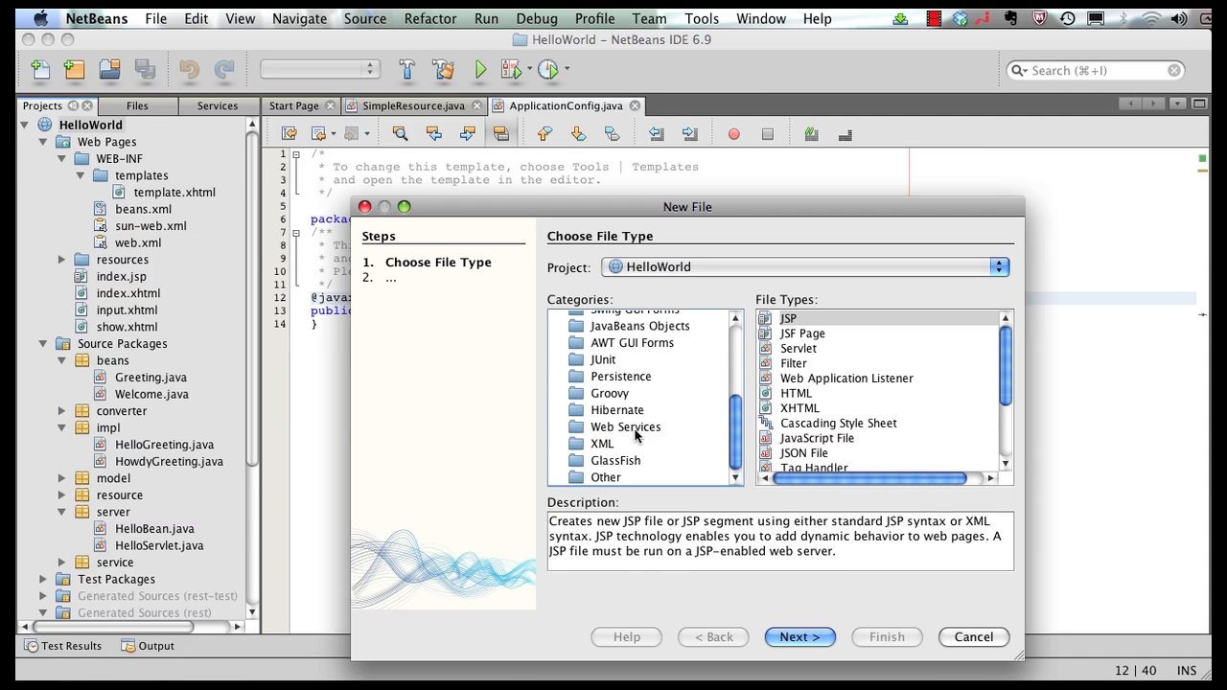
left_click(625, 426)
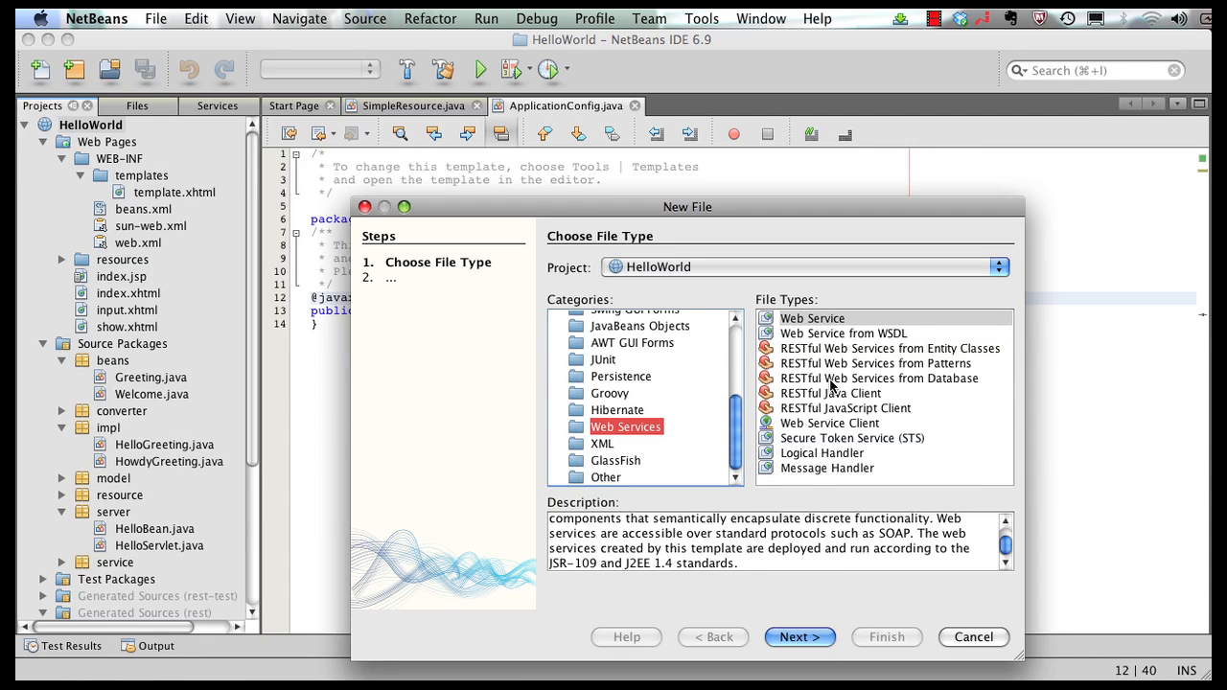
mouse_move(863, 388)
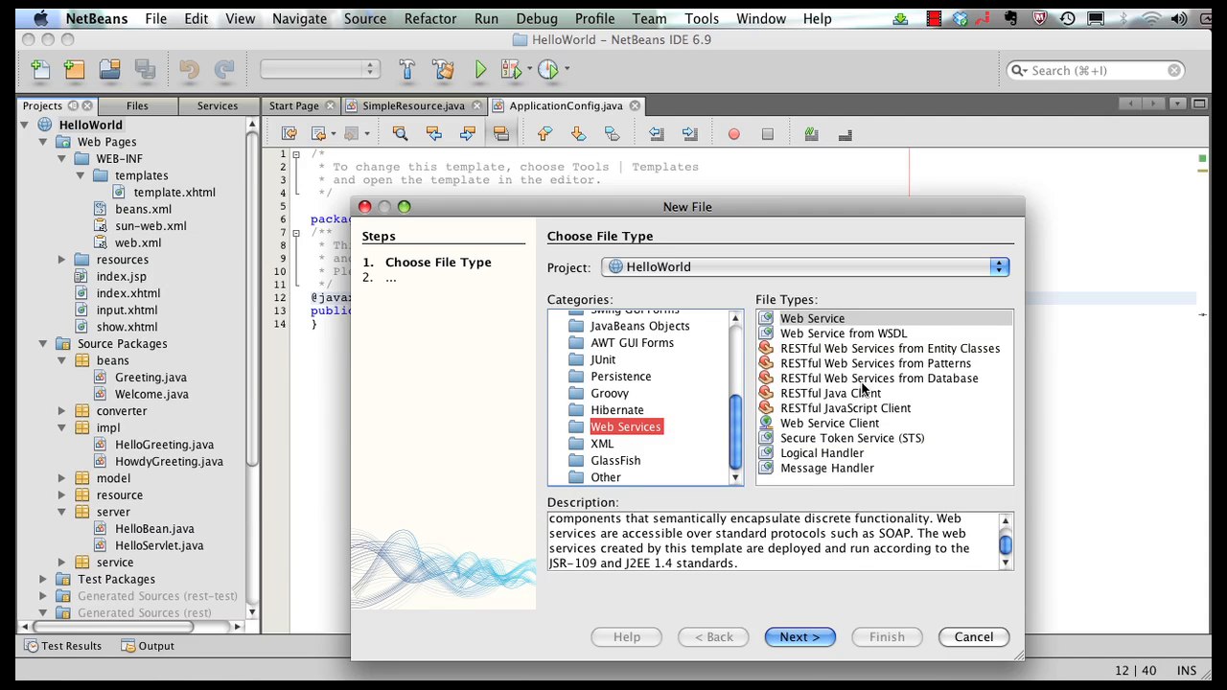
mouse_move(842, 410)
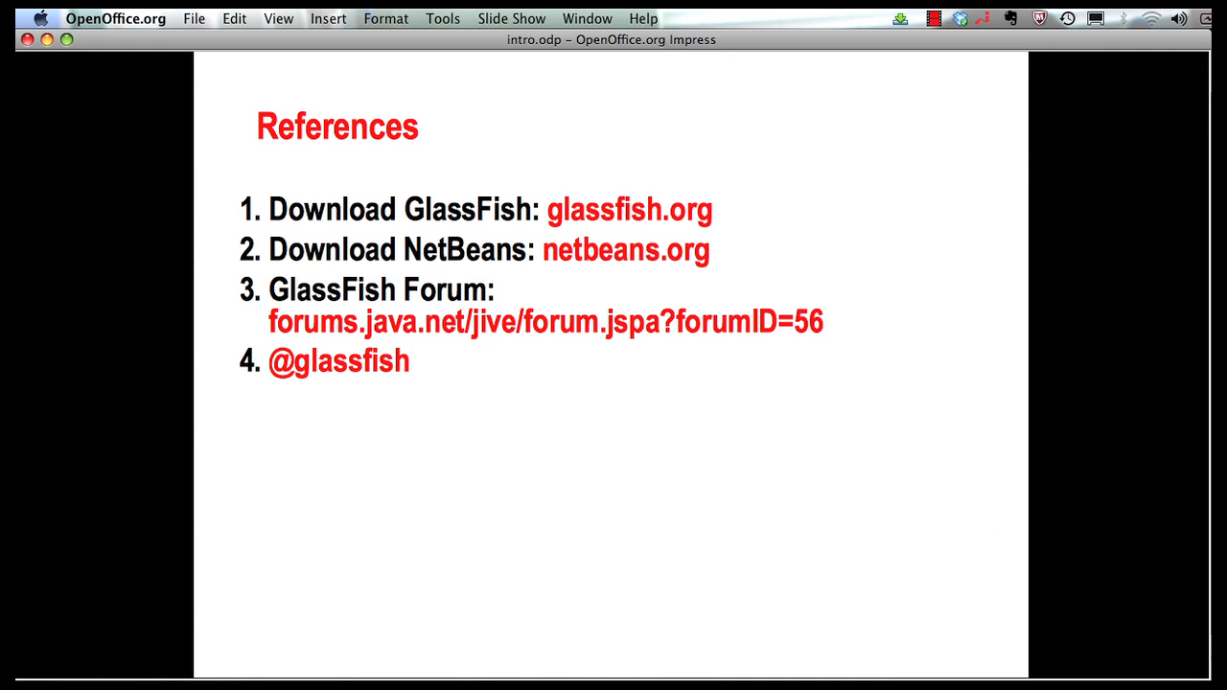
mouse_move(721, 238)
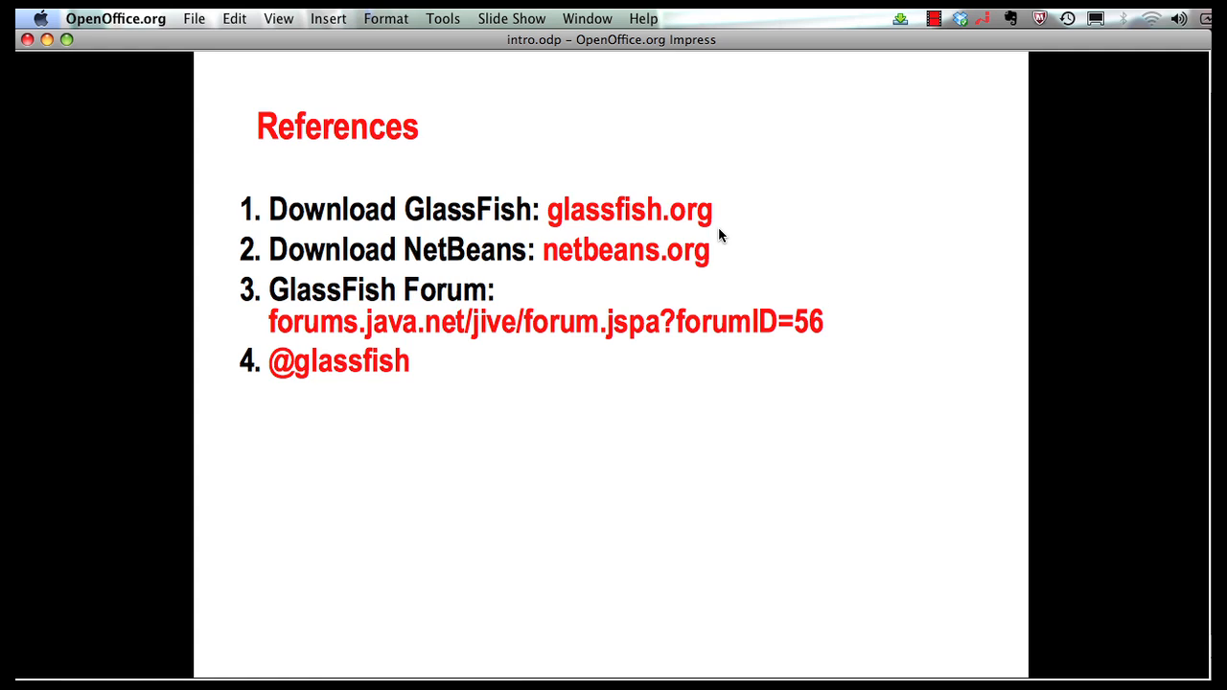